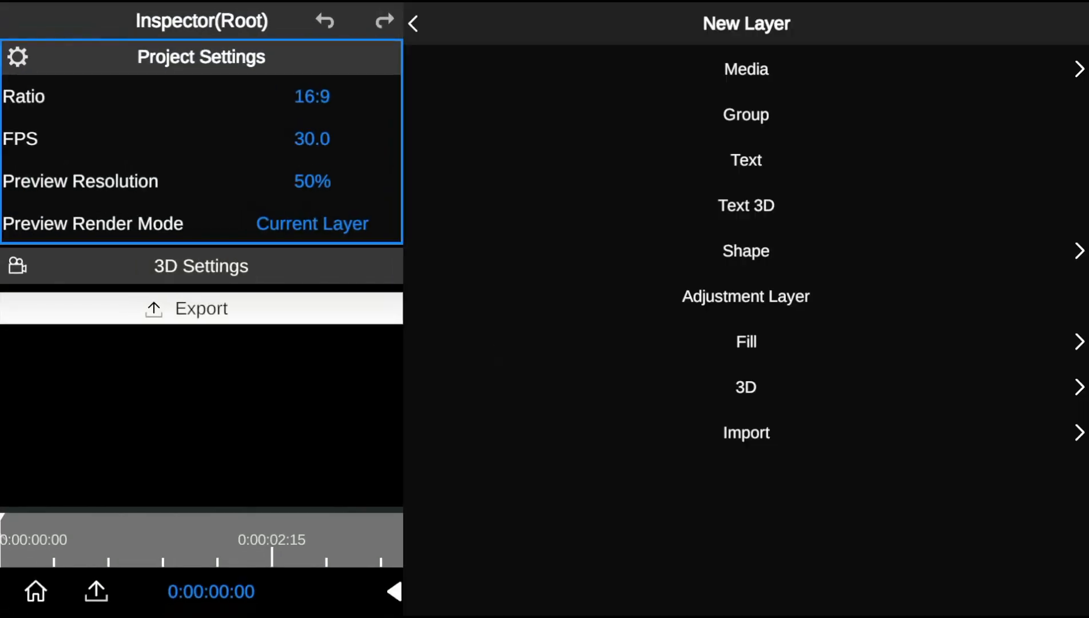
Add a placeholder text layer and bring up its font list.
left_click(745, 160)
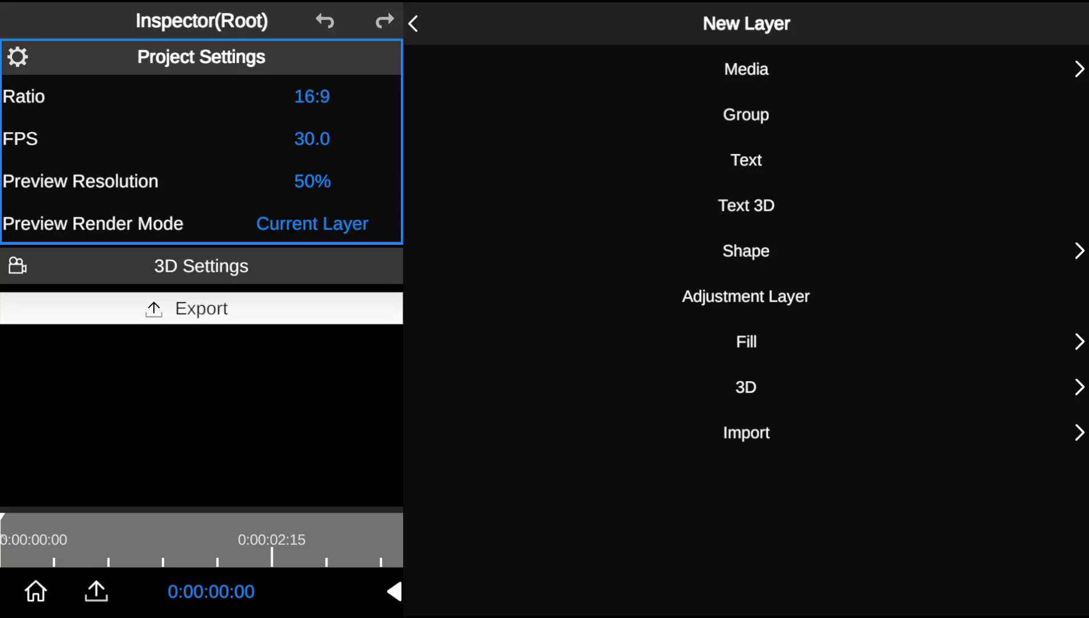
left_click(745, 160)
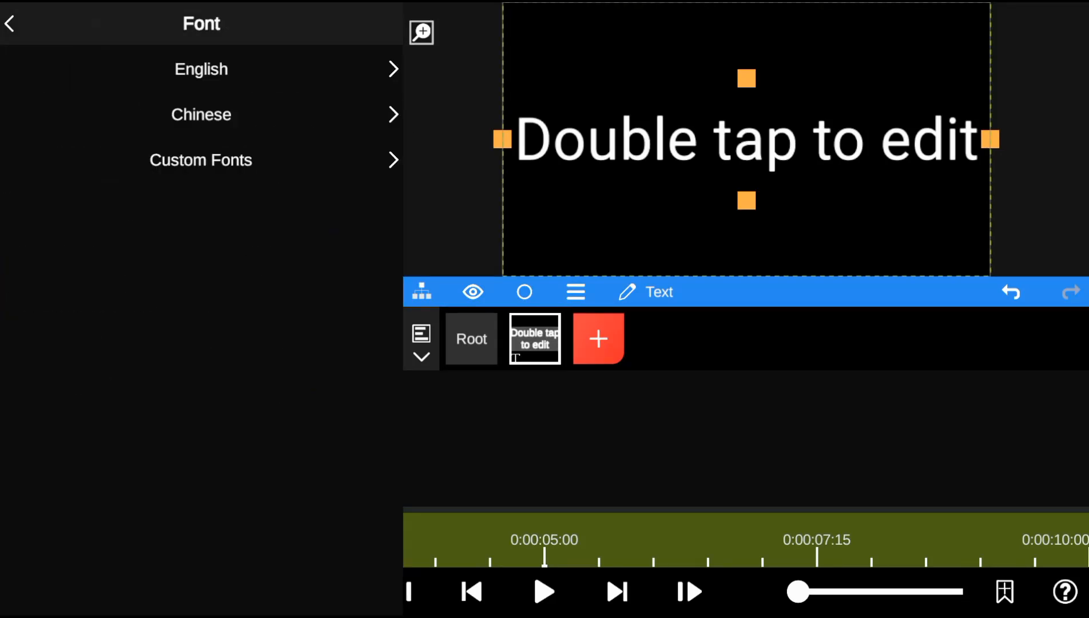
Apply the custom Dune_Rise.ttf font and set the title text to 'Amuse Cine'.
left_click(200, 160)
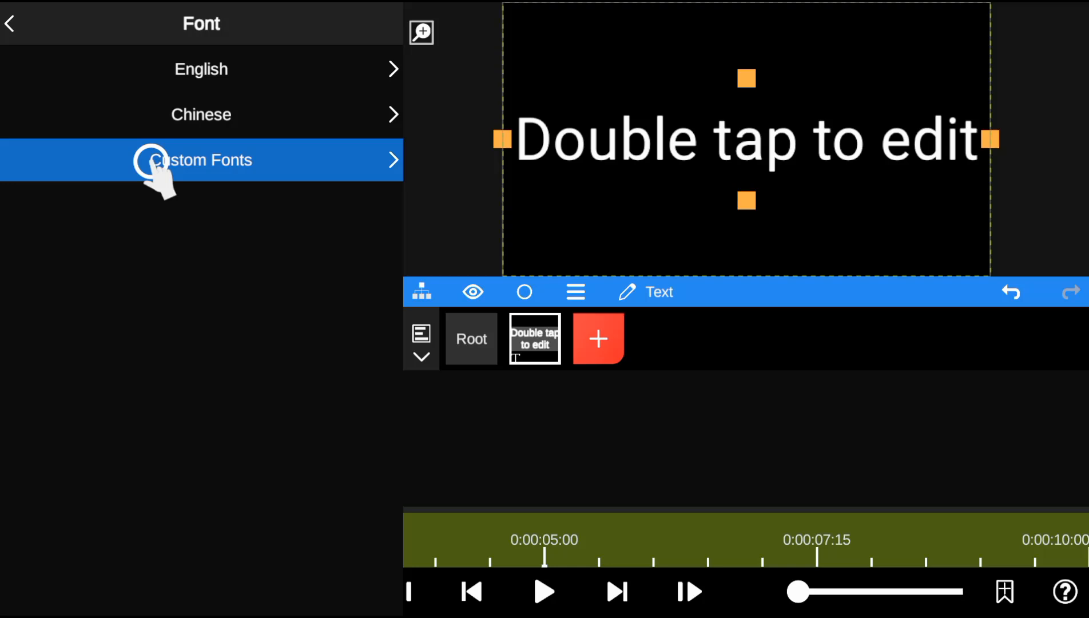
left_click(201, 160)
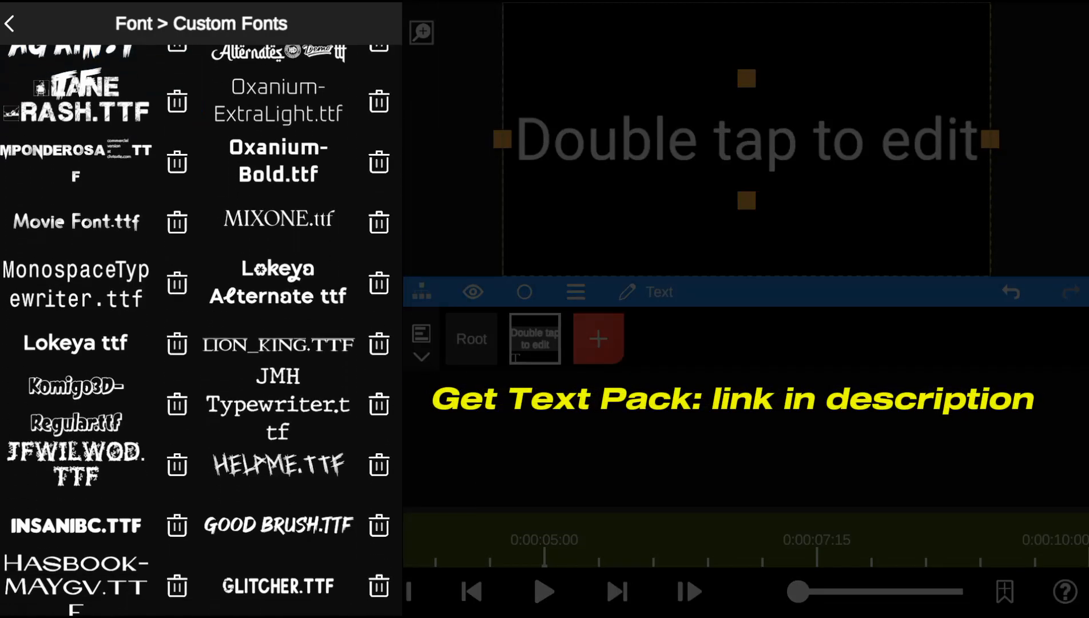
scroll("down", 3)
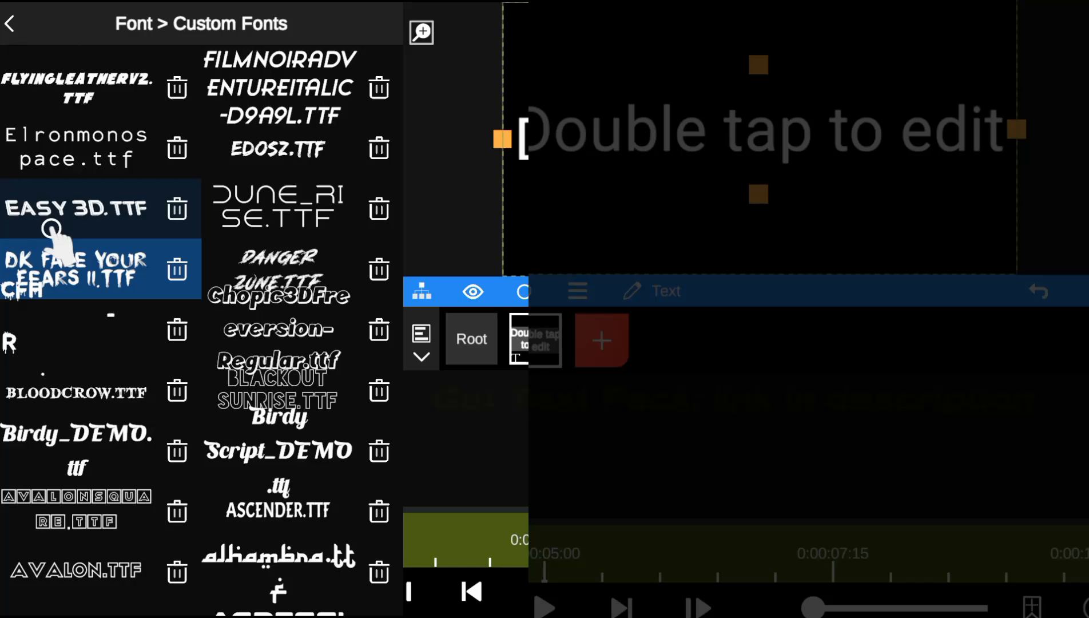
left_click(277, 204)
type("Amuse C")
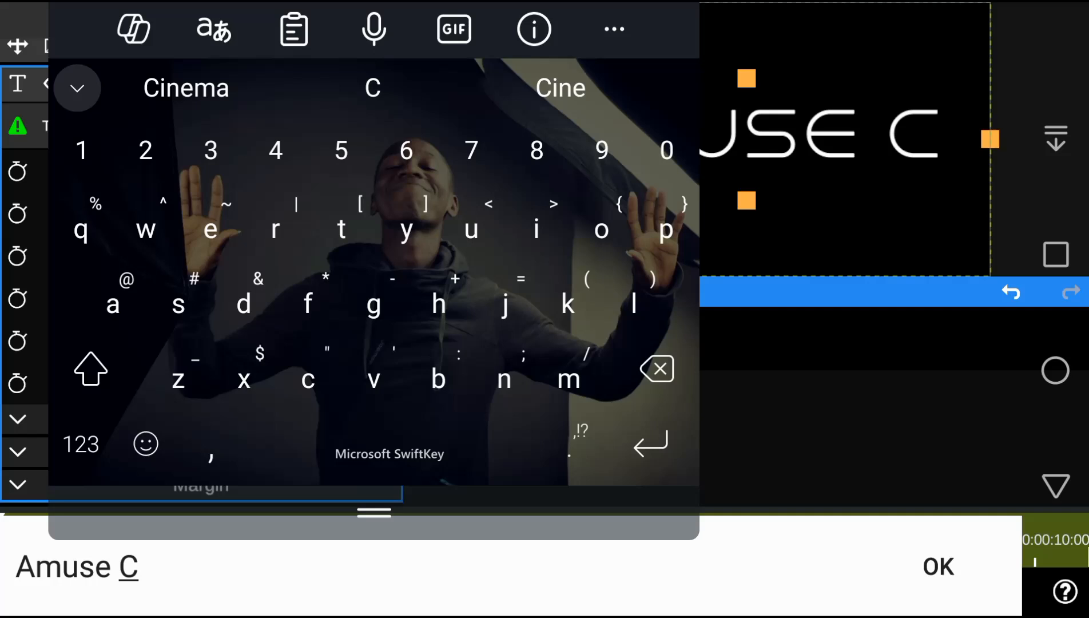
left_click(937, 565)
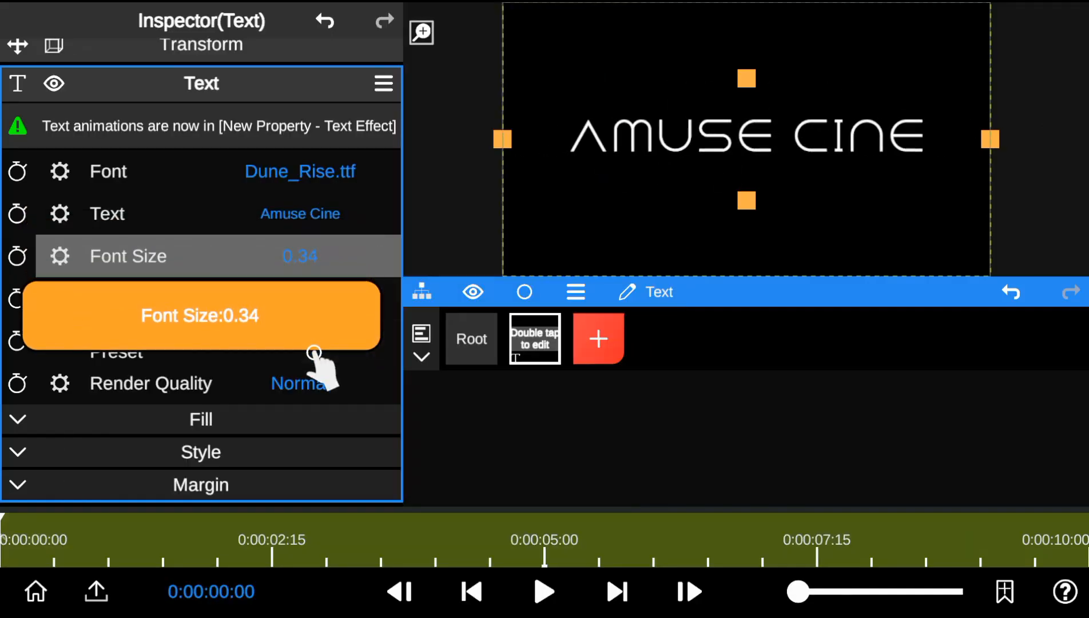
Size the title font at 0.34 and apply the Fade In animation preset with evolution keyframes.
left_click_drag(312, 347, 341, 254)
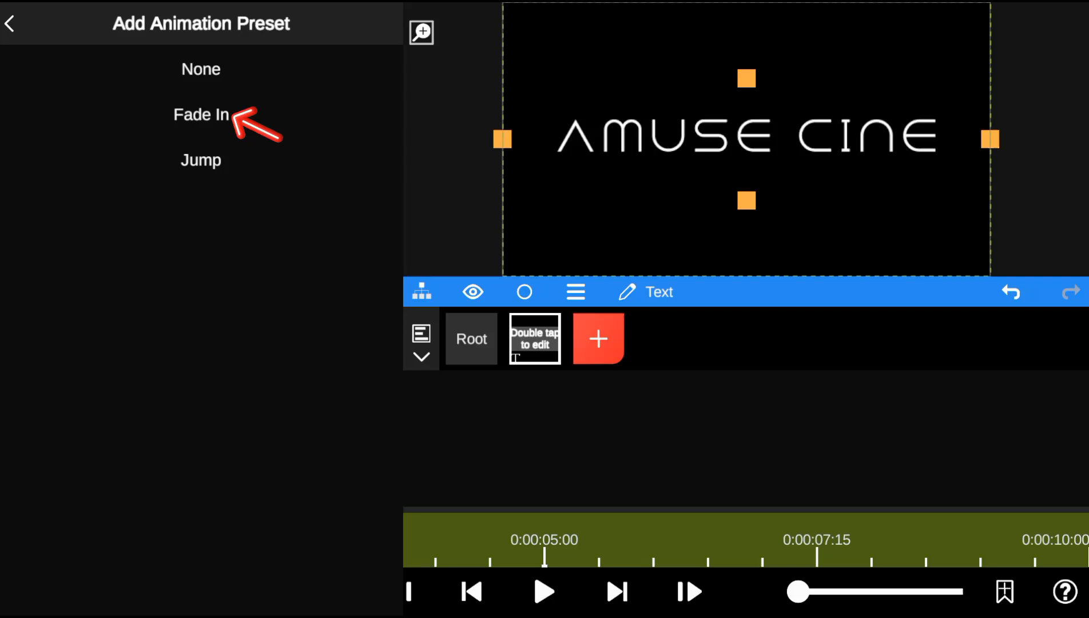
left_click(200, 114)
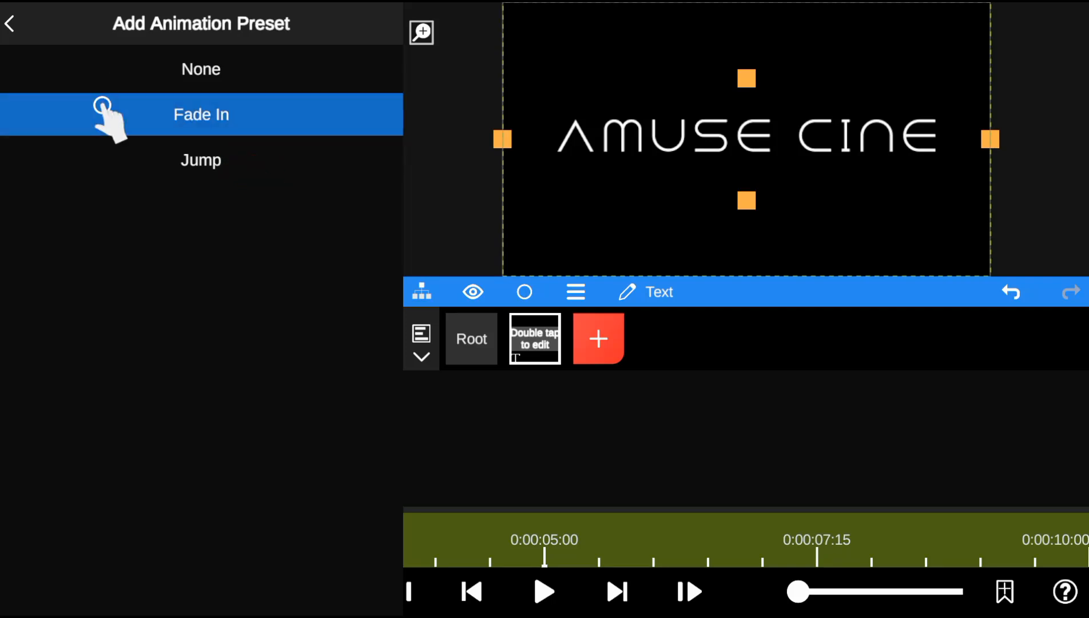
left_click(201, 114)
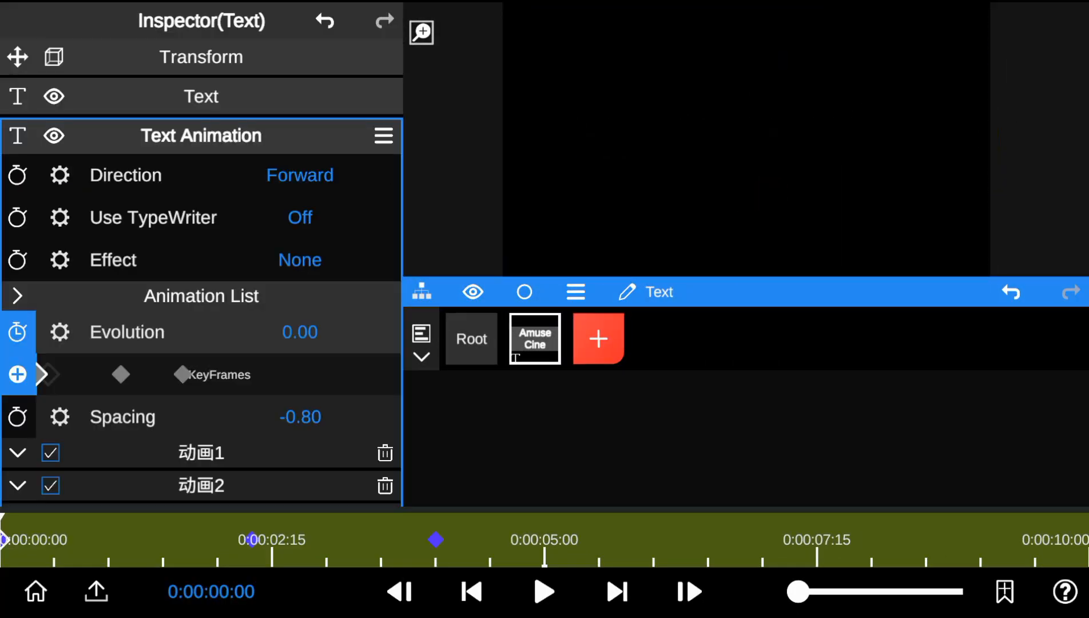
left_click(543, 592)
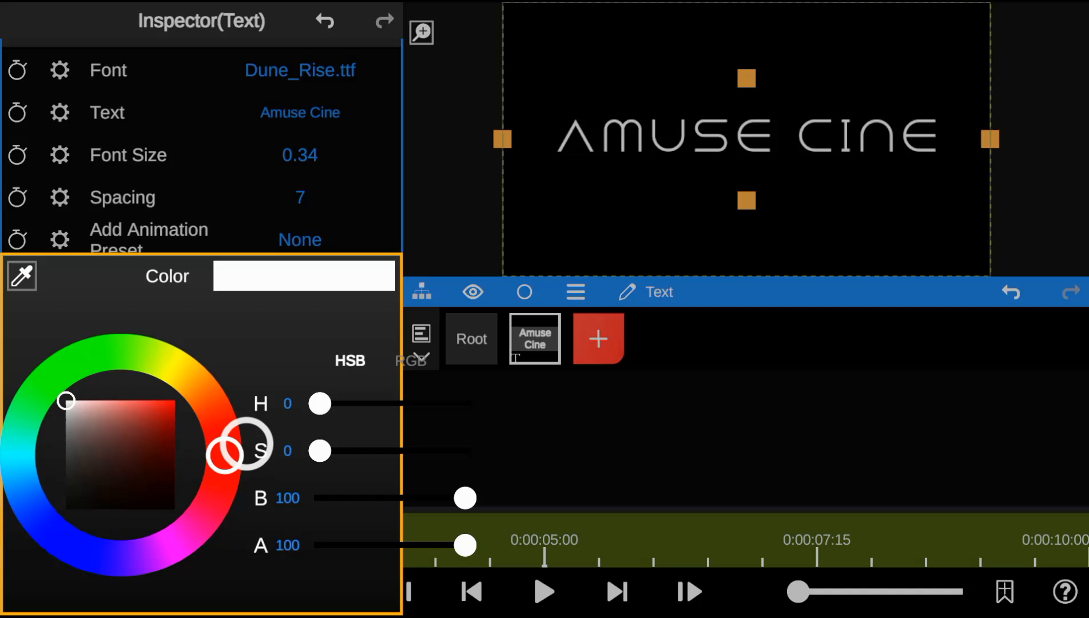
Make the title fill a vertical red-to-orange gradient.
left_click_drag(319, 451, 465, 451)
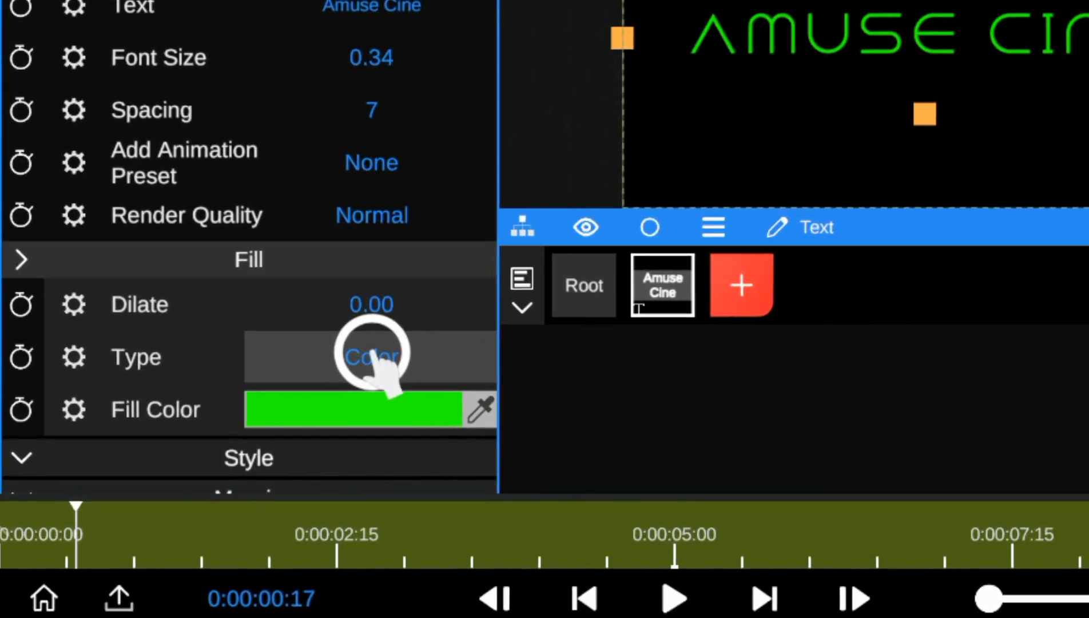
left_click(371, 357)
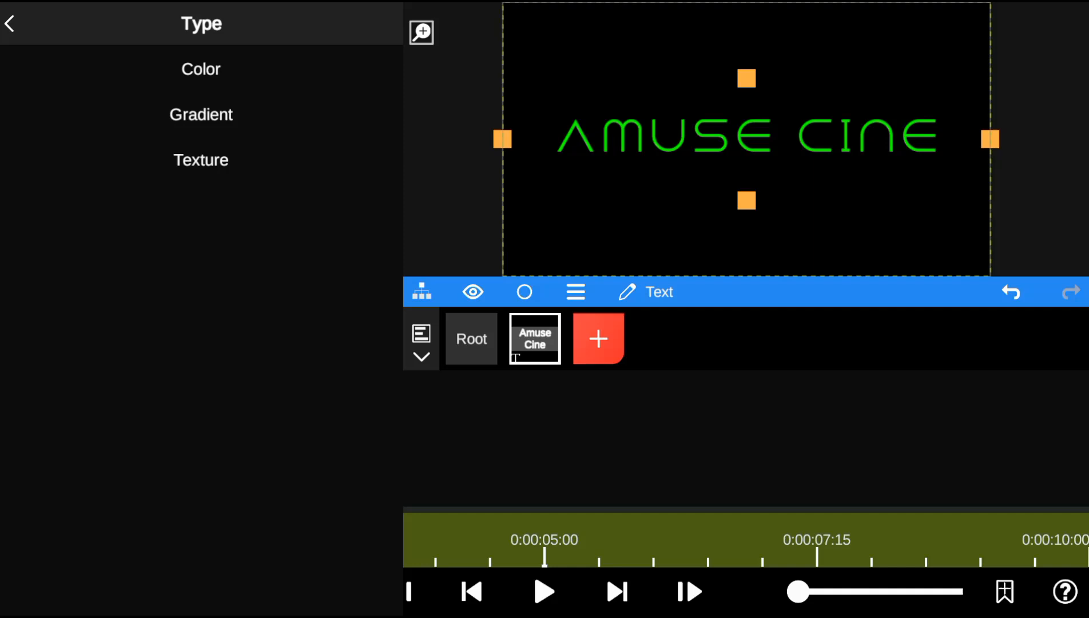
left_click(200, 69)
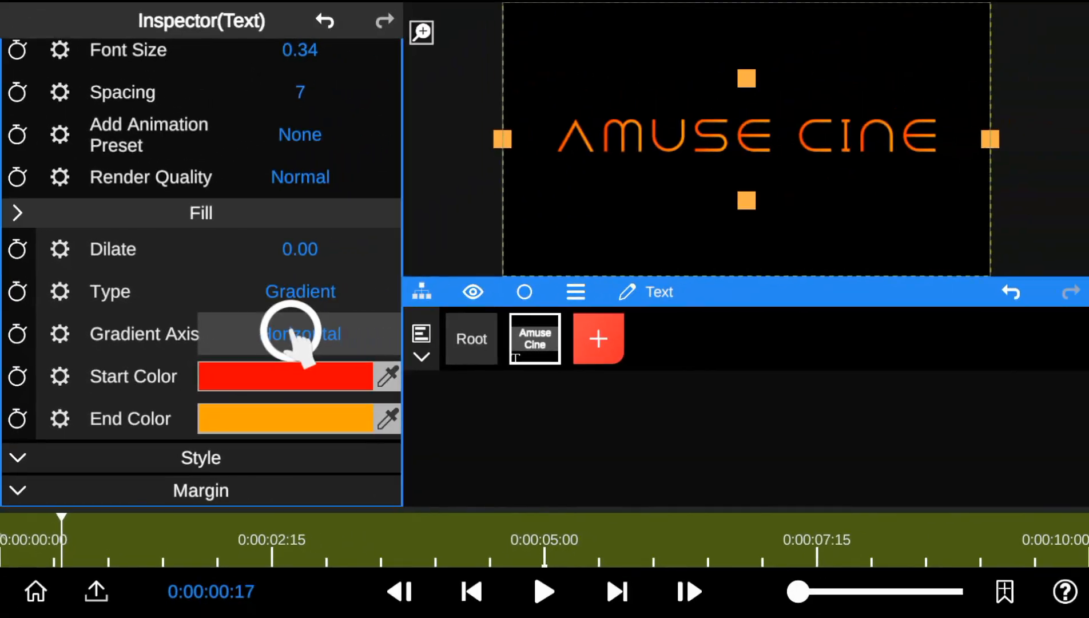
left_click(300, 334)
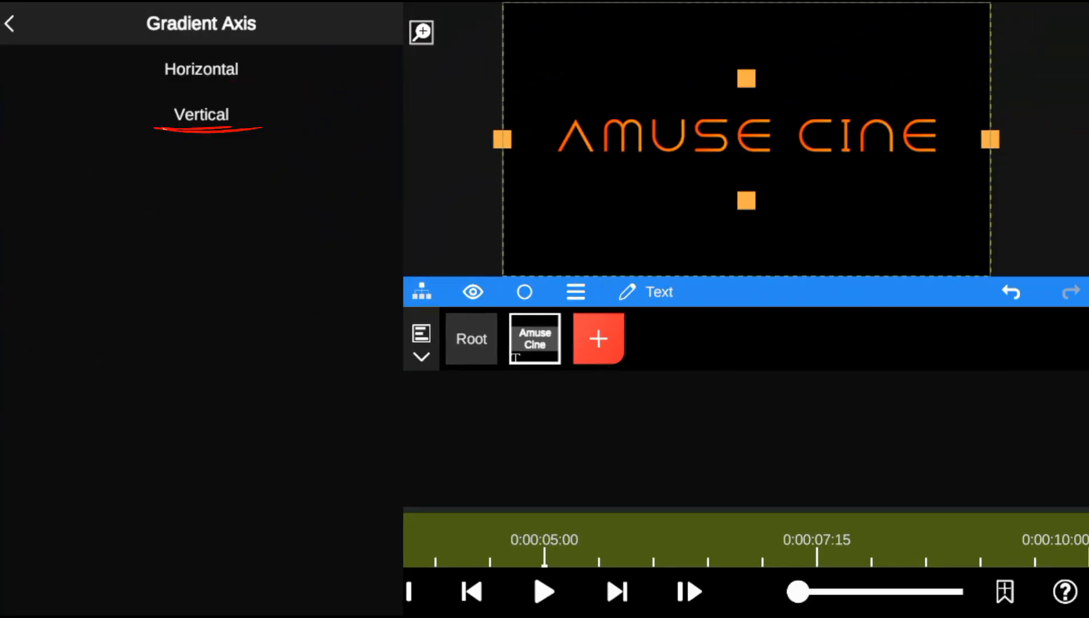
left_click(9, 23)
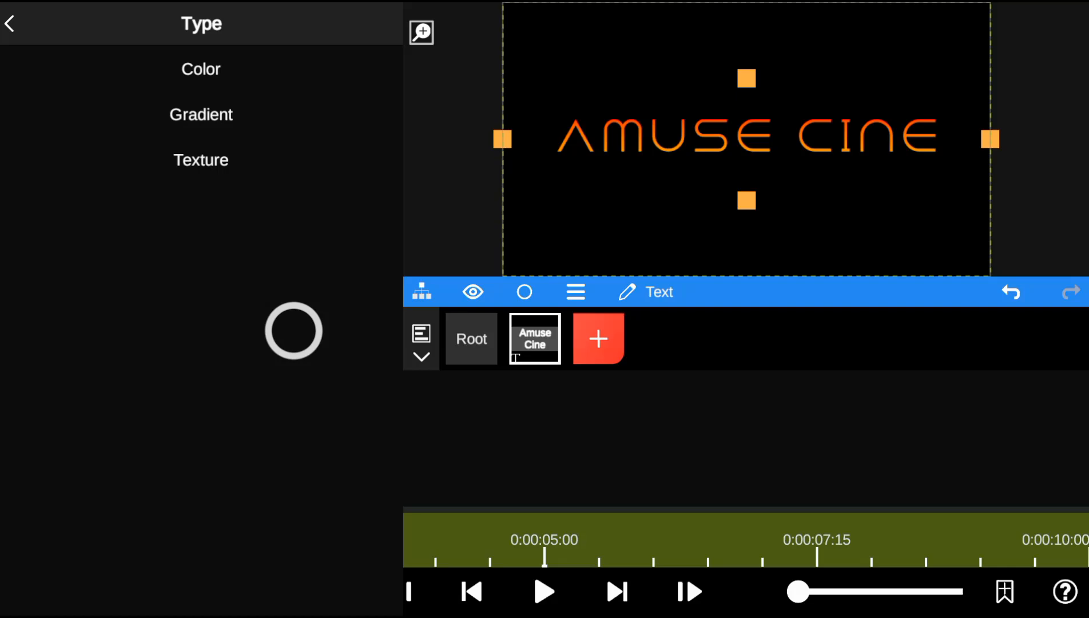
left_click(200, 159)
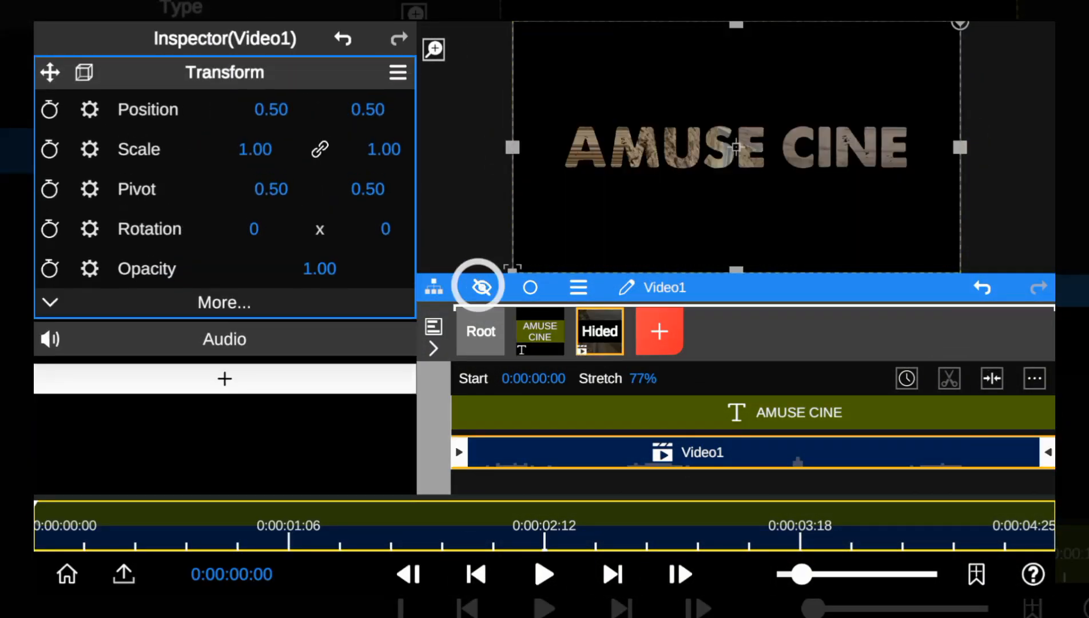
Toggle the Video1 layer's visibility and preview the textured title.
left_click(543, 574)
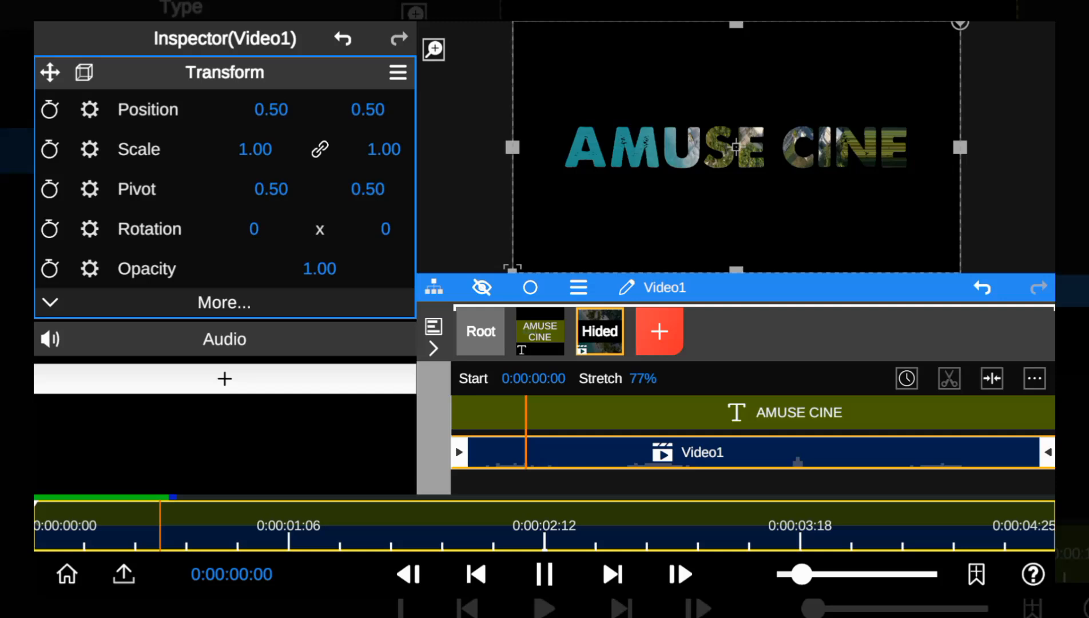
left_click(543, 574)
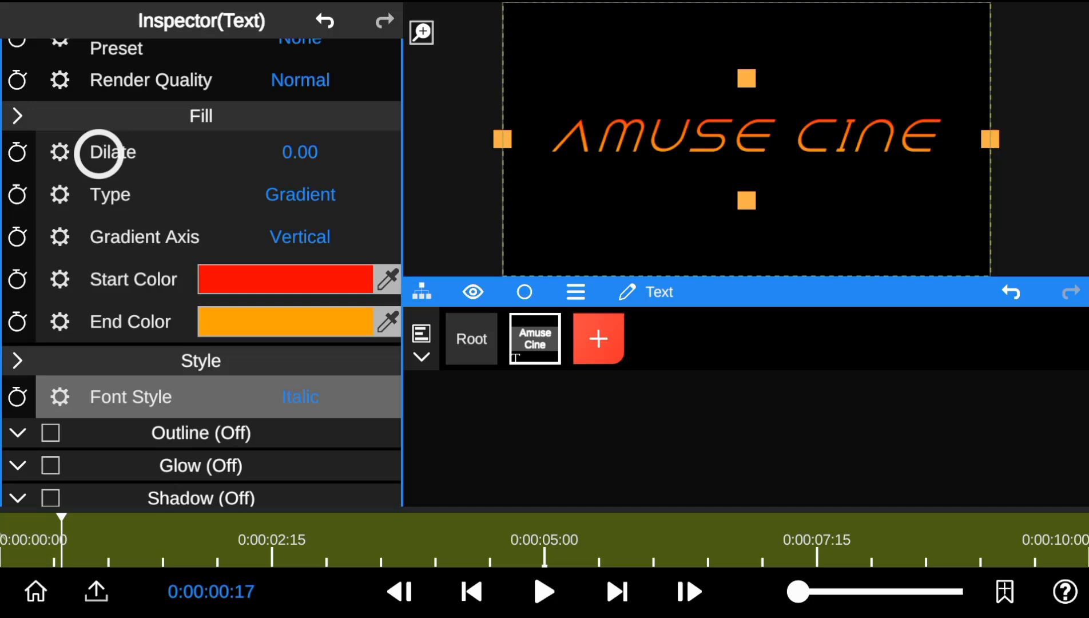
left_click(300, 396)
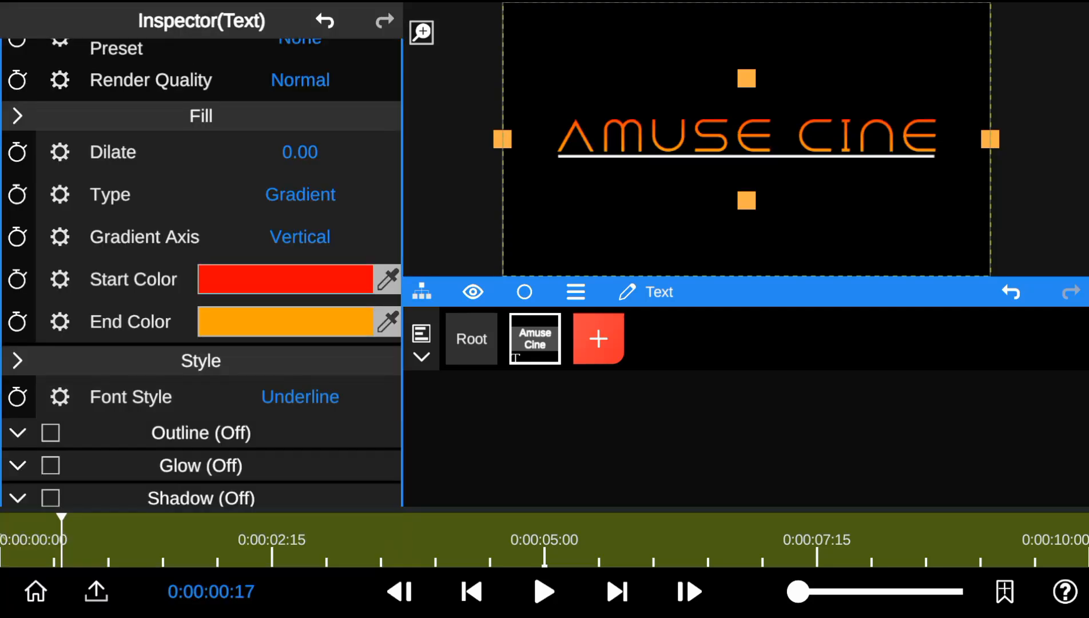
left_click(300, 396)
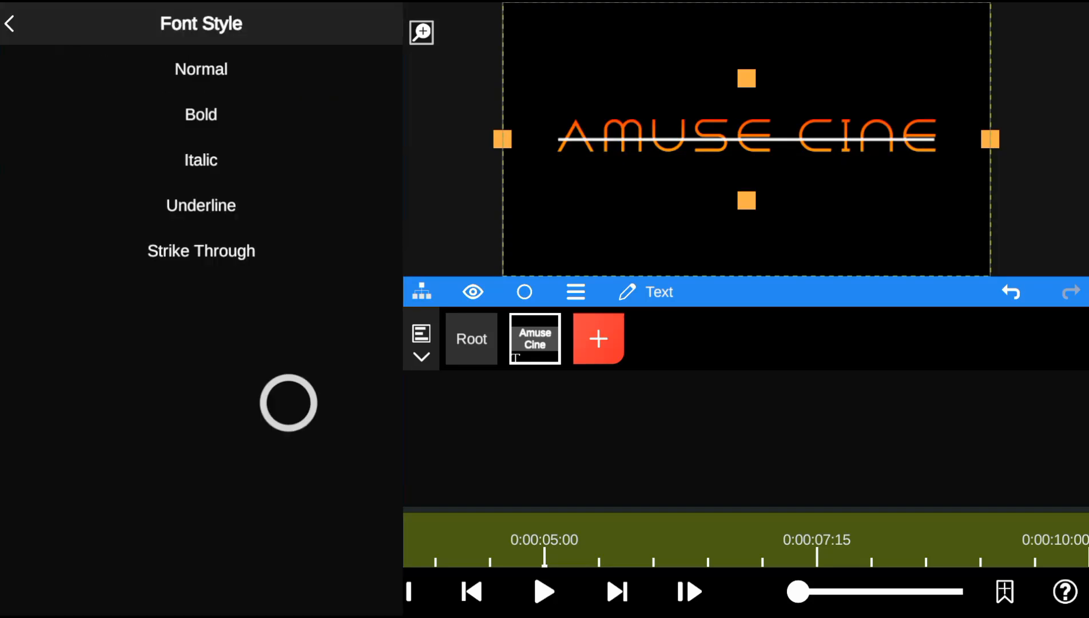
left_click(9, 23)
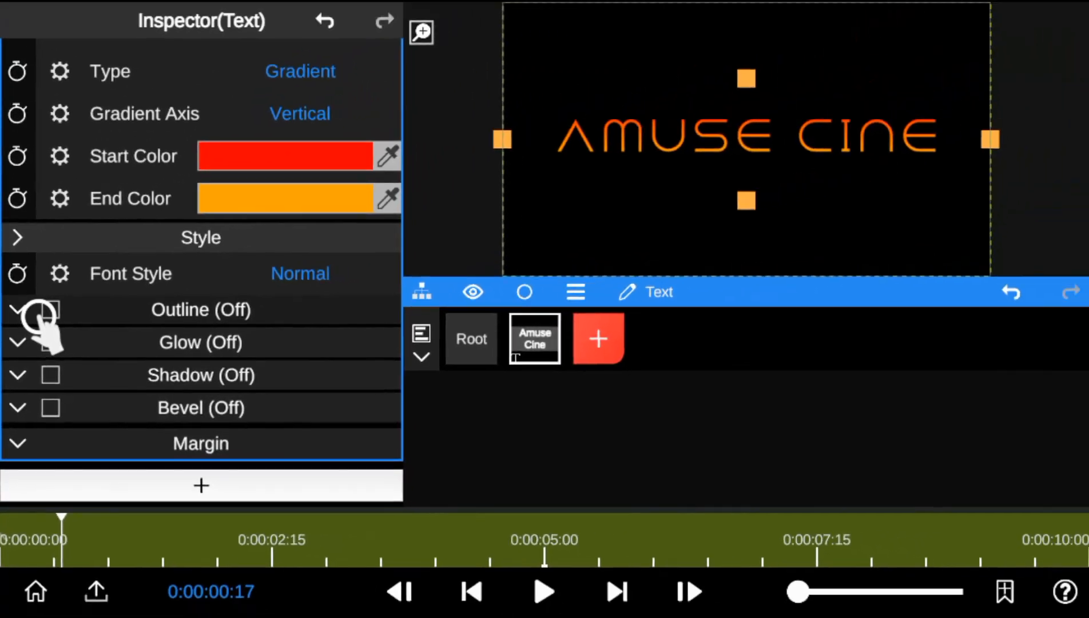
Review the Outline and Glow settings and set the shadow vertical offset to -0.69.
left_click(50, 309)
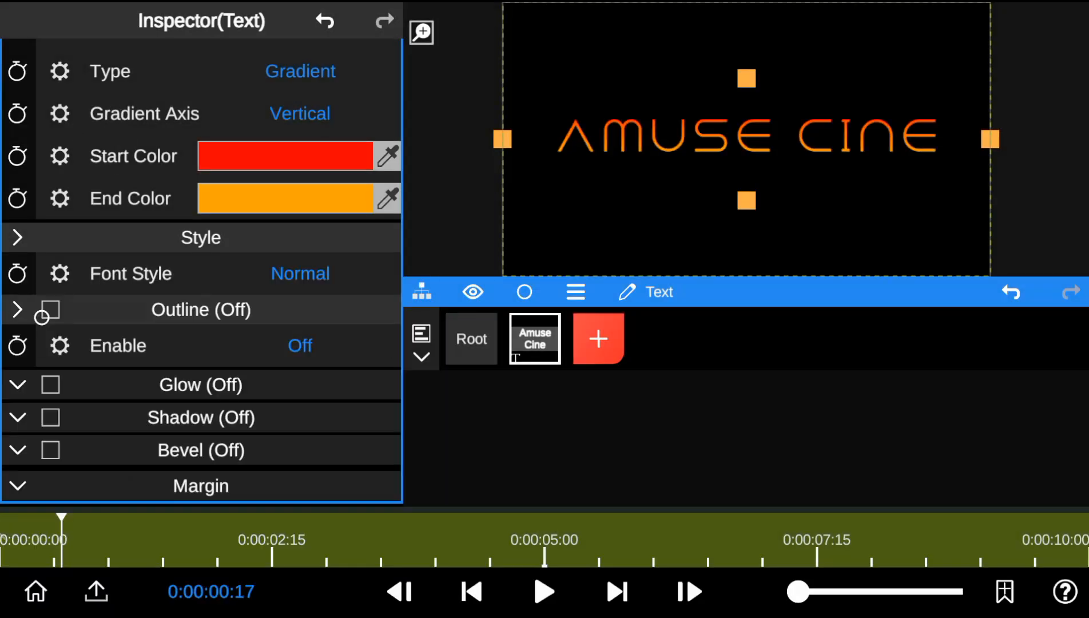
left_click(50, 323)
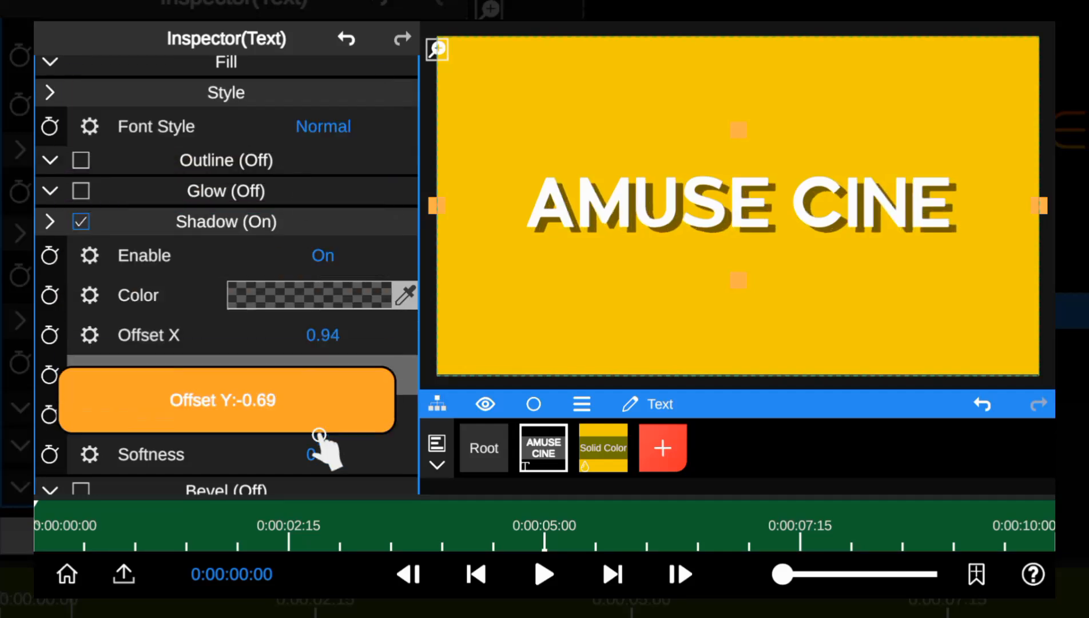
left_click_drag(319, 432, 326, 580)
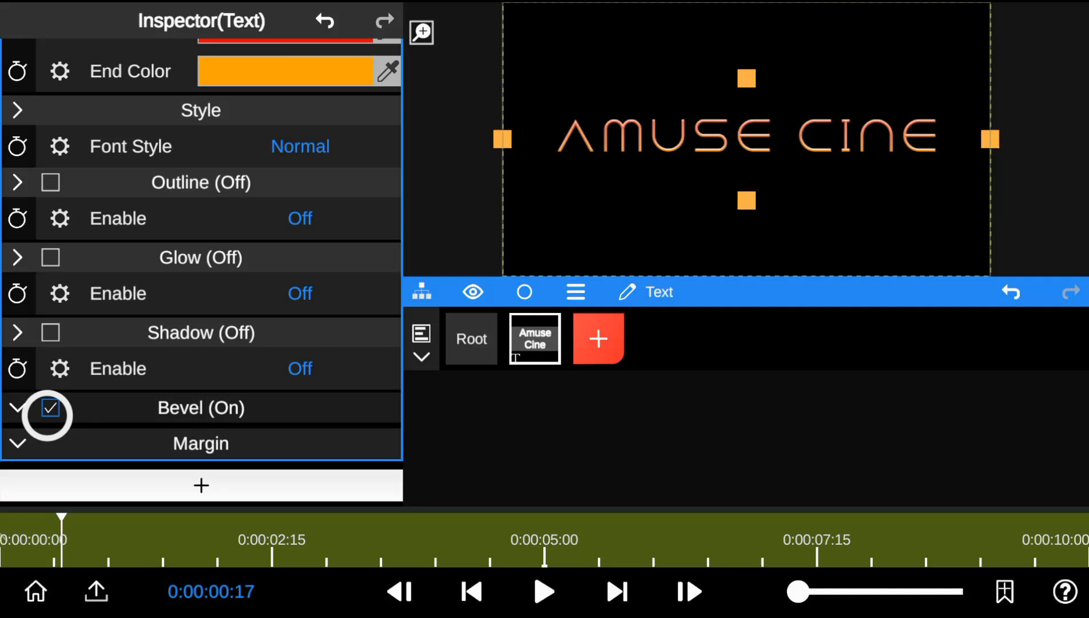
Enable Bevel on the title, trying Inner then settling on Outer Bevel at amount 0.13.
left_click(17, 407)
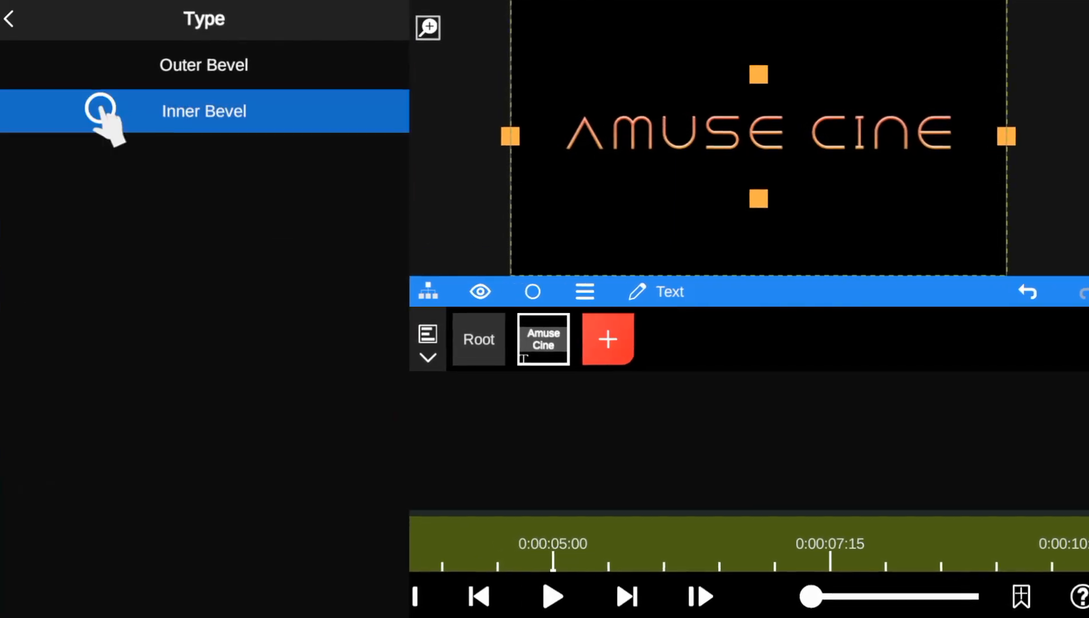
left_click(204, 64)
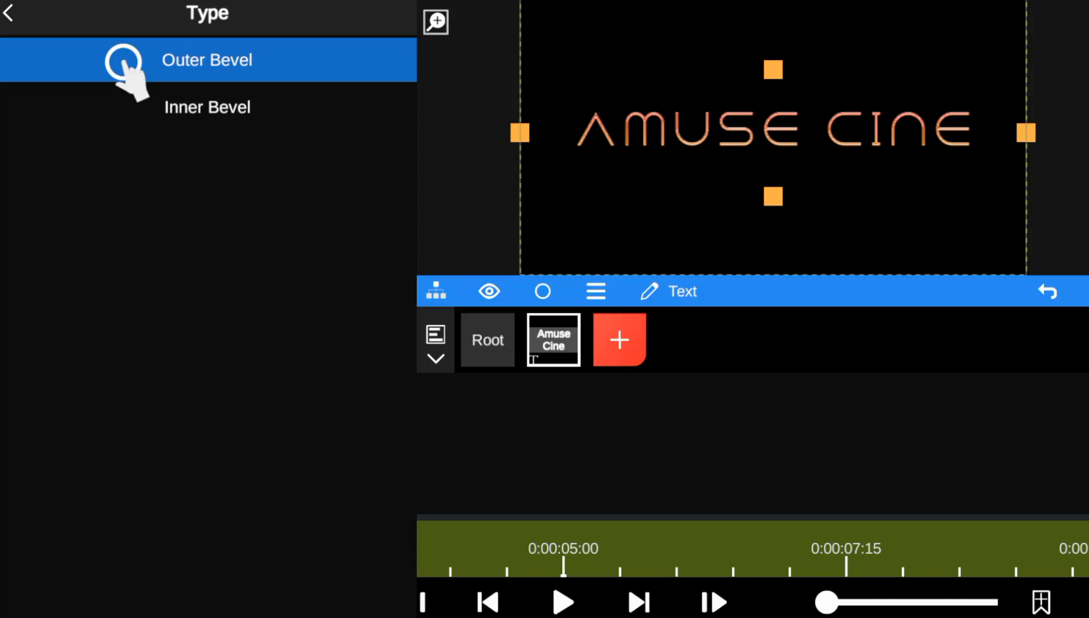
left_click(206, 59)
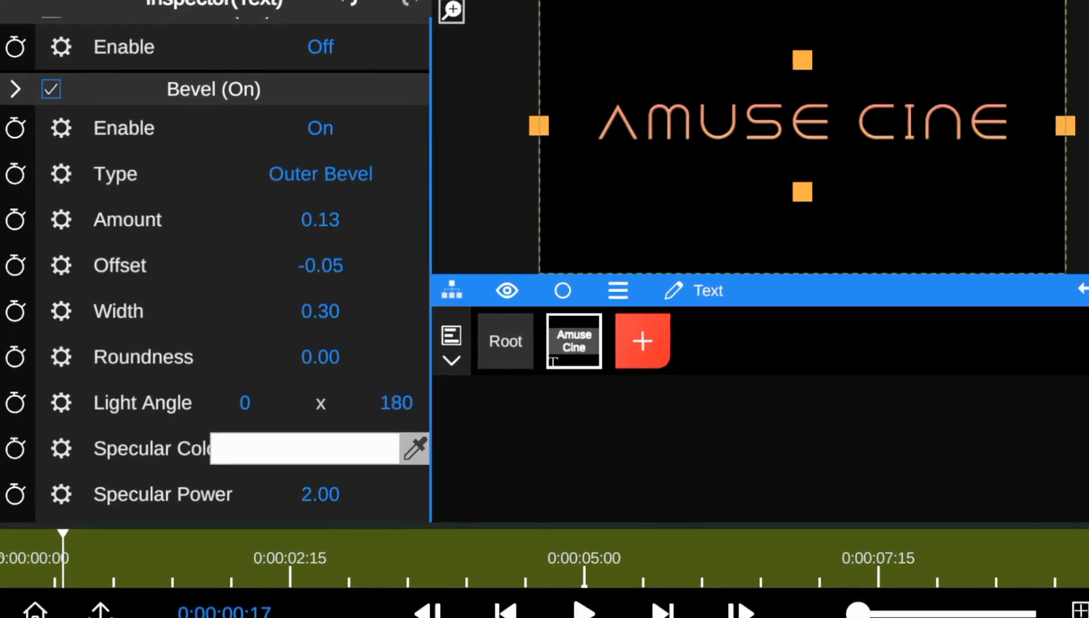
left_click(306, 448)
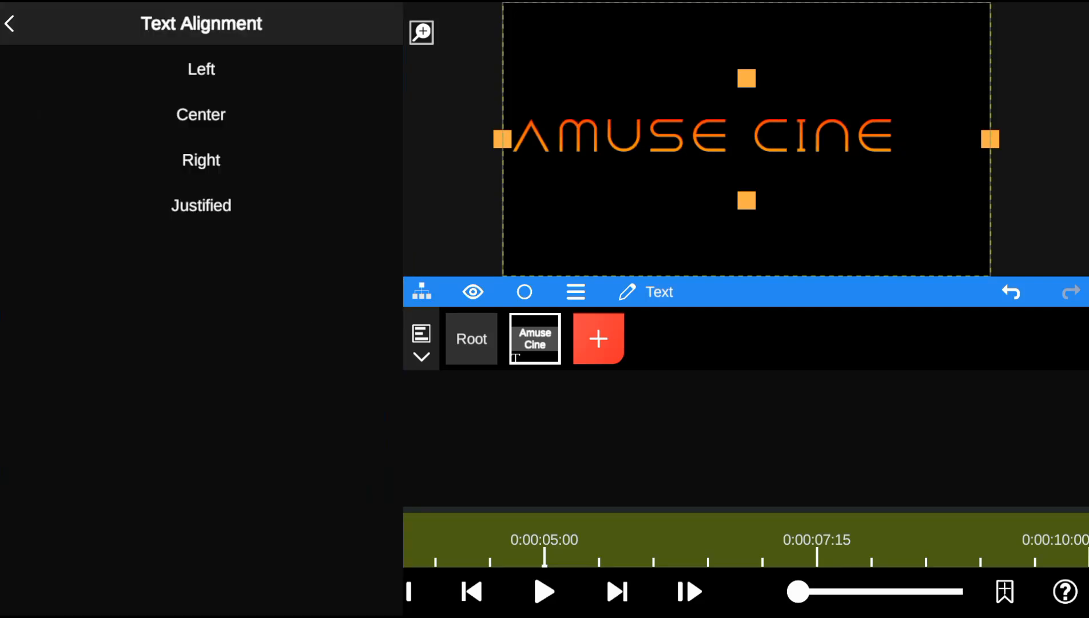
Set the title's text alignment to Right.
left_click(200, 160)
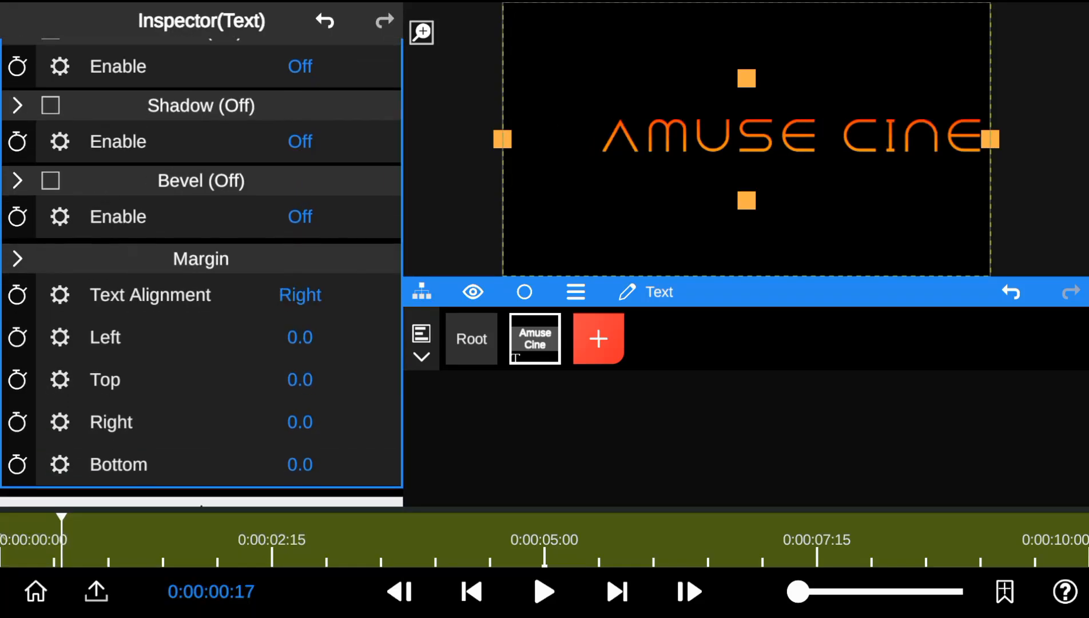
left_click(535, 339)
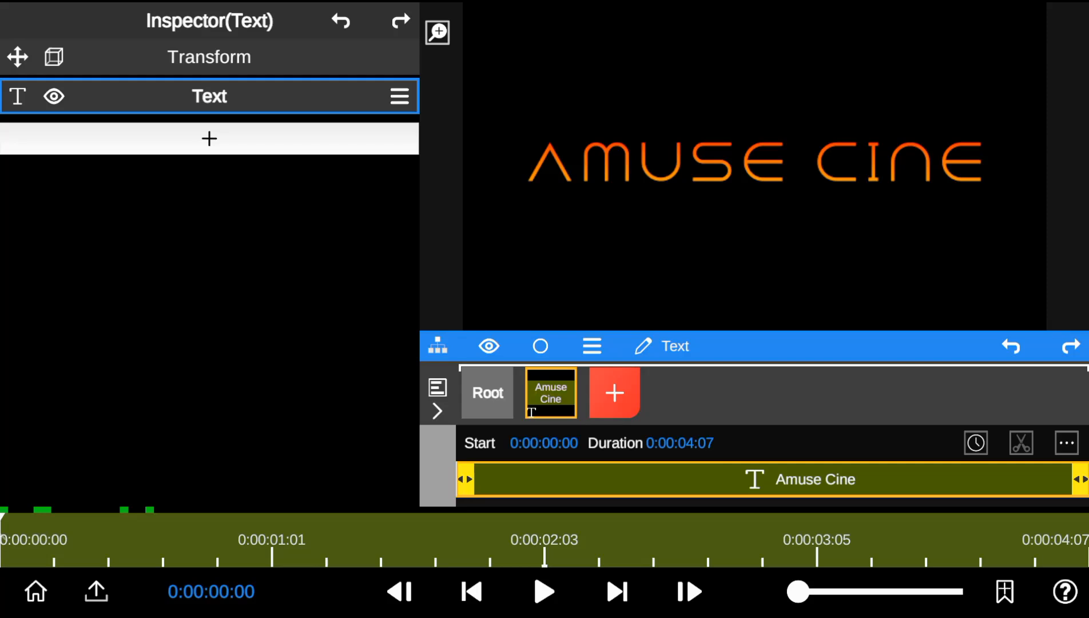
Add a Text Animation text-effect property to the Amuse Cine title.
left_click(208, 139)
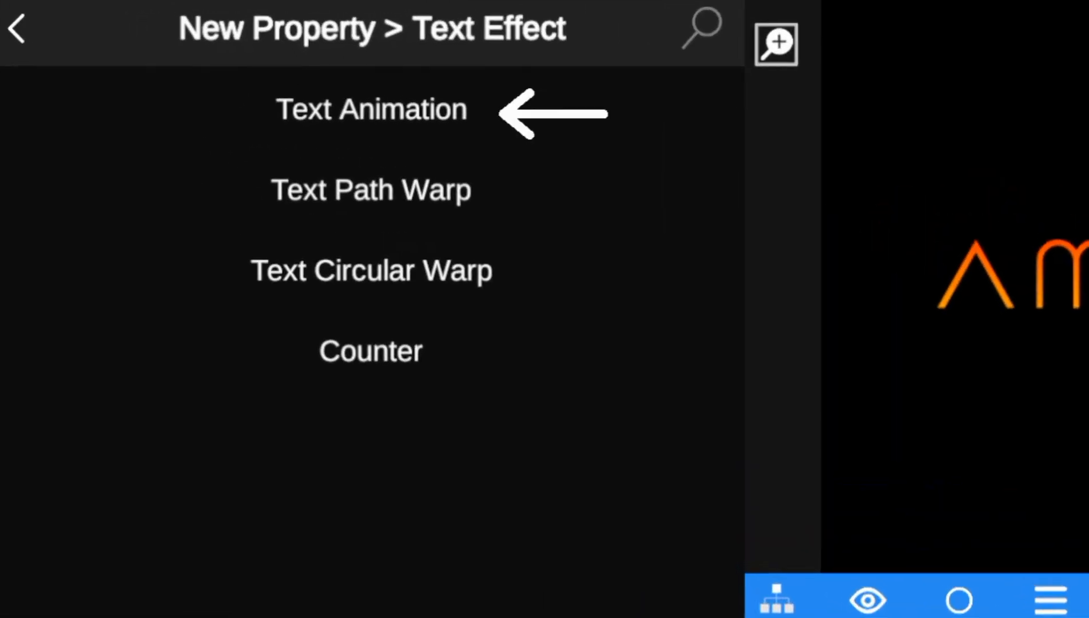
left_click(371, 109)
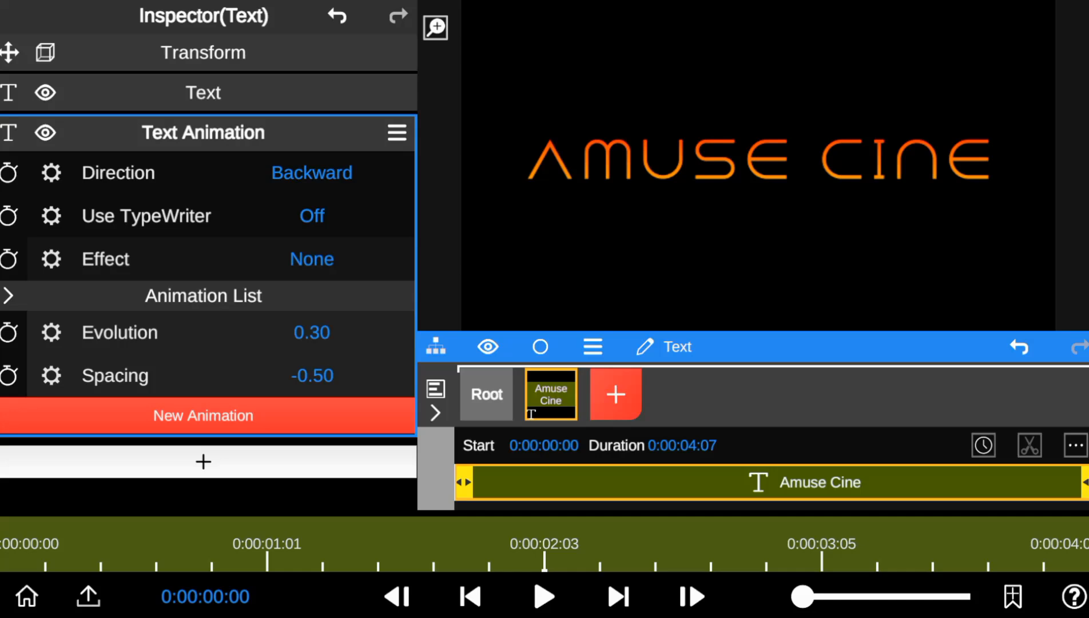
left_click(543, 596)
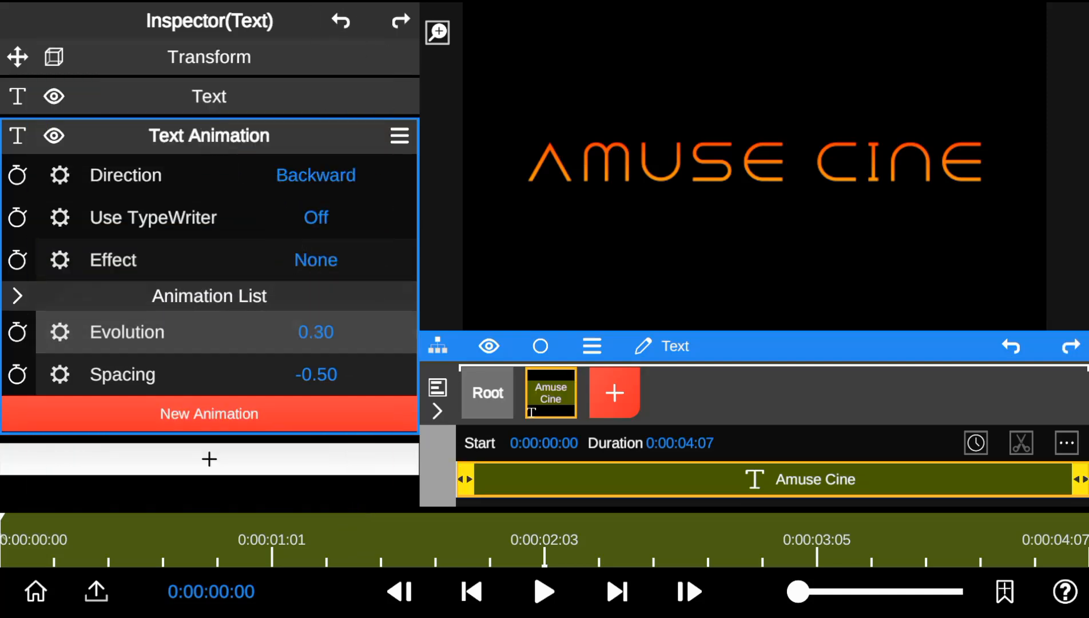
Create Animation1, a letter-based Gradient entry, in the title's Text Animation list.
left_click(208, 413)
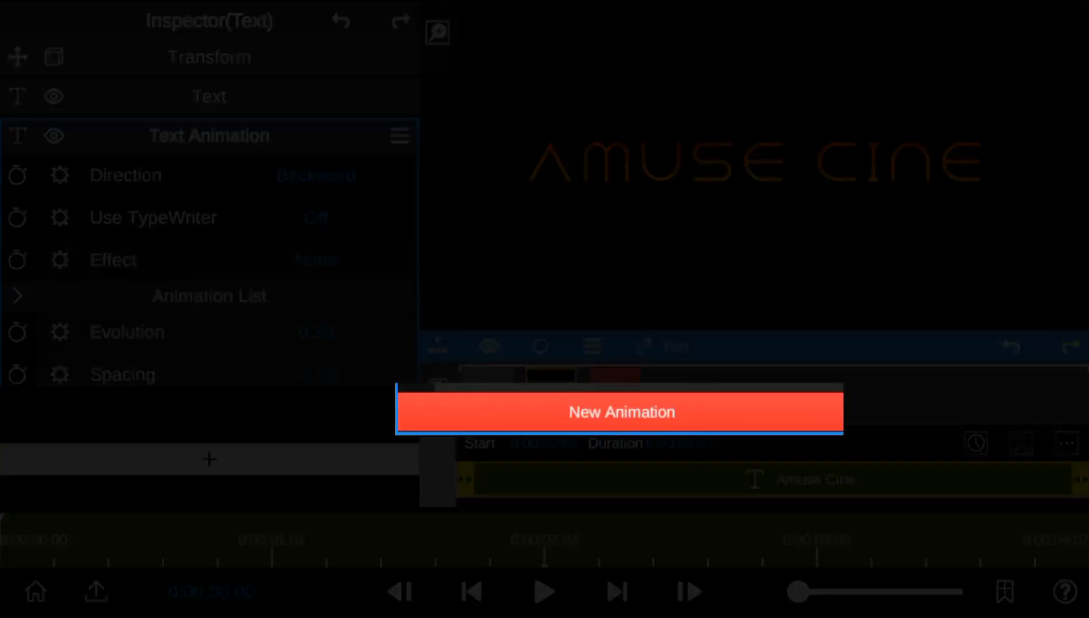
left_click(208, 413)
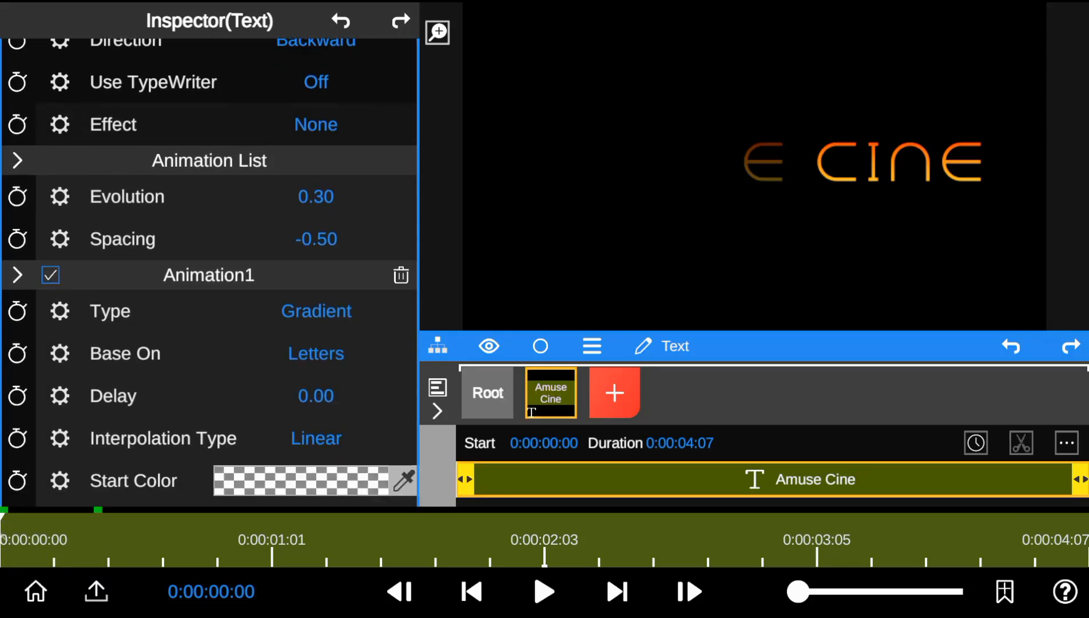
left_click_drag(208, 196, 278, 292)
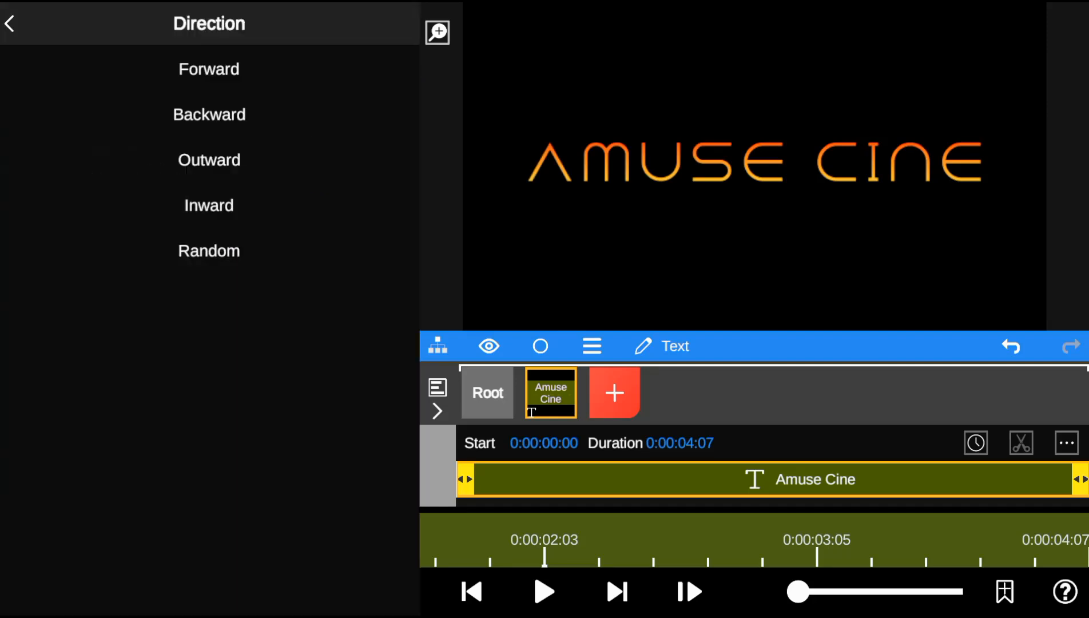
Set the text animation direction to Forward with evolution at 0.66.
left_click(209, 250)
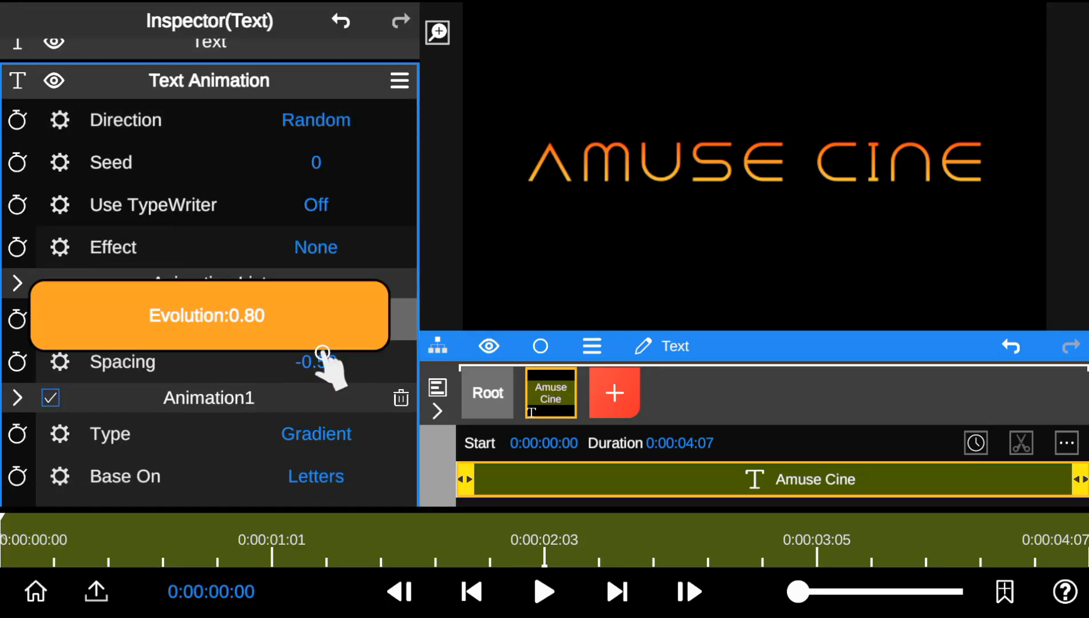
left_click(316, 119)
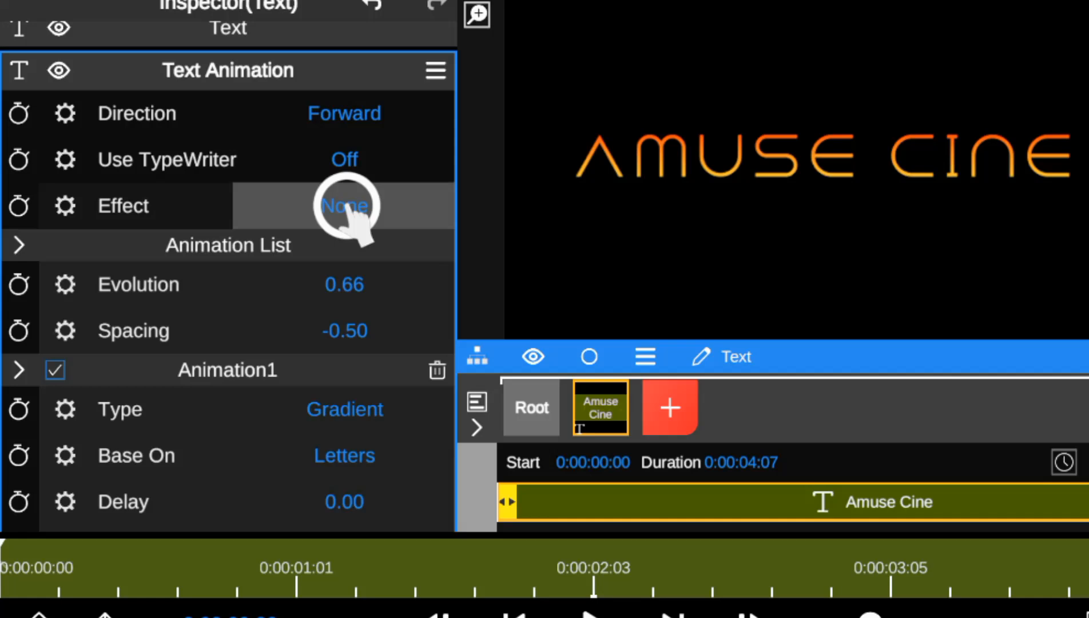
Choose Glow as the text animation effect and scrub evolution to preview it around 0.61.
left_click(344, 205)
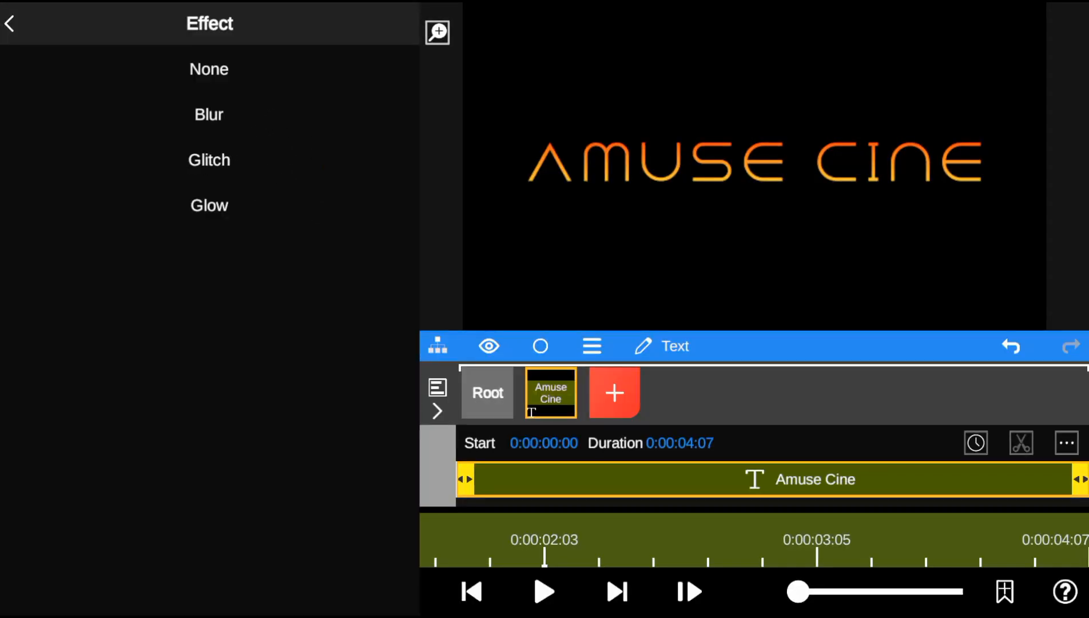
left_click(208, 114)
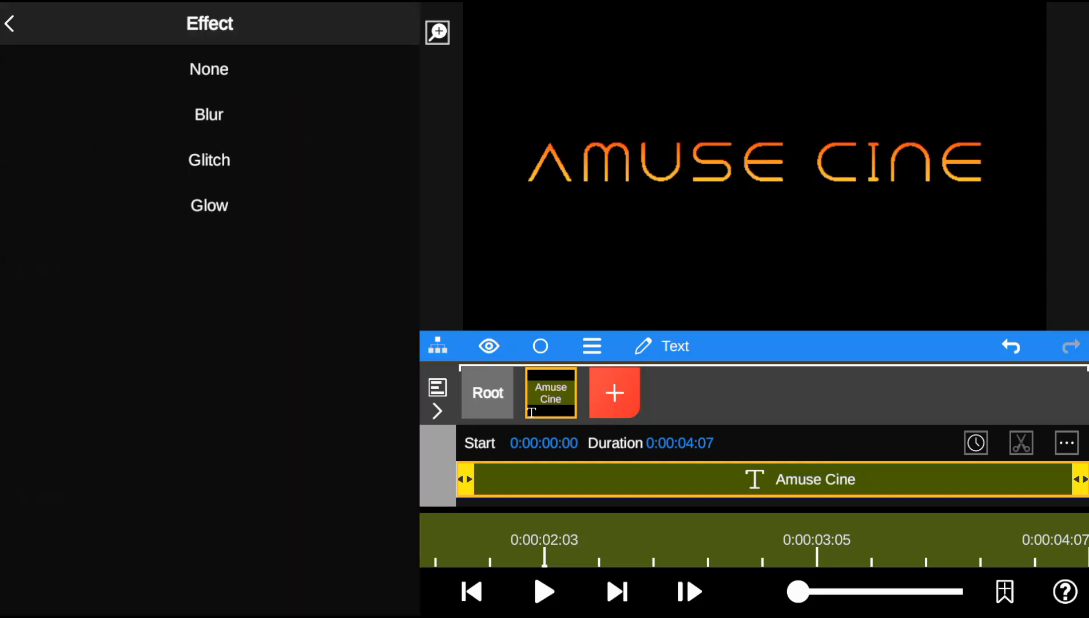
left_click(208, 161)
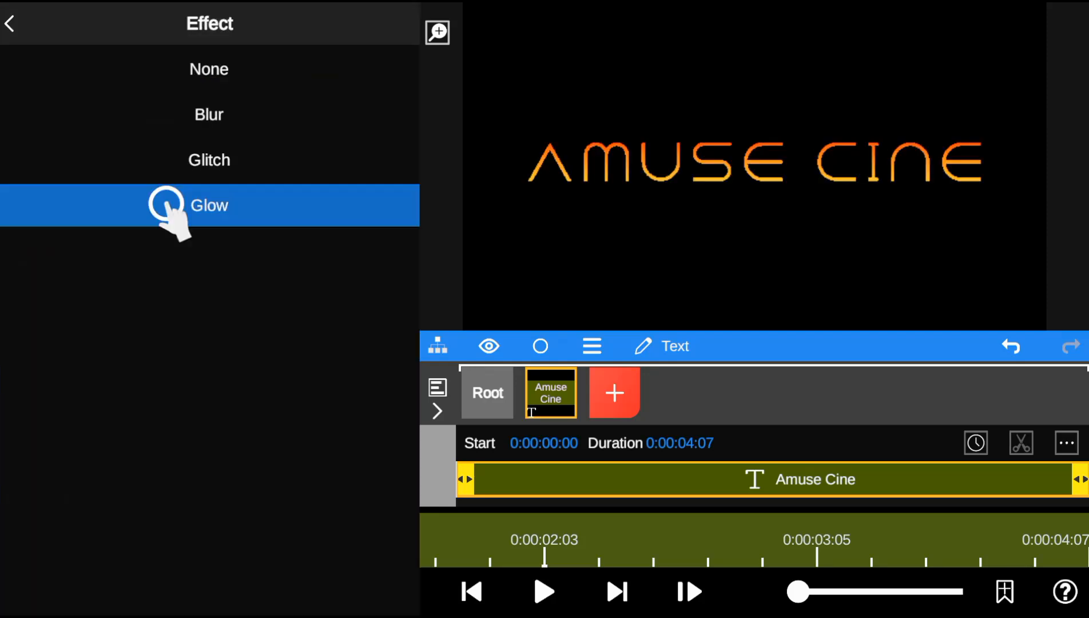
left_click(208, 205)
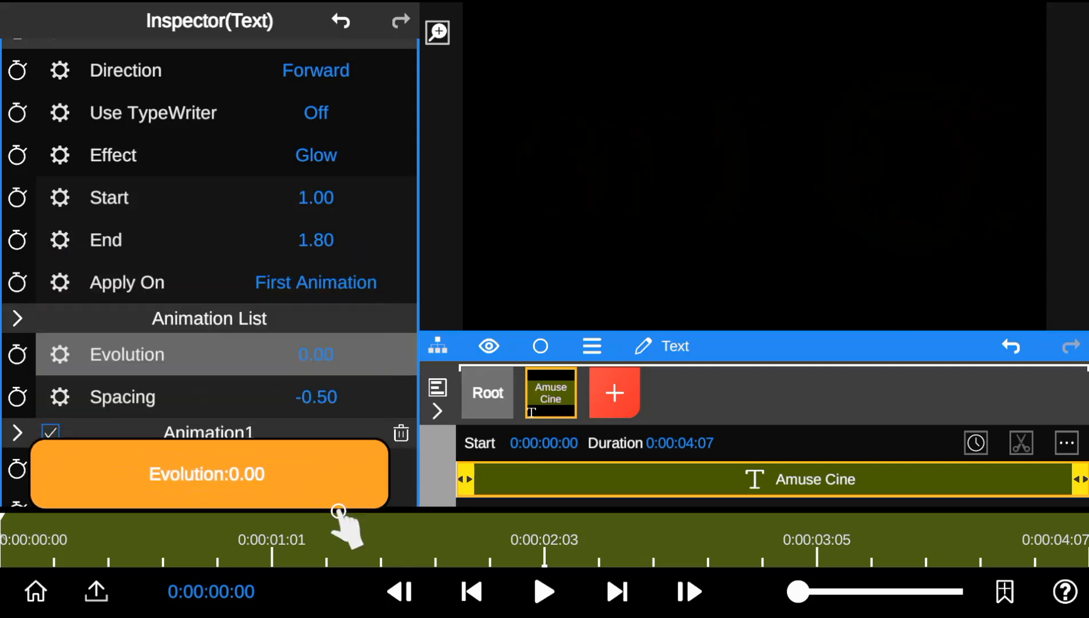
left_click_drag(338, 511, 326, 354)
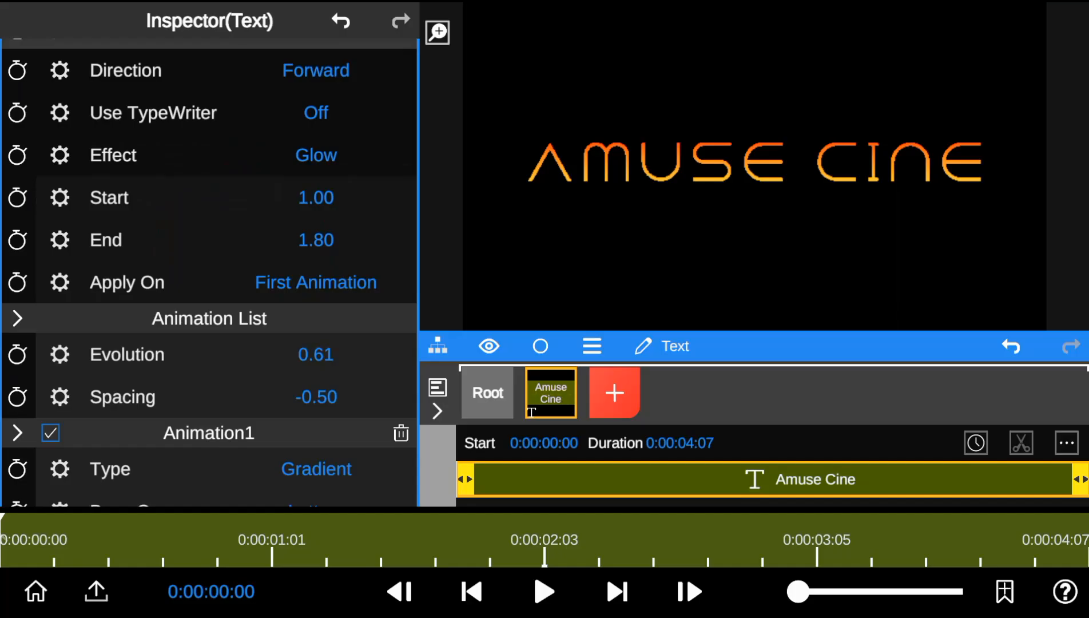
Switch Animation1 to Rotation type ending at 0.45 and preview its evolution near 0.57.
scroll("down", 3)
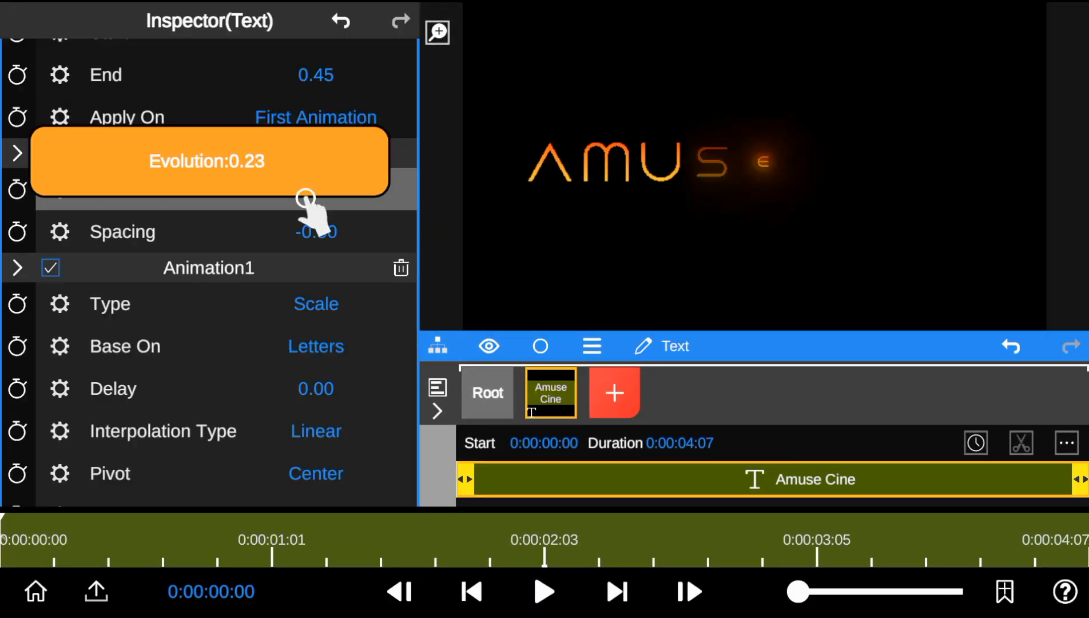
left_click_drag(306, 198, 295, 282)
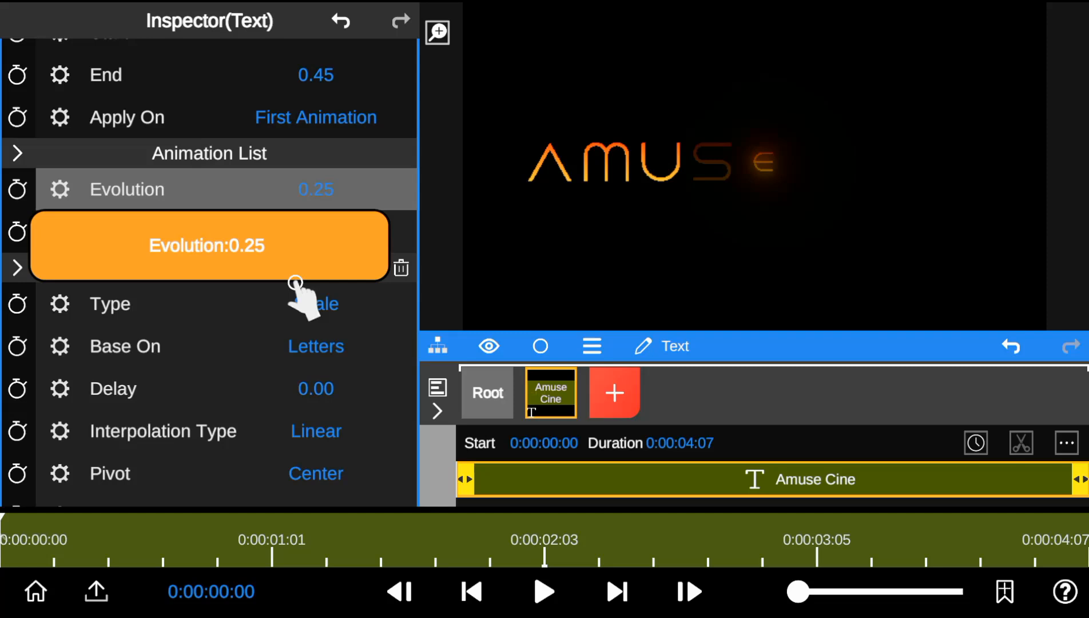
left_click_drag(291, 285, 285, 237)
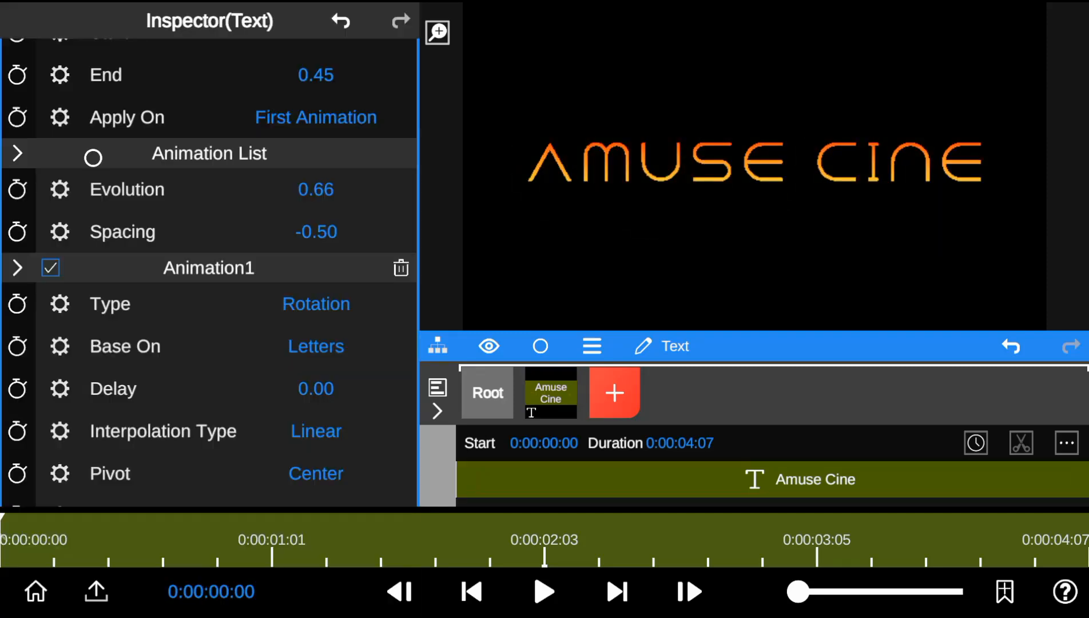
left_click_drag(331, 189, 332, 400)
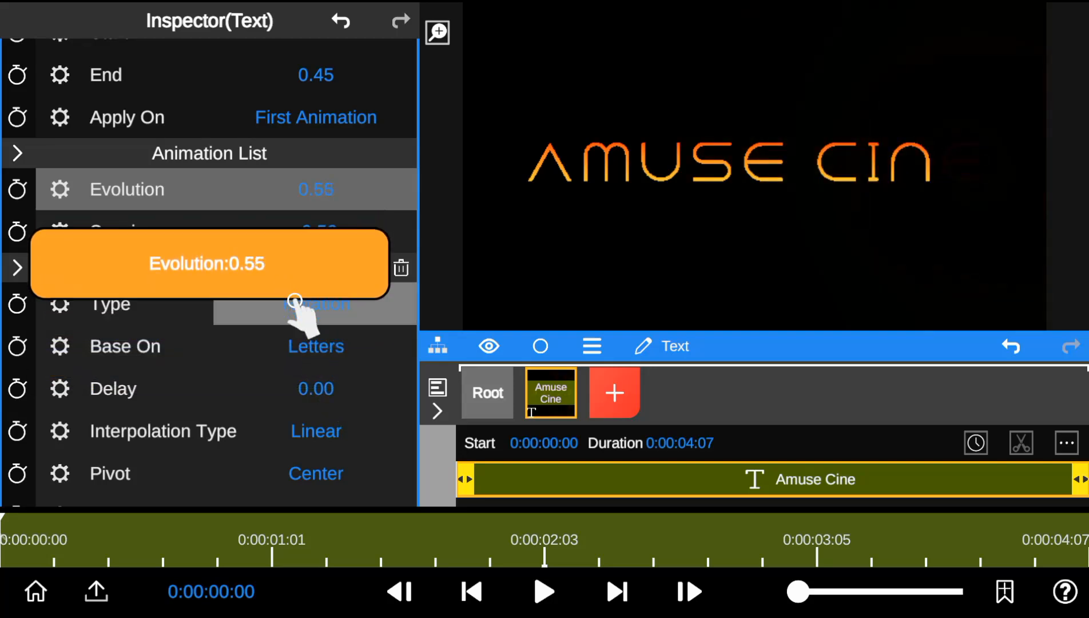
left_click_drag(295, 302, 326, 375)
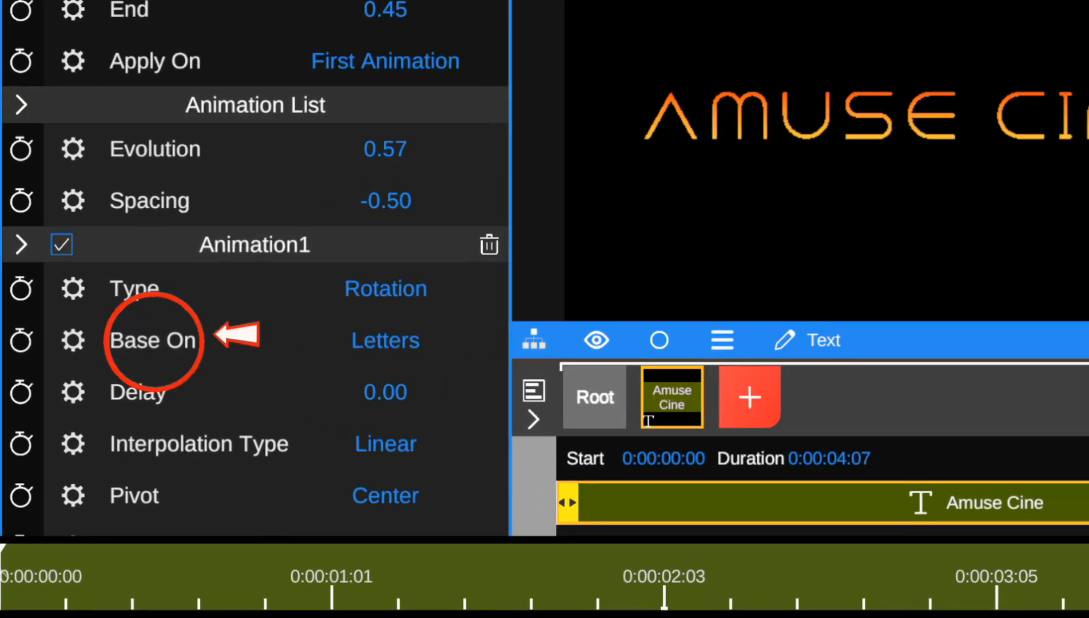
Preview the Base On choices and keep Animation1 rotating per Letters.
left_click(385, 340)
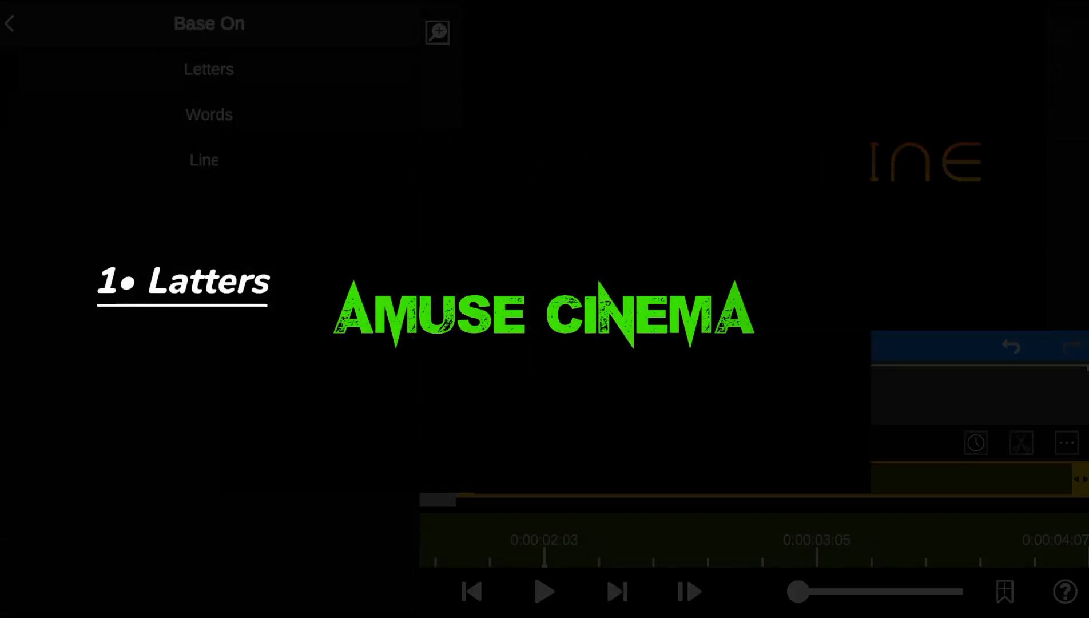
left_click(208, 115)
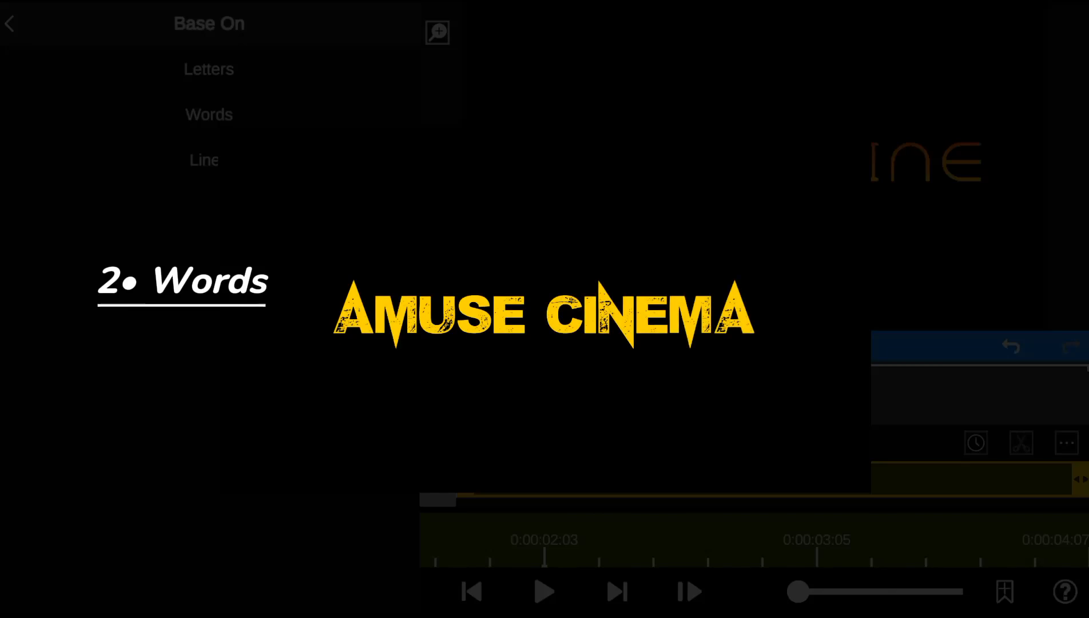
left_click(204, 161)
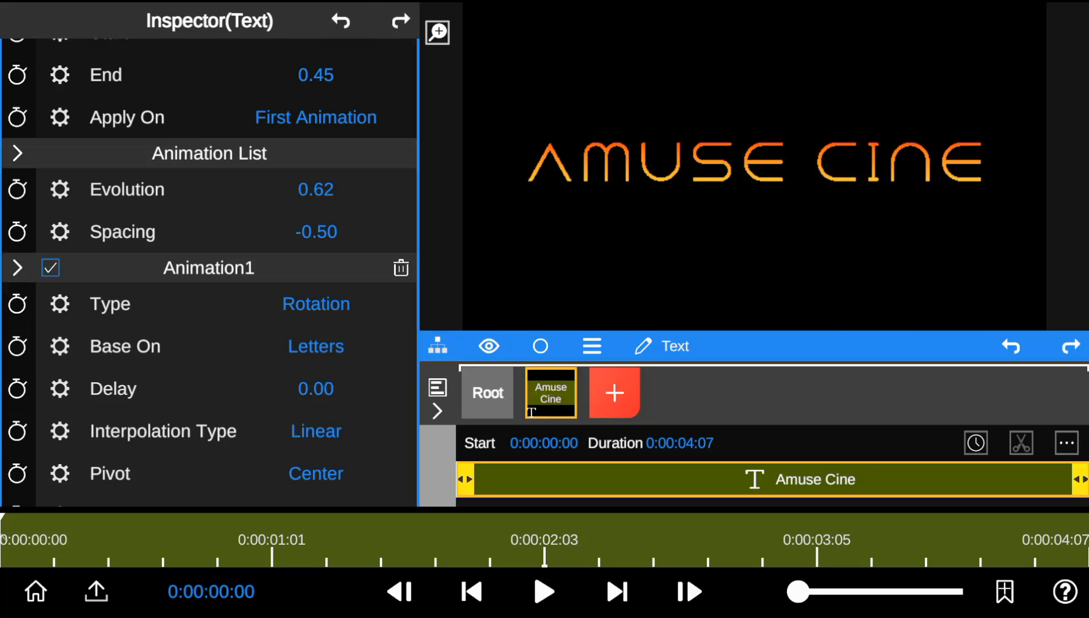
Keep linear interpolation, pivot letters at Top Right and raise the start rotation.
left_click(315, 431)
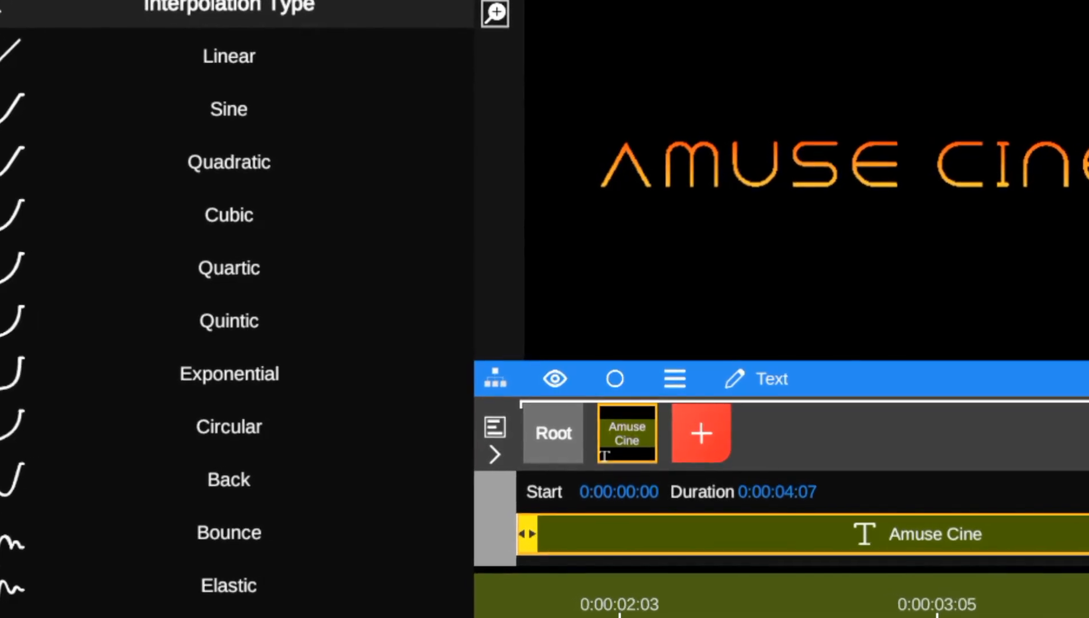
left_click(229, 56)
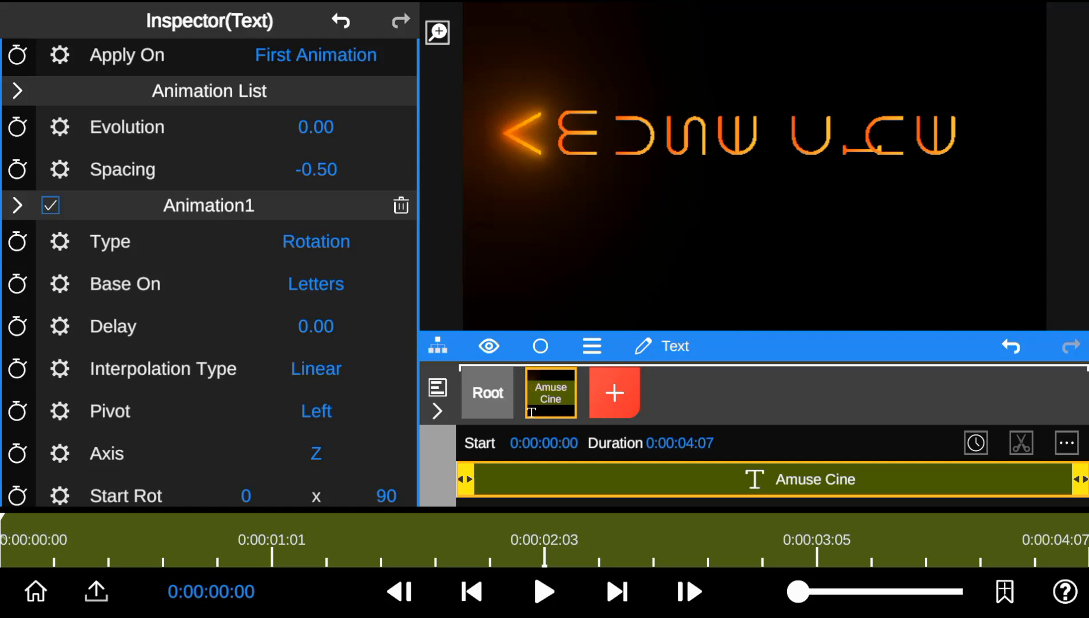
left_click(316, 411)
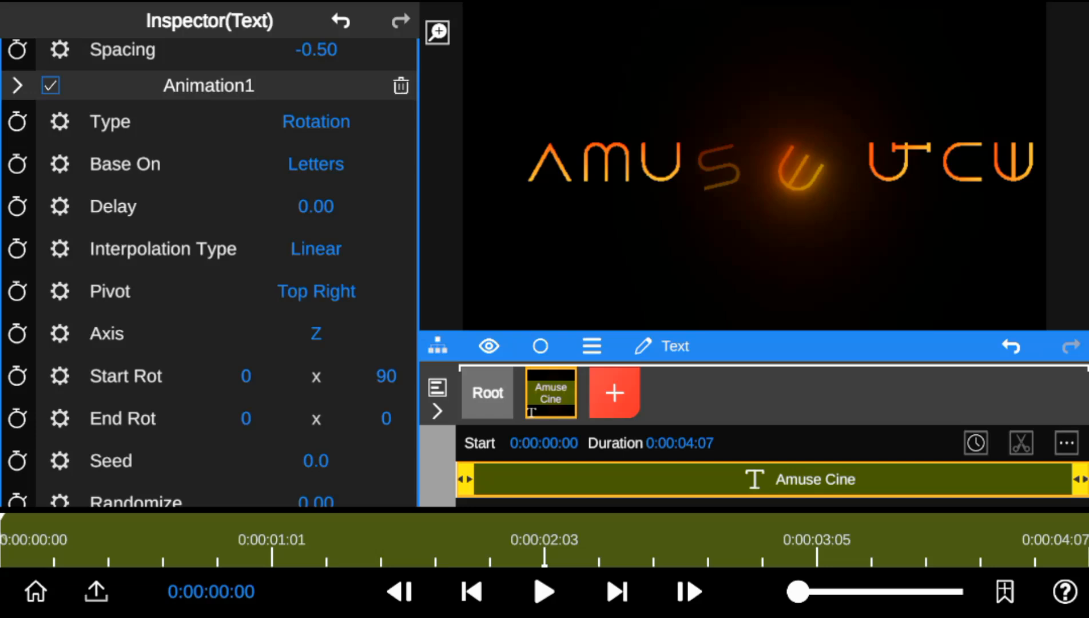
left_click(315, 334)
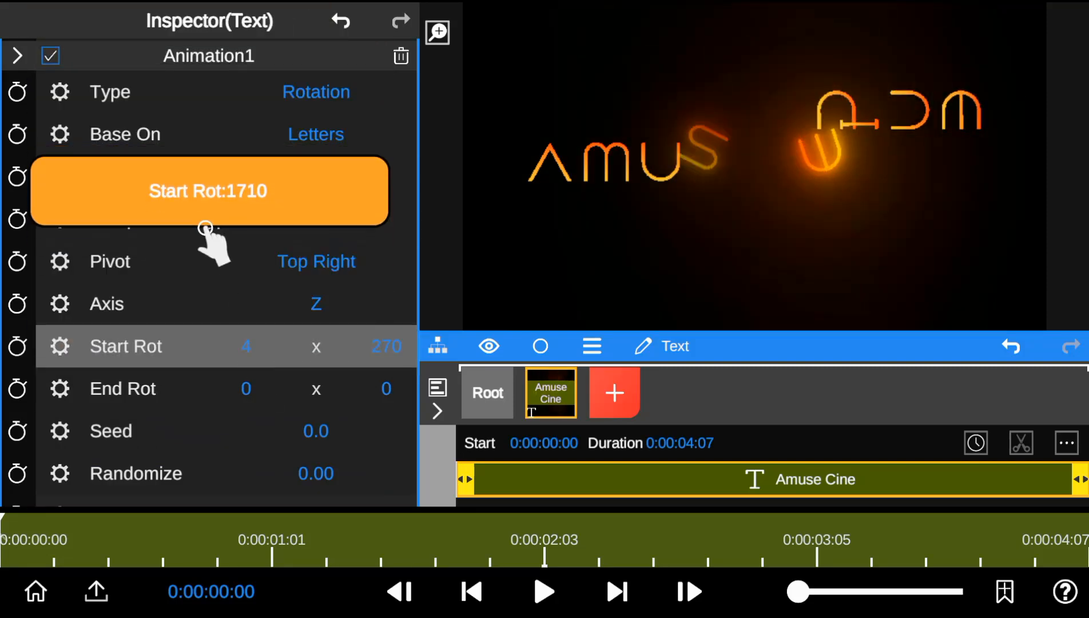
Set the effect to Blur, Animation1 type to Scale, and reach the Evolution keyframe control.
scroll("down", 3)
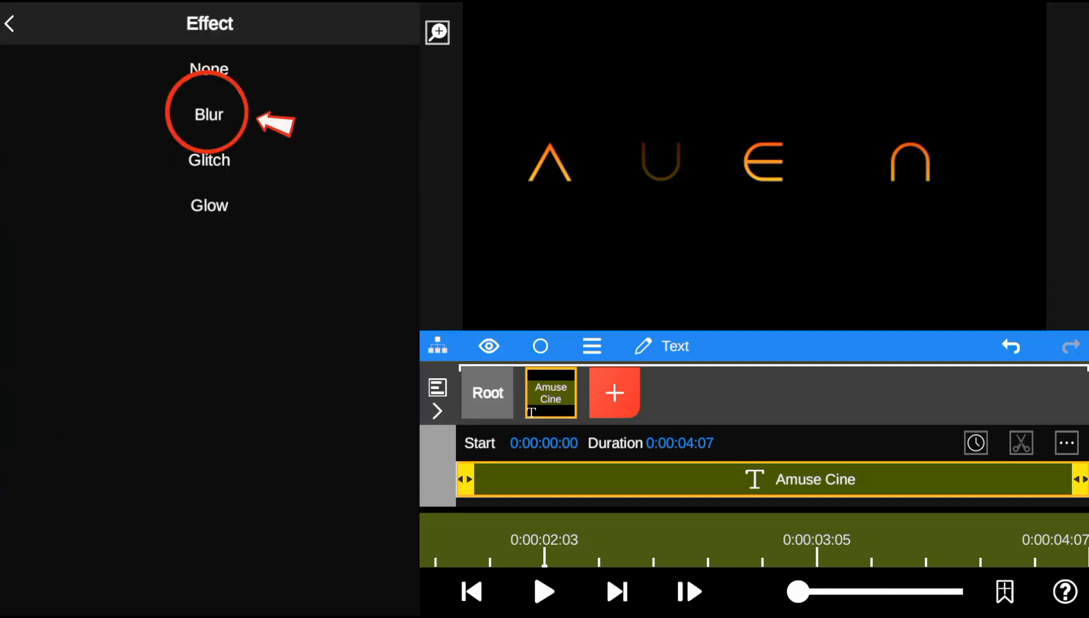
left_click(209, 115)
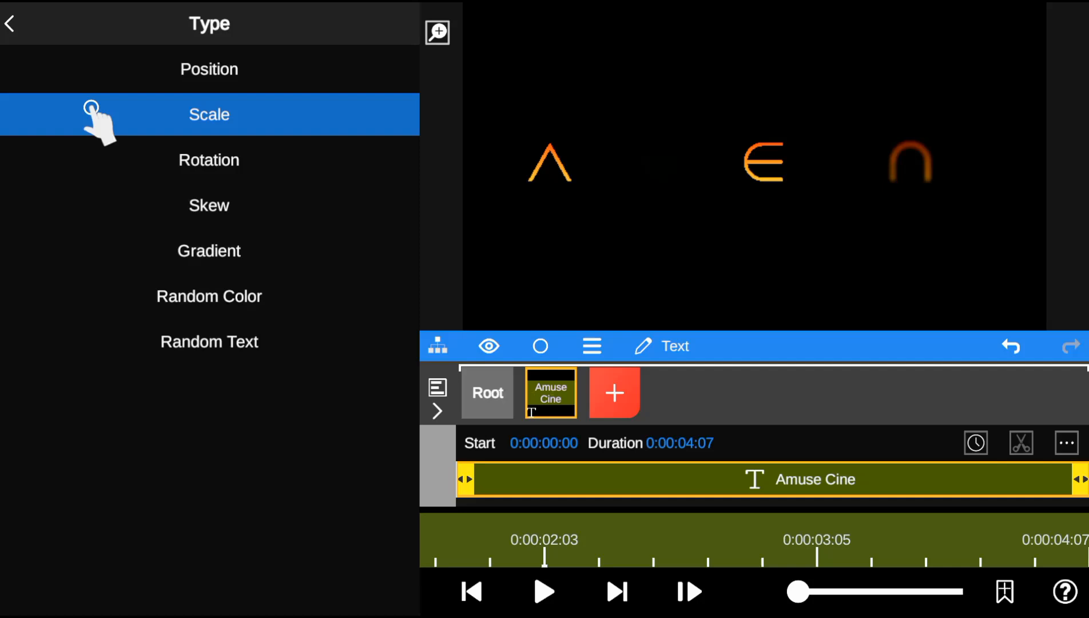
left_click(209, 115)
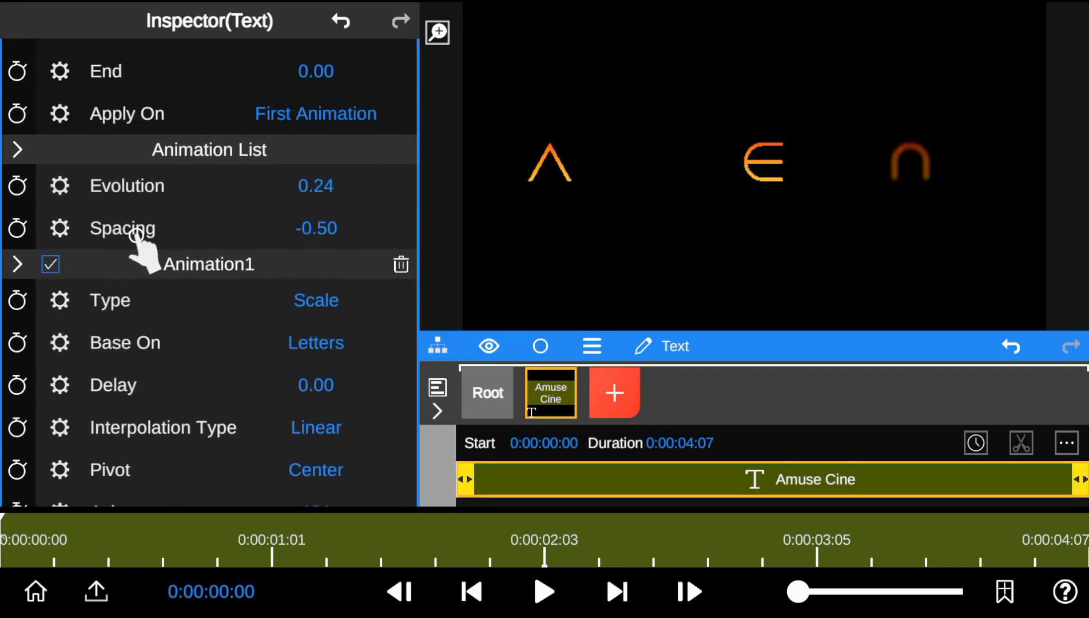
scroll("down", 3)
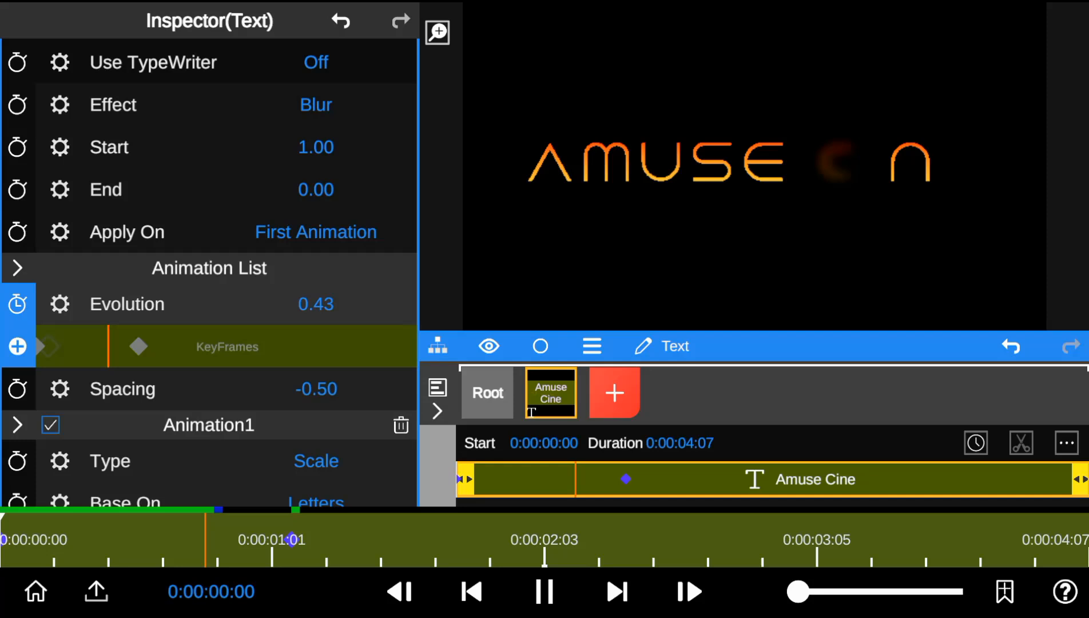
Keyframe evolution 0.00 at start and 0.61 near 3:05 with Quartic EaseOut interpolation.
left_click(544, 591)
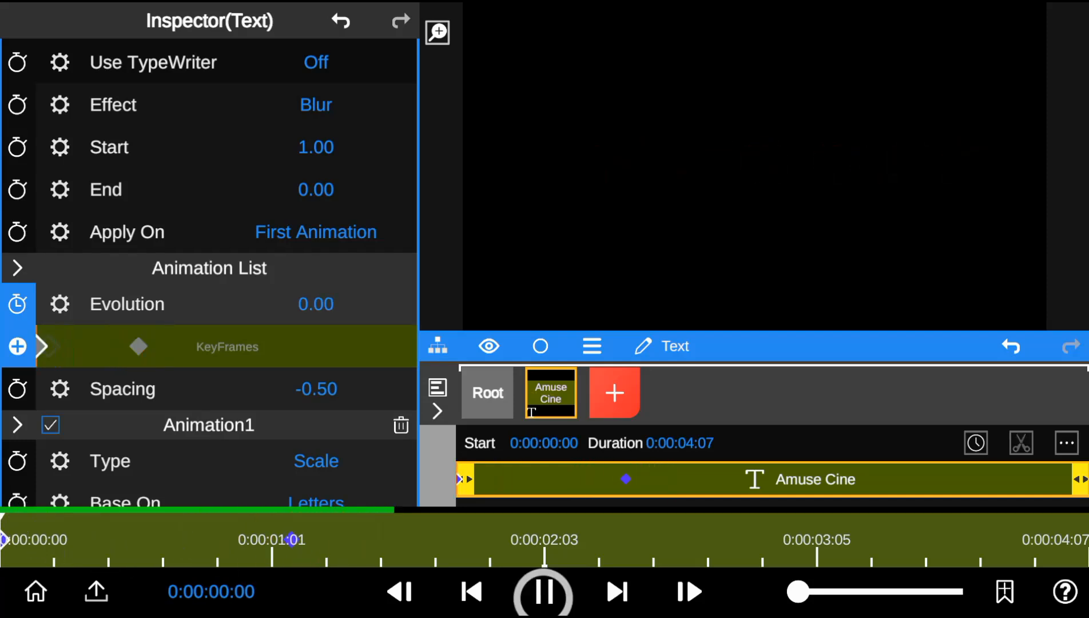
left_click(544, 591)
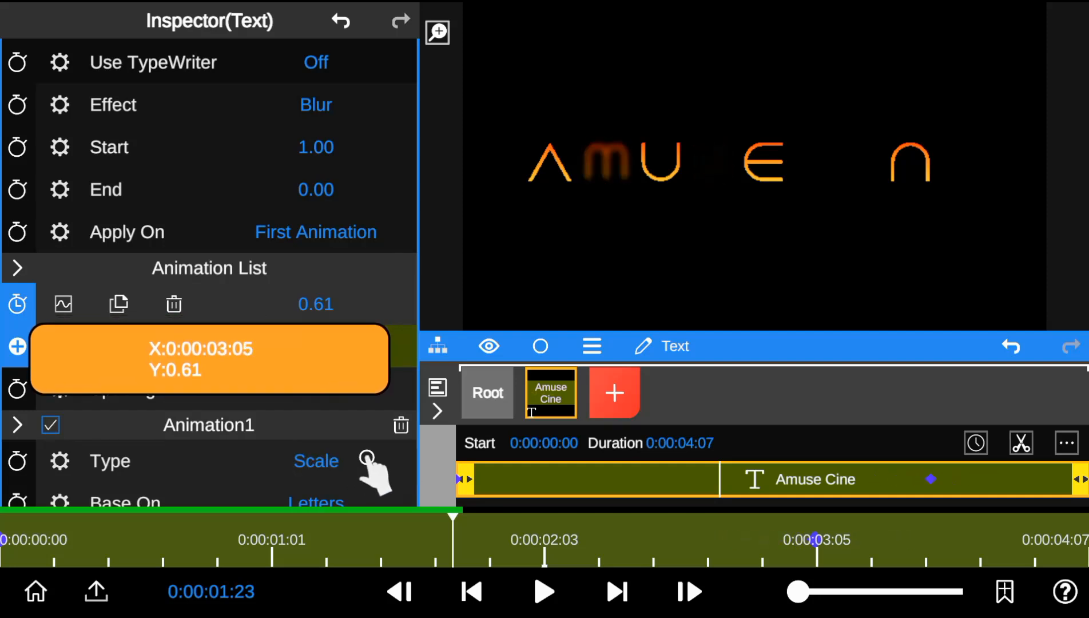
left_click(544, 591)
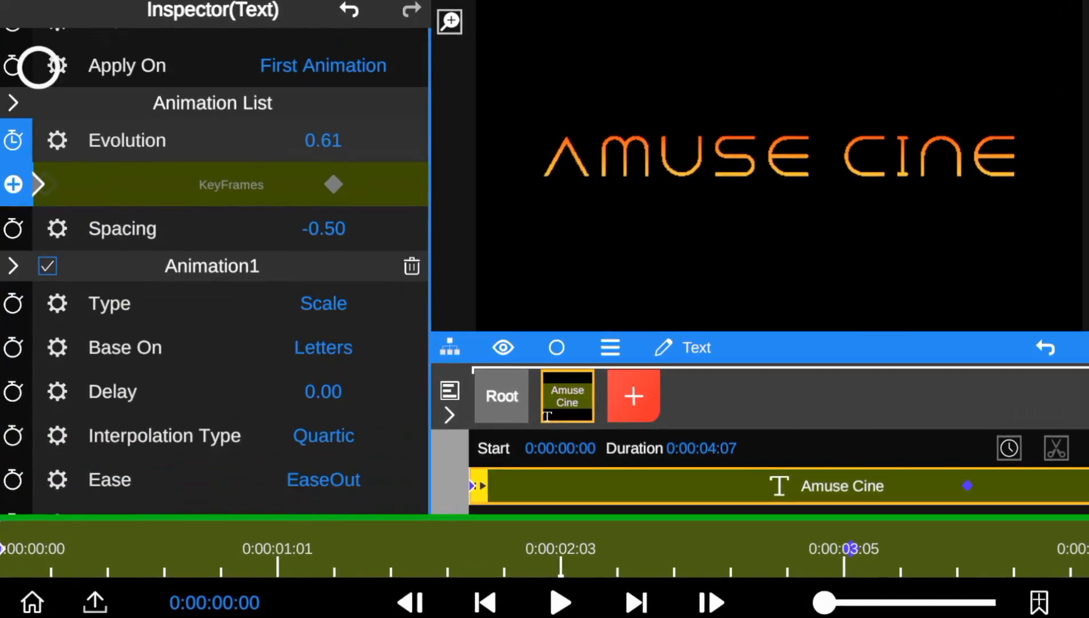
Add Animation2, preview Random Color, then make it a Skew along Y from 0 to 1.
scroll("down", 3)
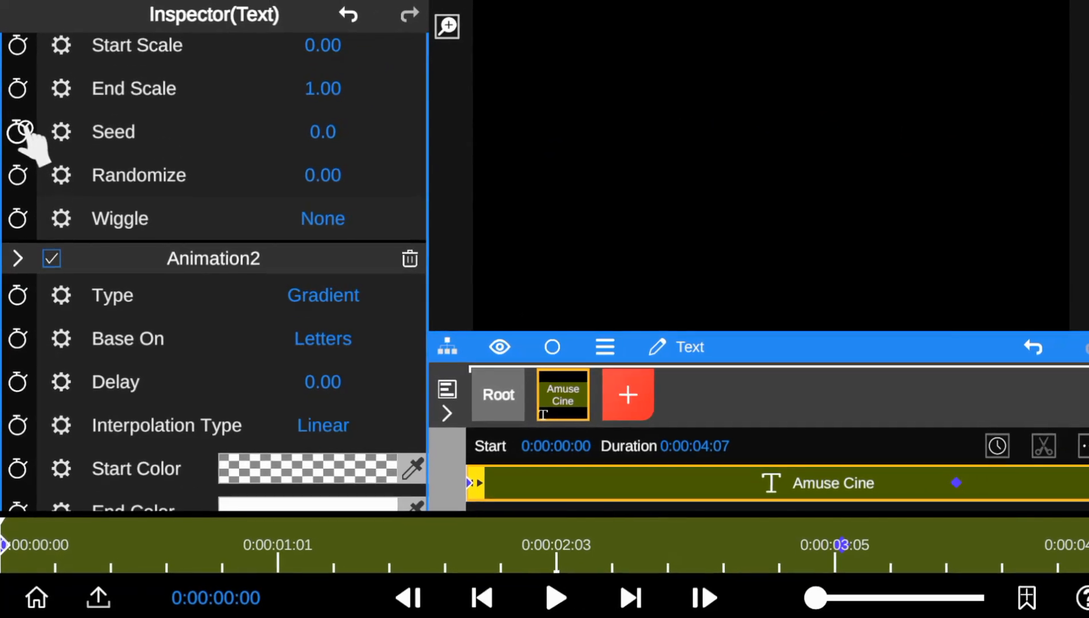
scroll("down", 3)
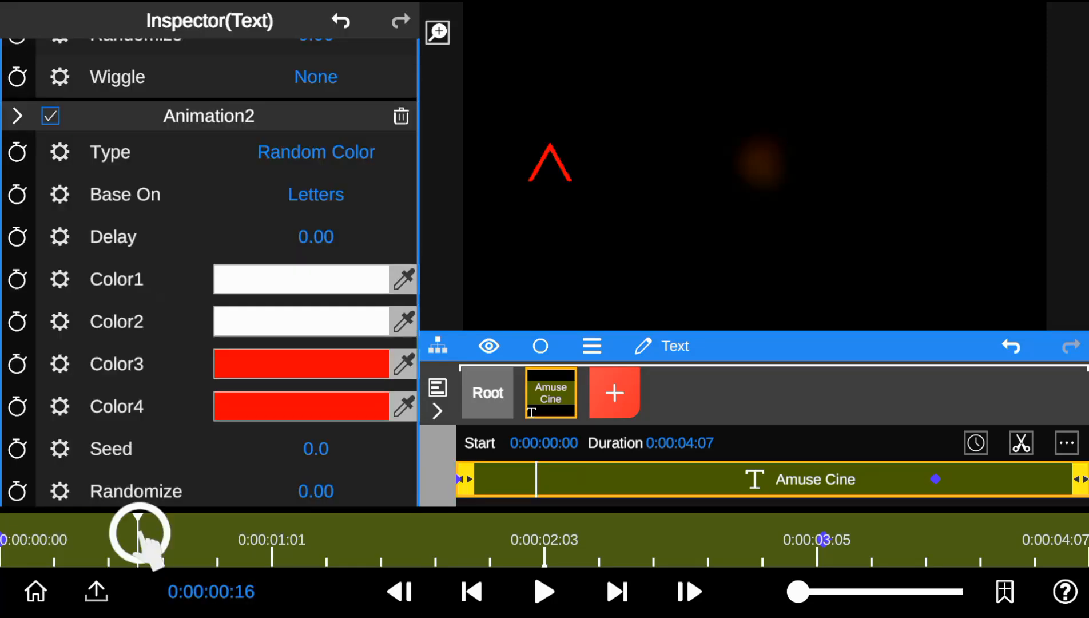
left_click(544, 592)
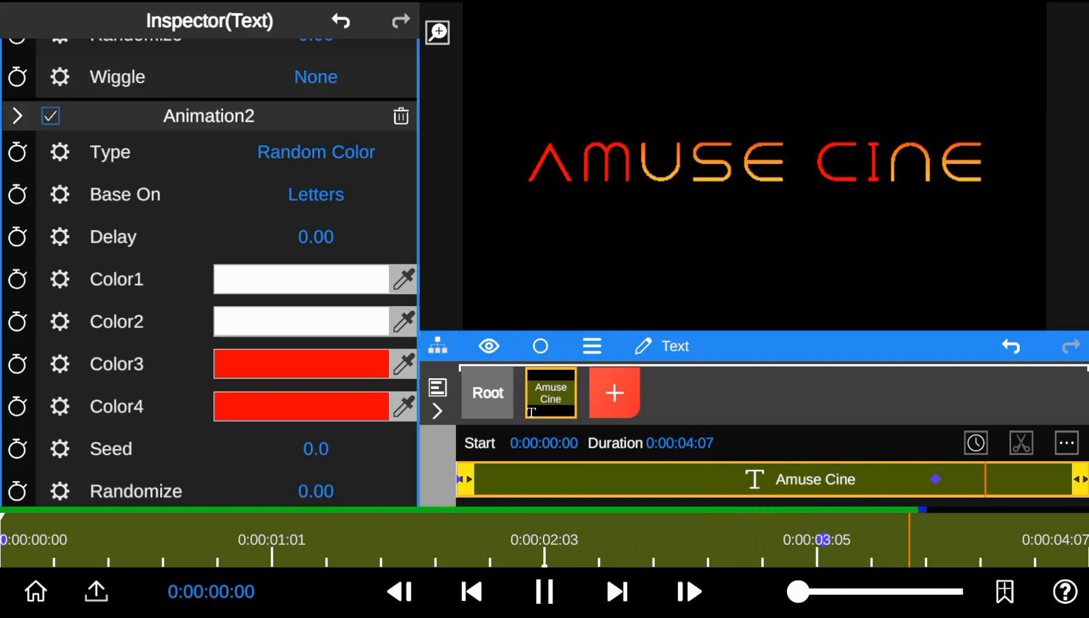
left_click(316, 151)
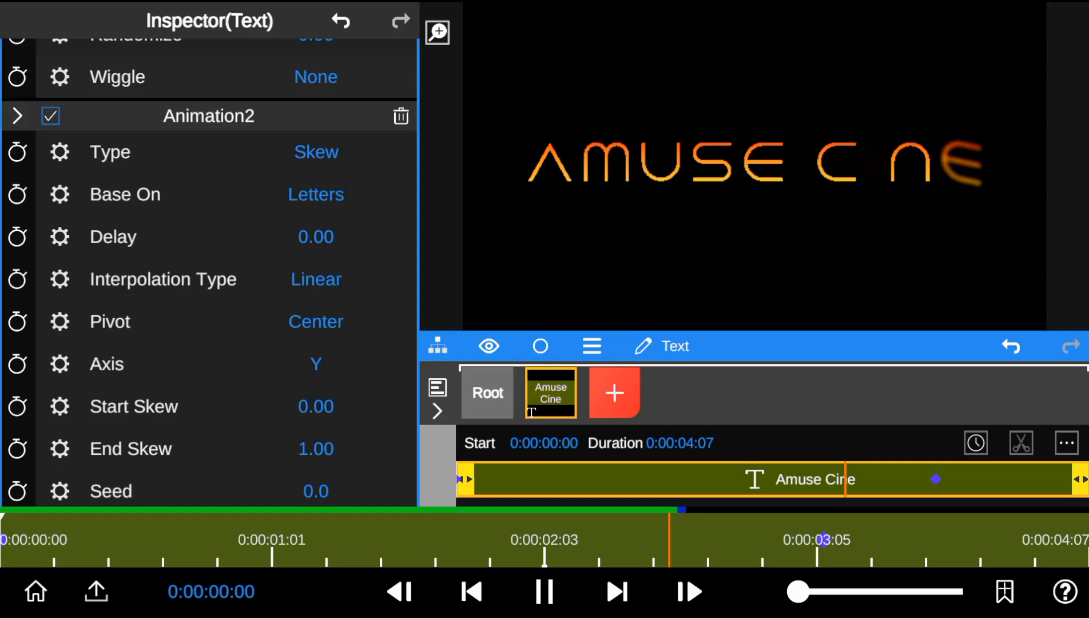
left_click(437, 32)
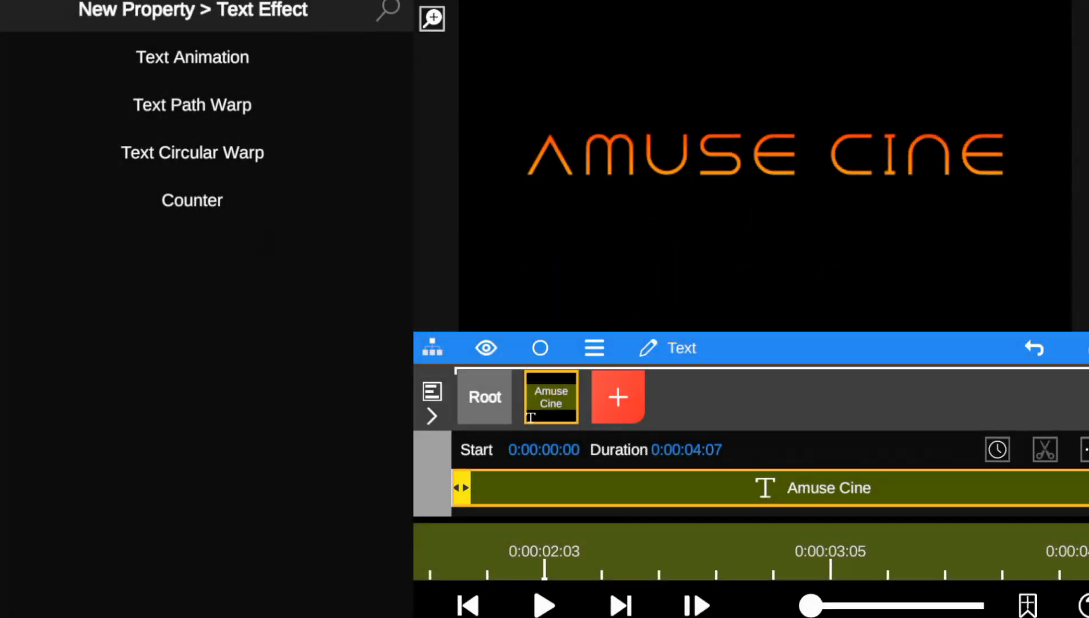
Add a Text Path Warp effect with stretch 0.98 and expand its Path settings.
left_click(192, 105)
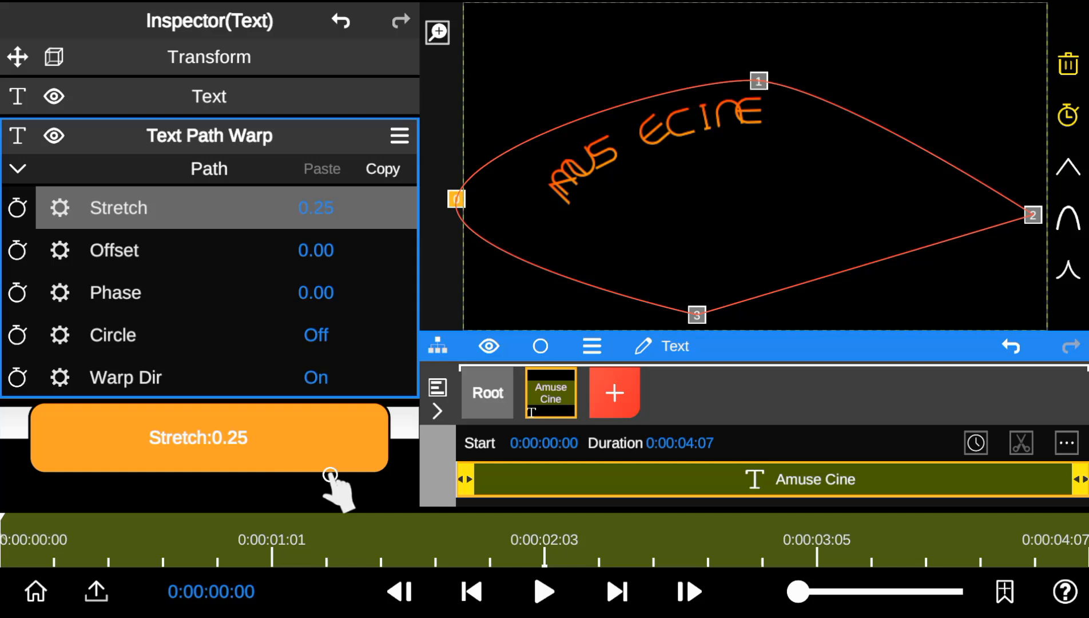
left_click_drag(329, 475, 341, 76)
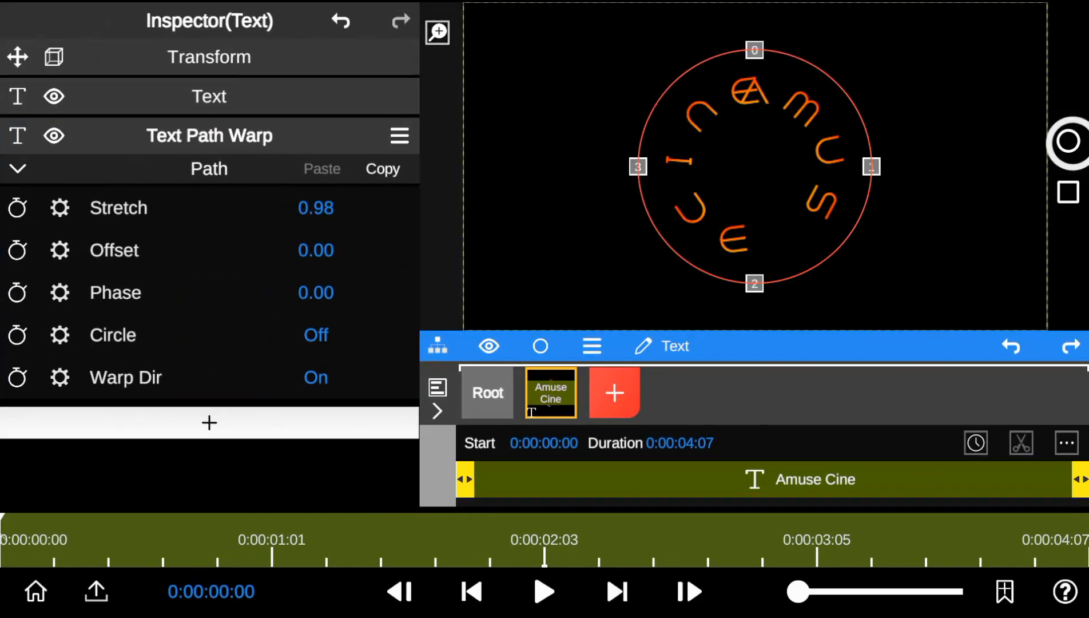
left_click(208, 135)
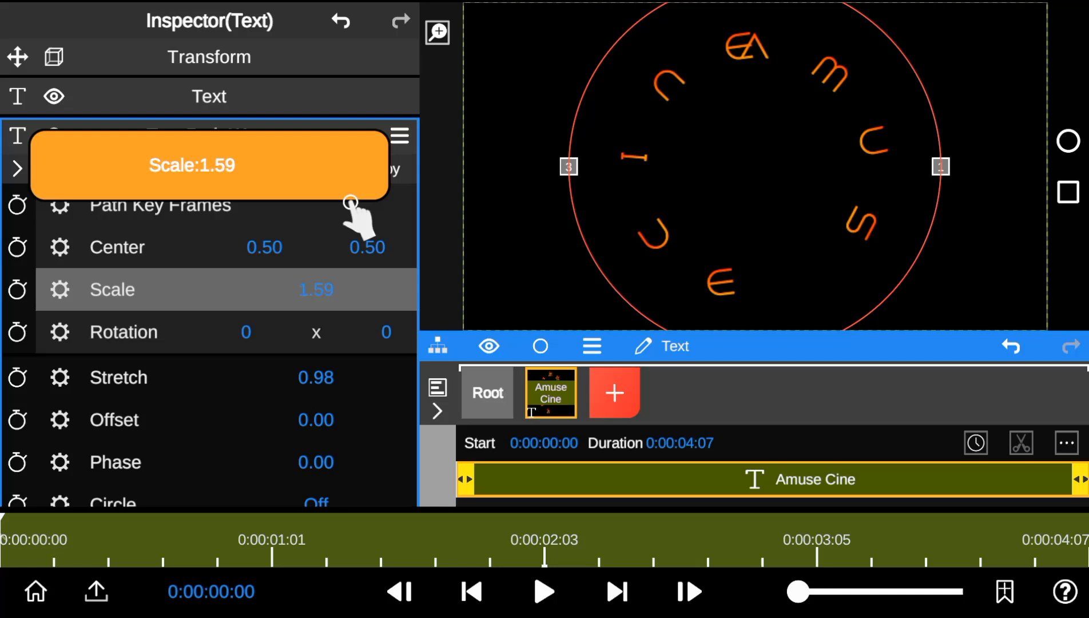
Scale the circular path to 1.48, rotate -33, offset -0.28 and phase 0.18.
left_click_drag(349, 201, 332, 224)
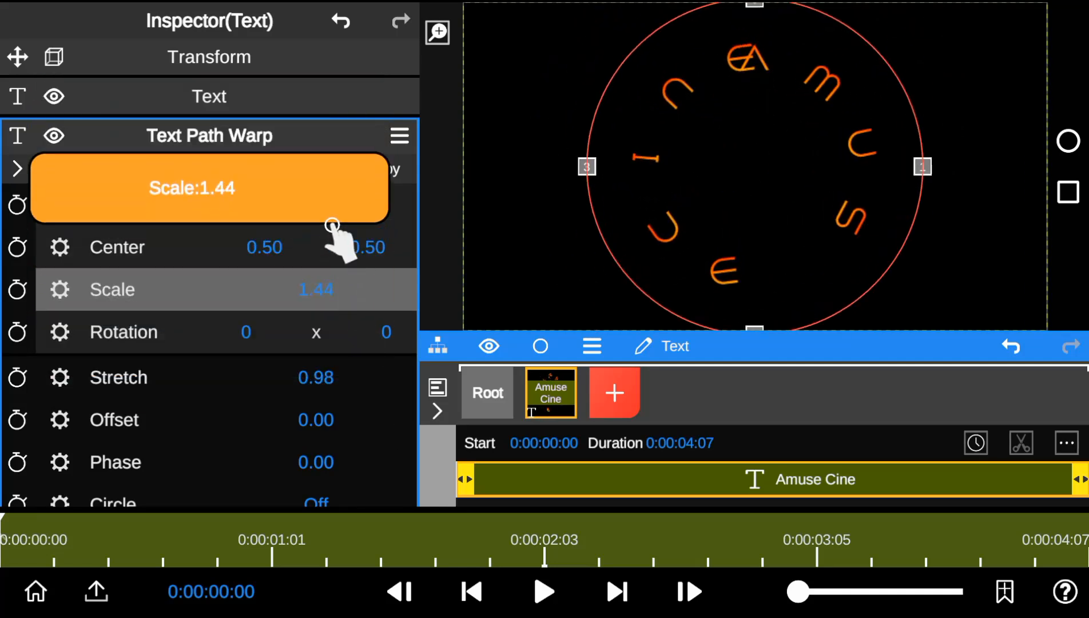
left_click_drag(332, 226, 371, 483)
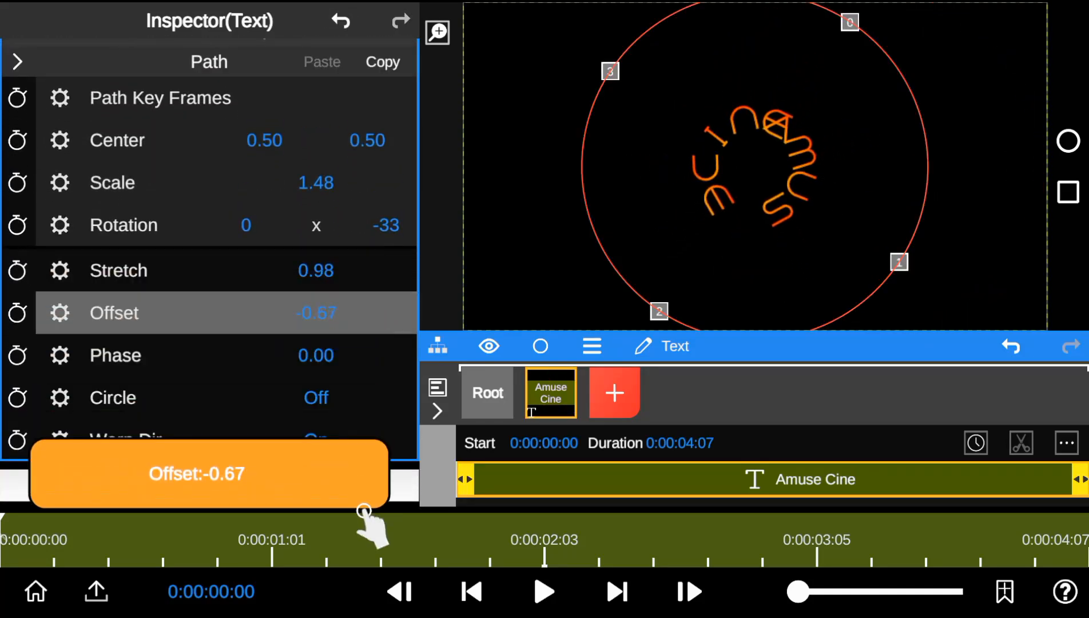
left_click_drag(367, 511, 362, 375)
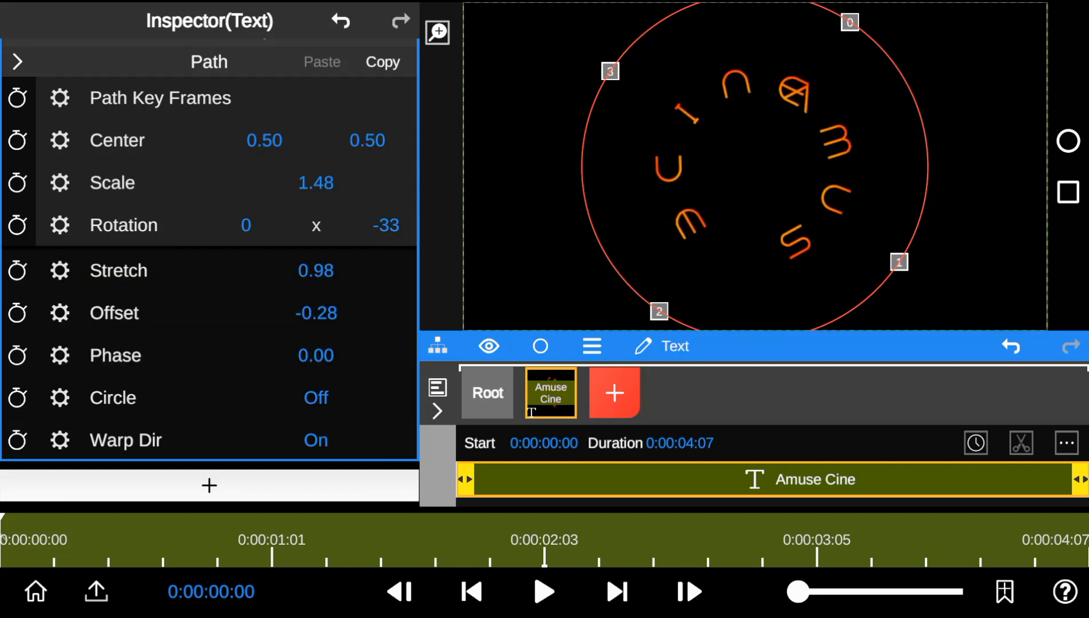
left_click_drag(316, 355, 326, 257)
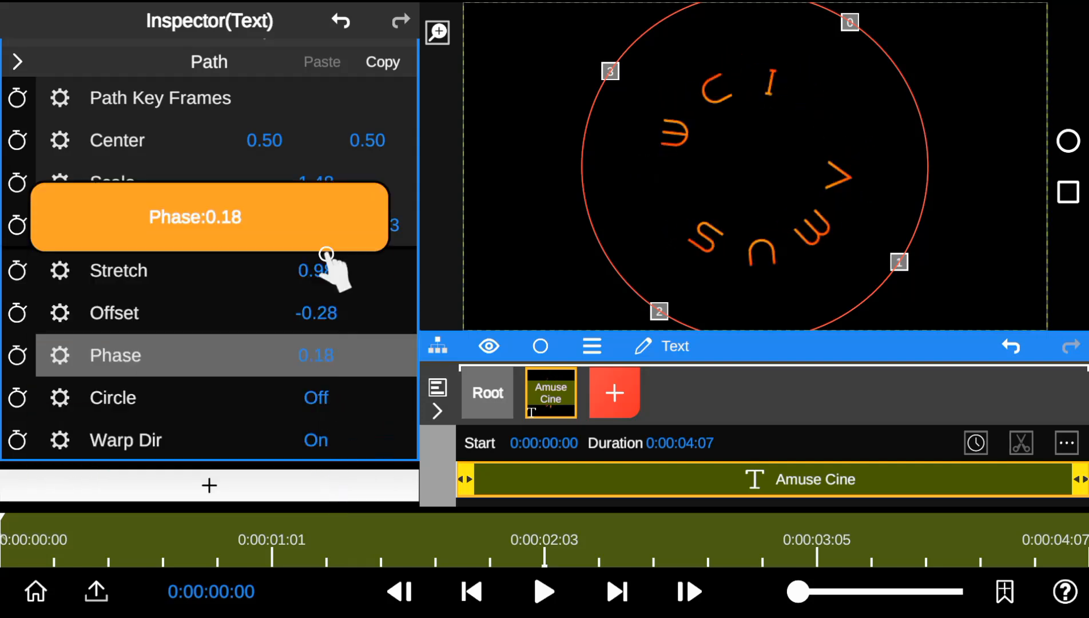
left_click_drag(326, 254, 309, 125)
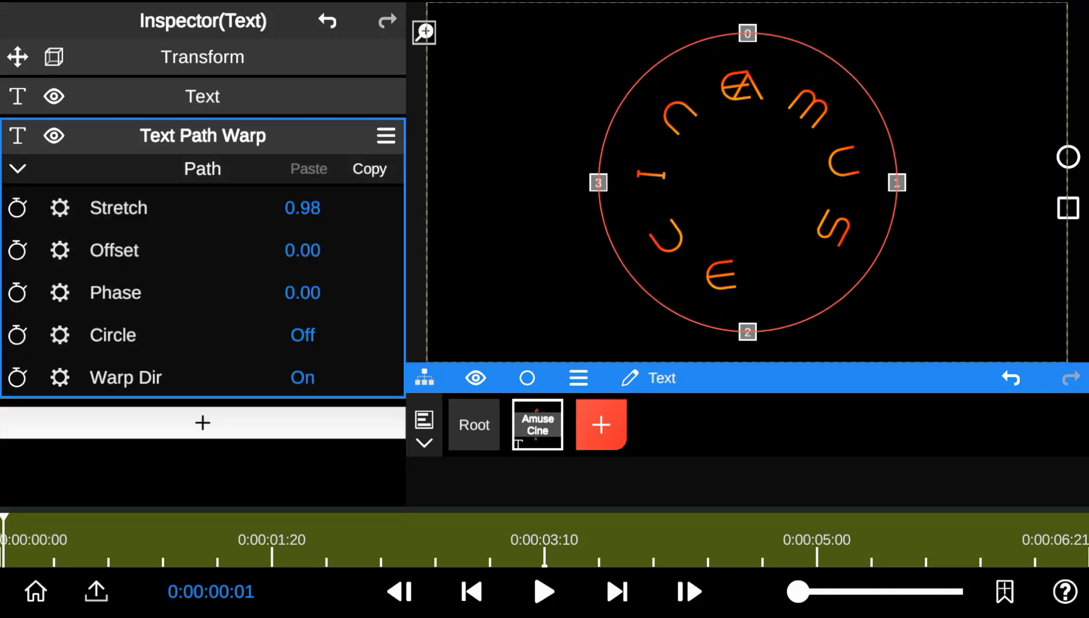
Keyframe Phase from -0.79 at the start to a higher value at 5:00 so letters circle the path.
left_click_drag(302, 207, 302, 285)
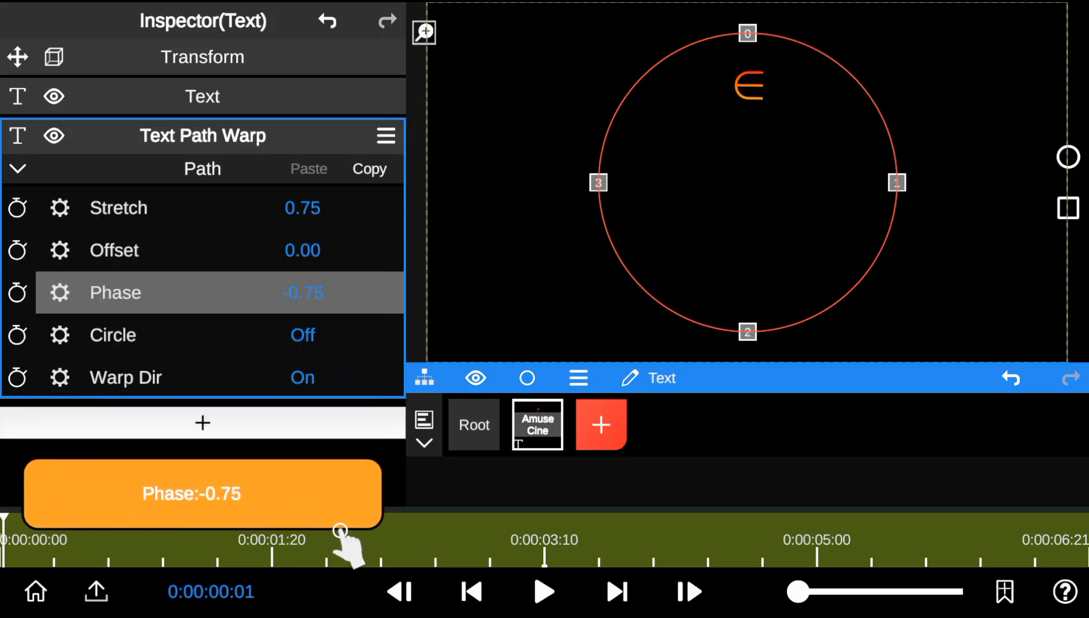
left_click_drag(340, 532, 333, 532)
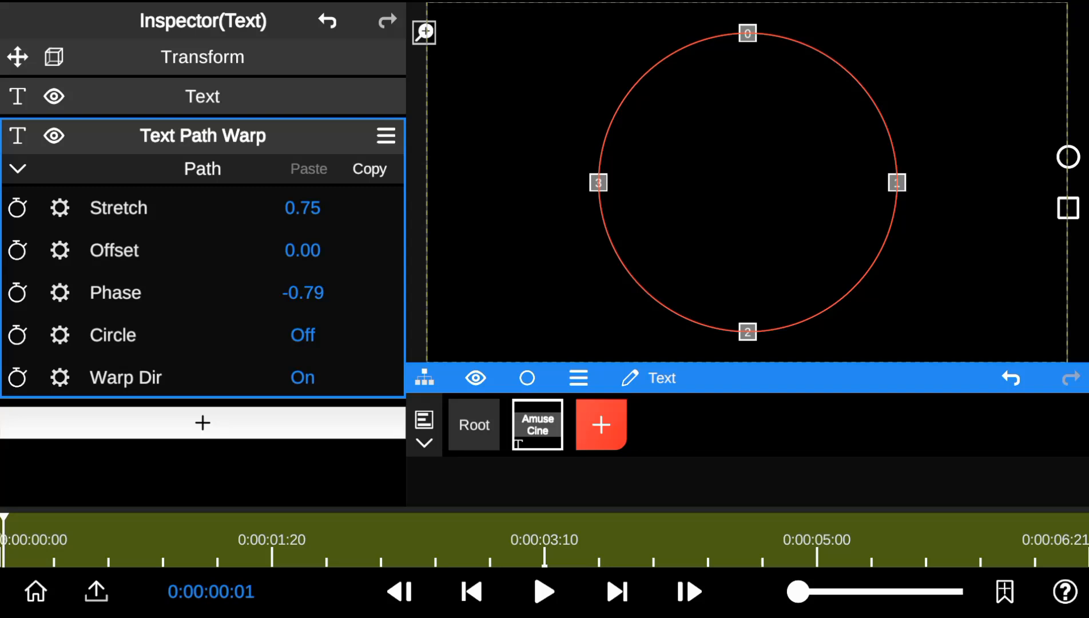
left_click(17, 292)
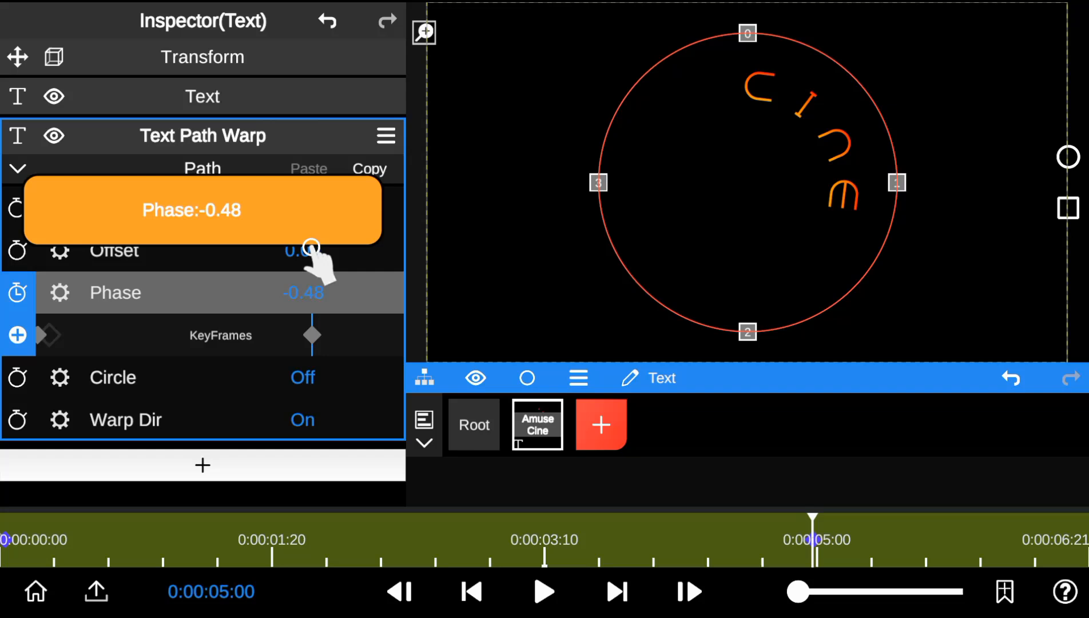
left_click_drag(309, 248, 311, 195)
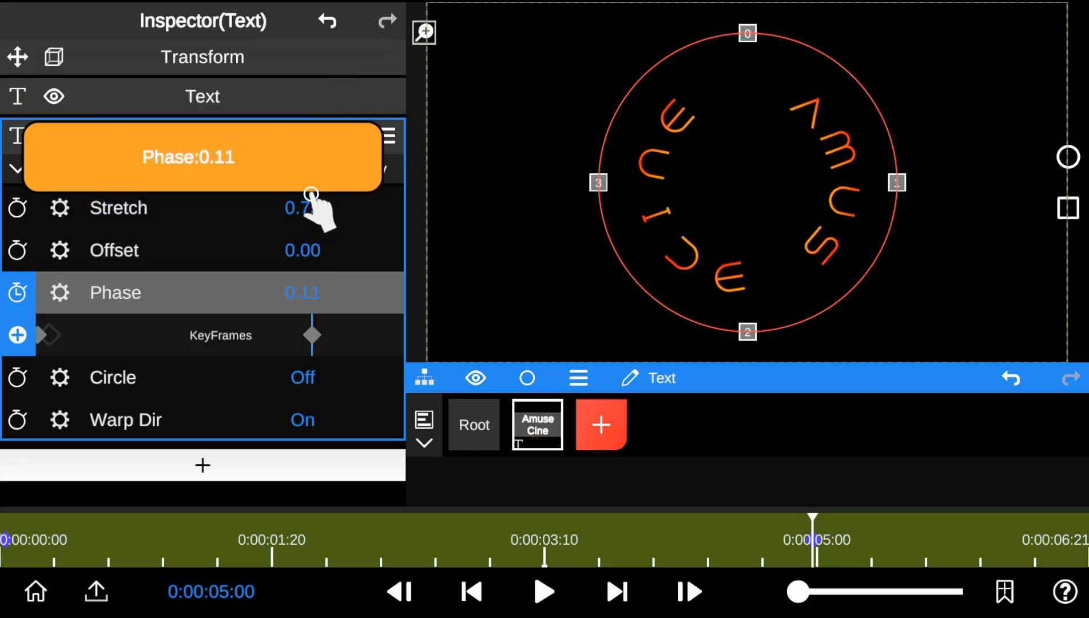
left_click_drag(313, 194, 342, 118)
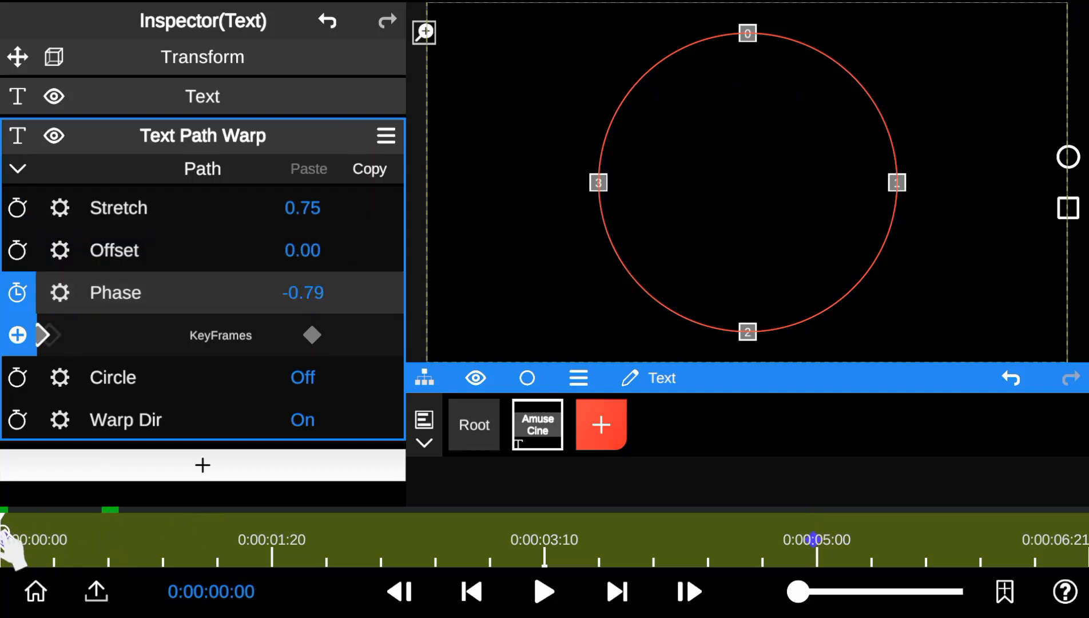
left_click(543, 592)
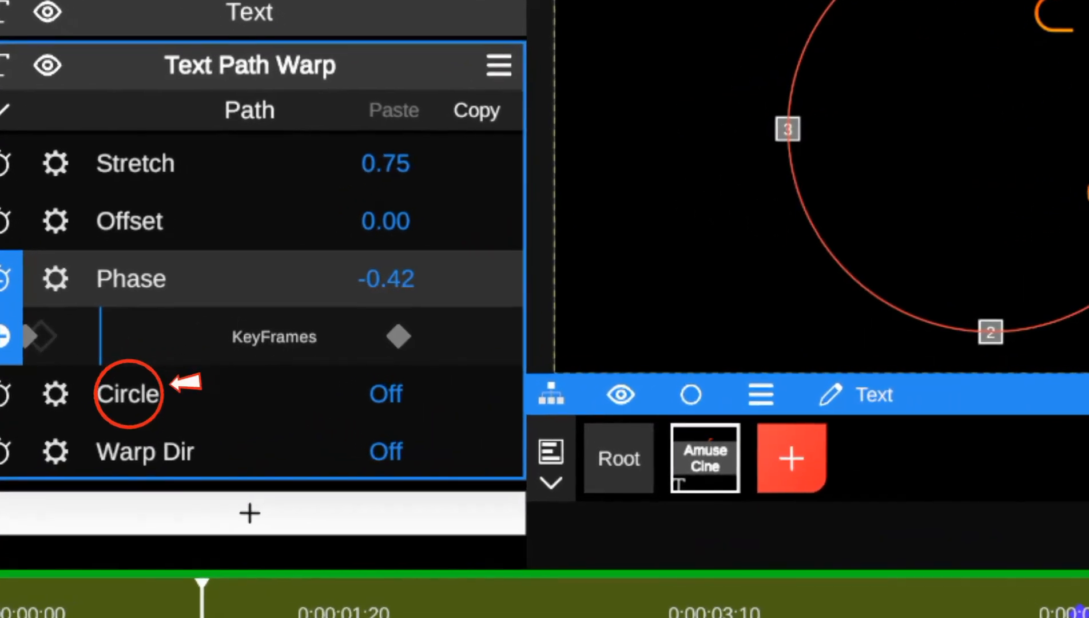
Switch Circle and Warp Dir on so letters wrap the full closed ring.
left_click(387, 393)
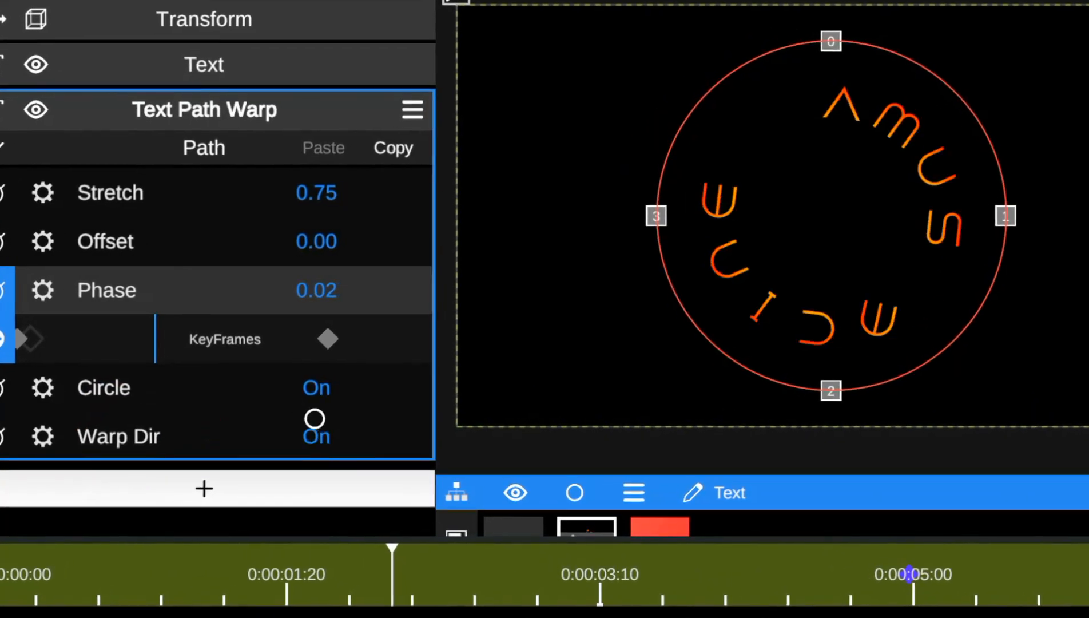
left_click(314, 416)
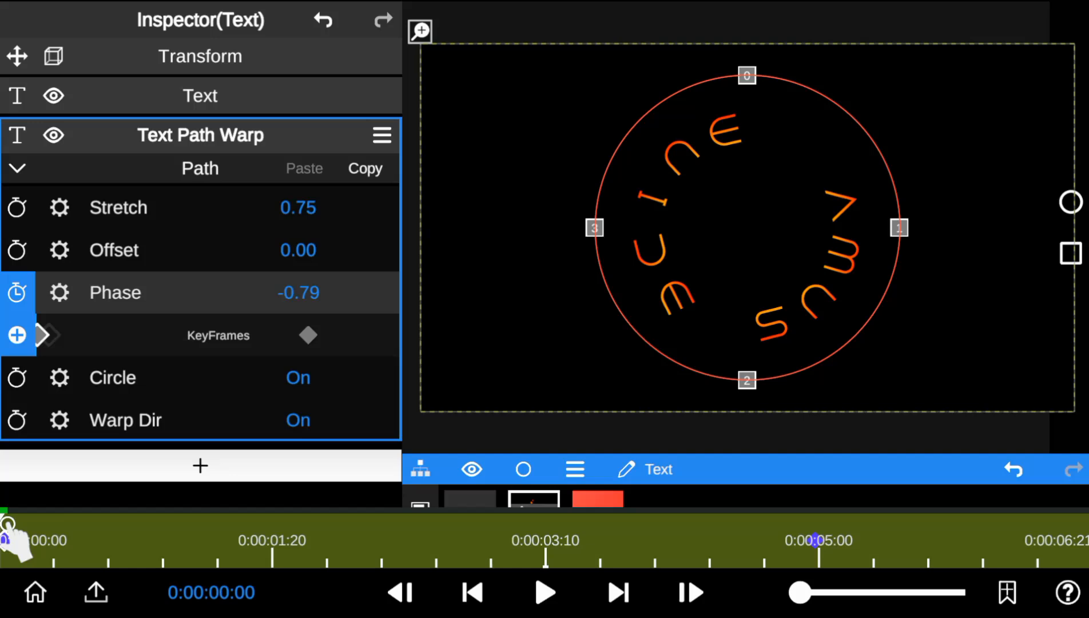
Try a Text Circular Warp on the title and rotate it to about -82.
left_click(201, 466)
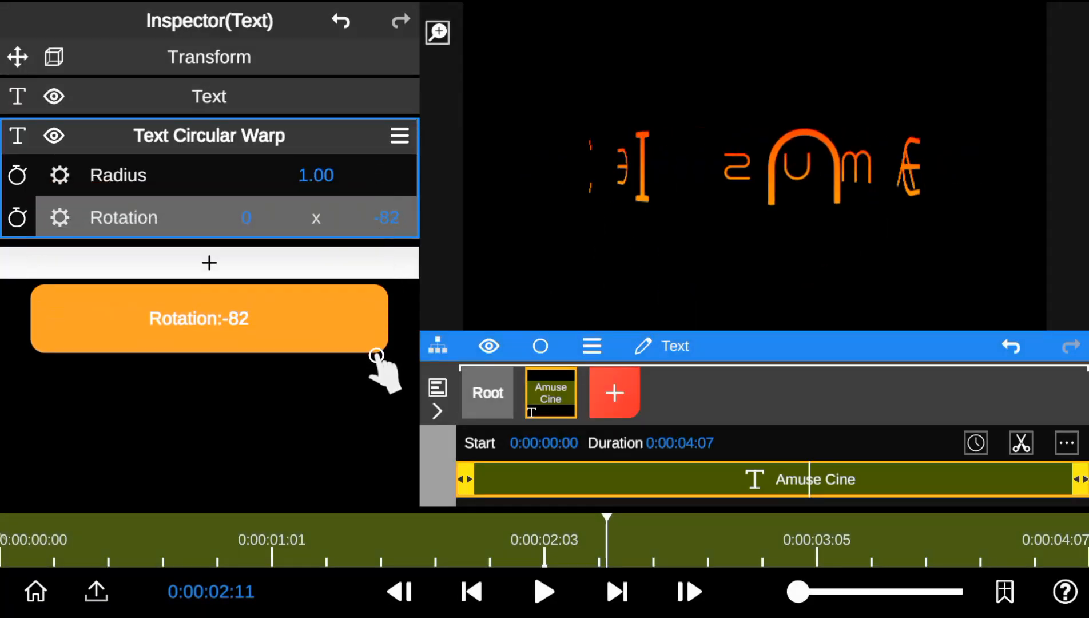
left_click_drag(382, 217, 361, 217)
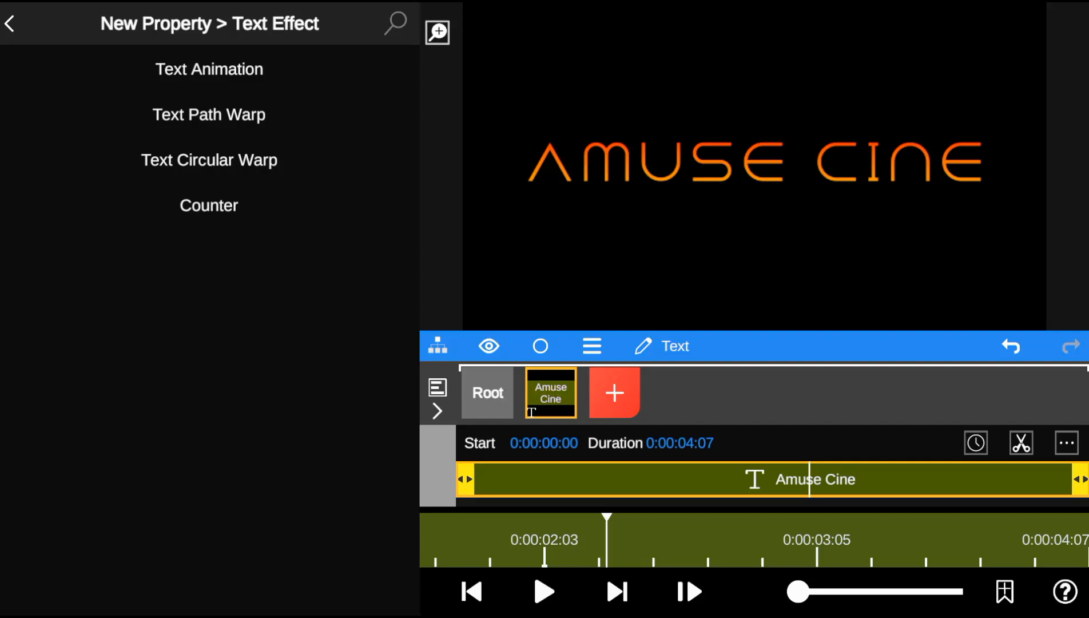
Try the Counter effect on the title, counting from 27 to 151, and review its options.
left_click(209, 205)
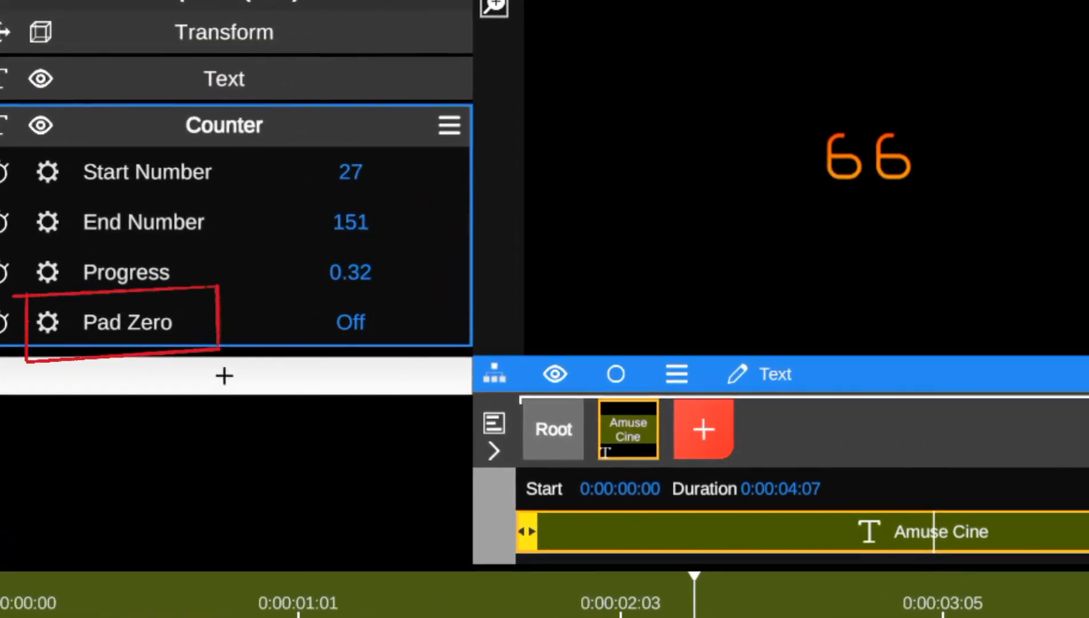
left_click(351, 321)
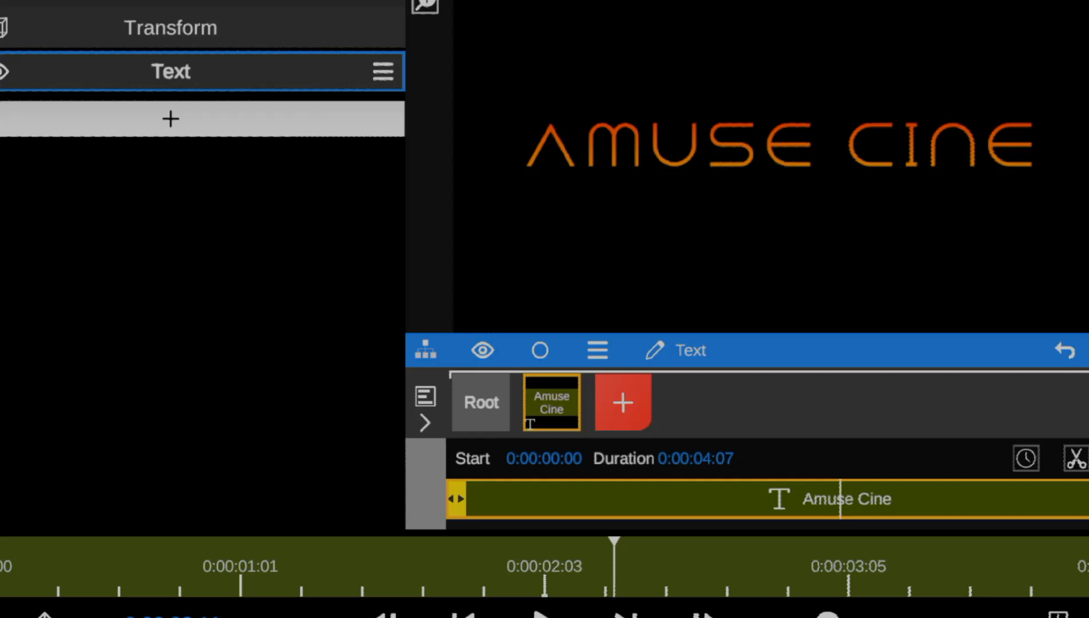
Add a Water Reflection with perspective 0.20, edge blur 0.16, light shimmer and River1 type.
left_click(171, 118)
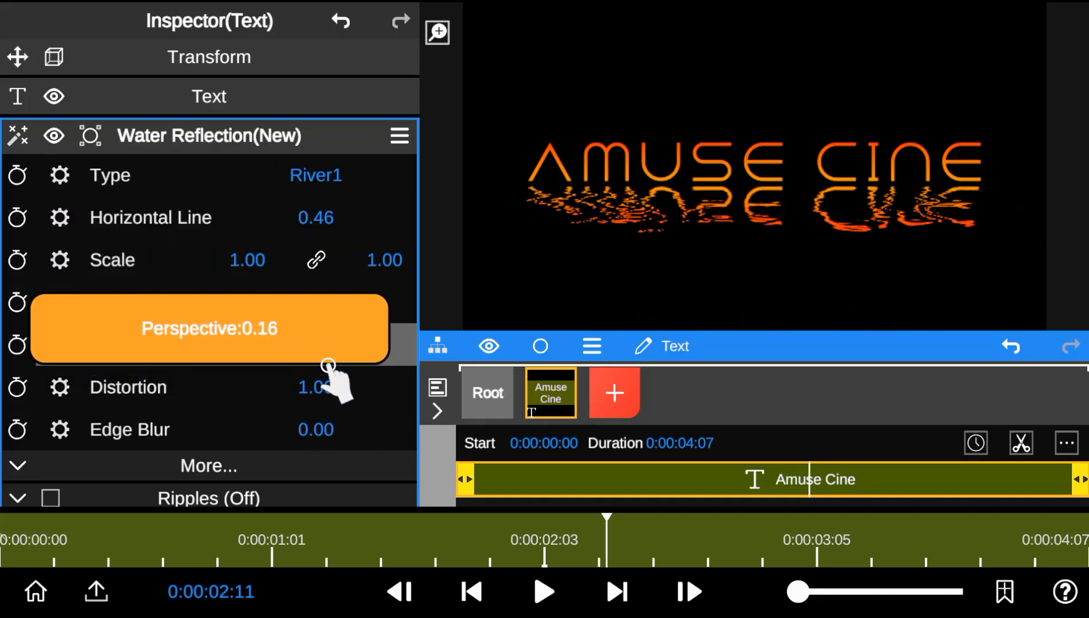
left_click_drag(326, 365, 312, 322)
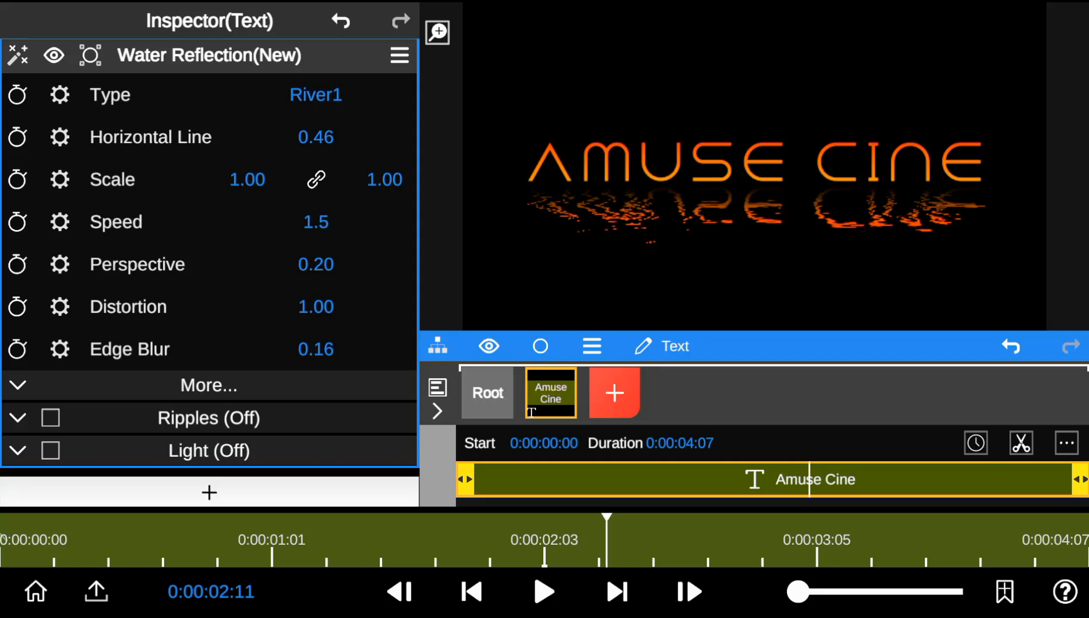
left_click(50, 451)
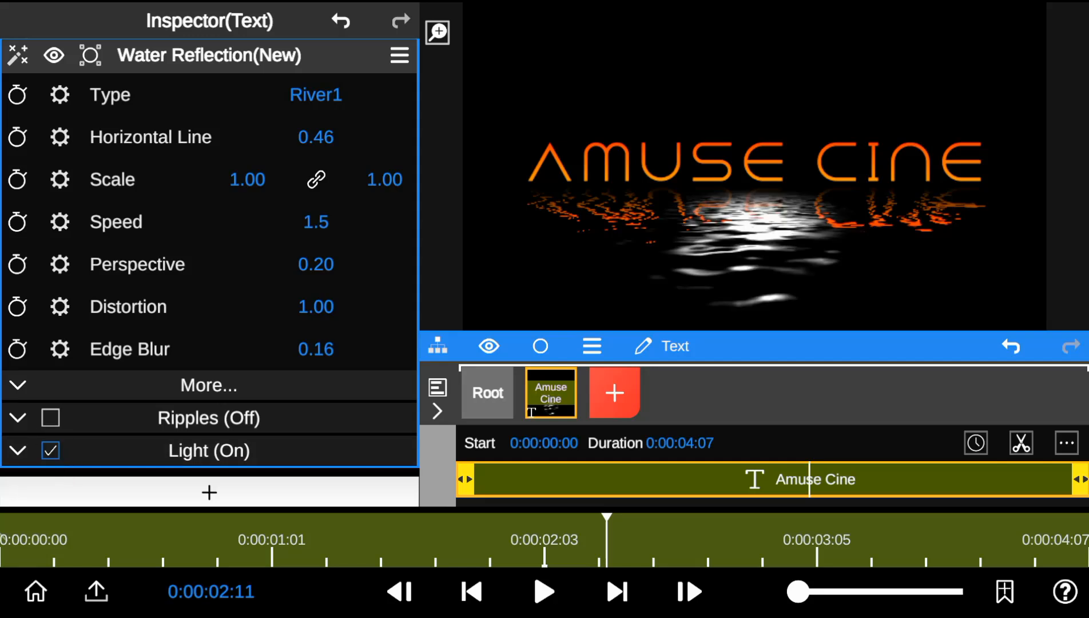
left_click(314, 94)
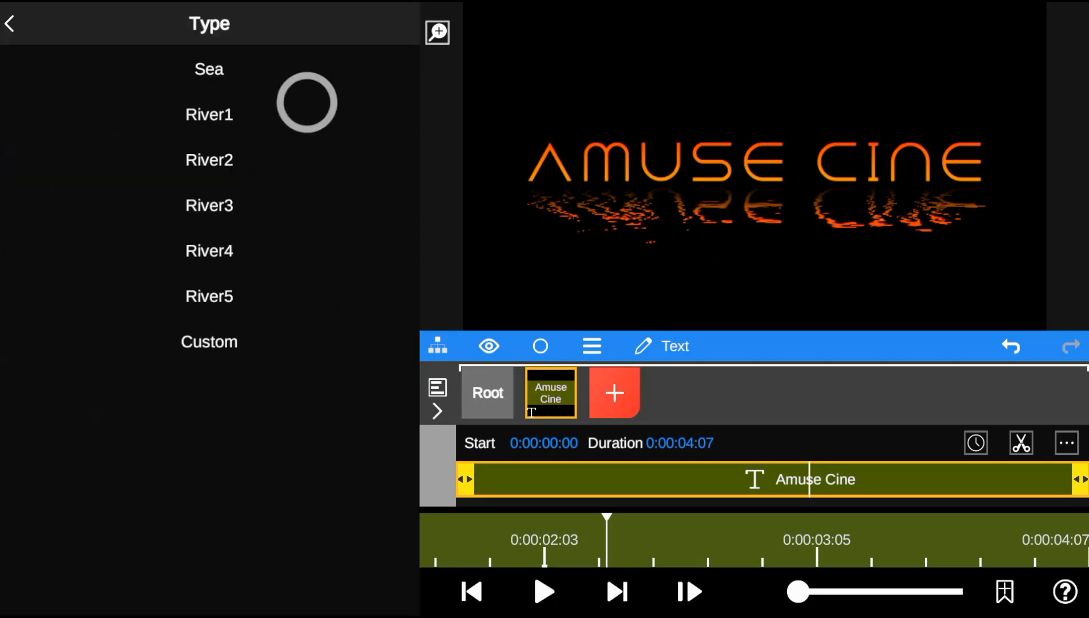
left_click(208, 69)
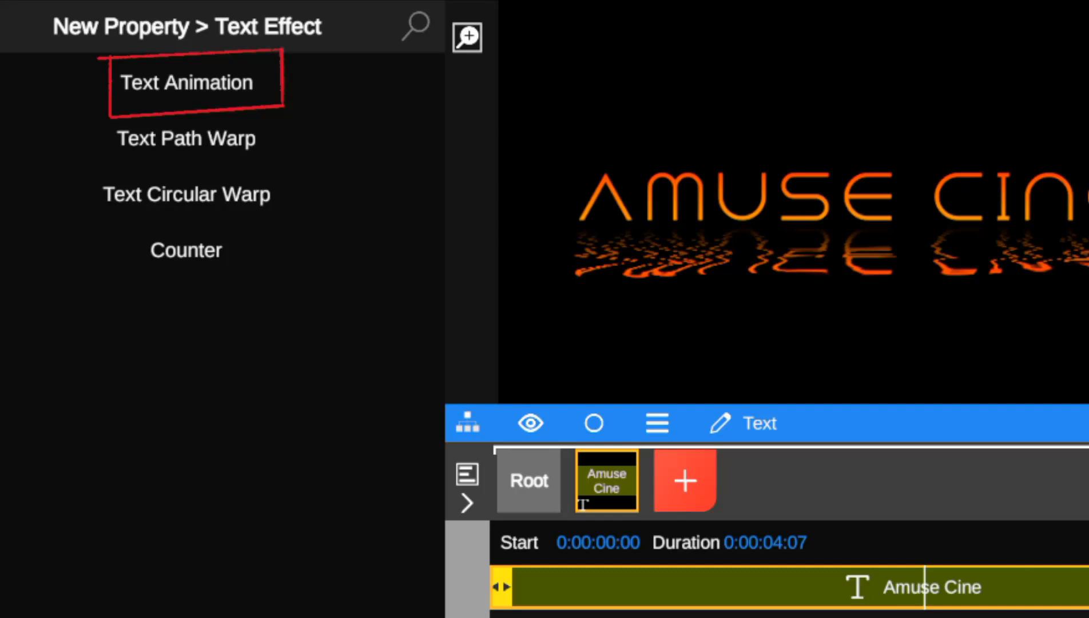
Add a Text Animation scaling letters one by one, with Evolution keyframed from 0.17.
left_click(185, 82)
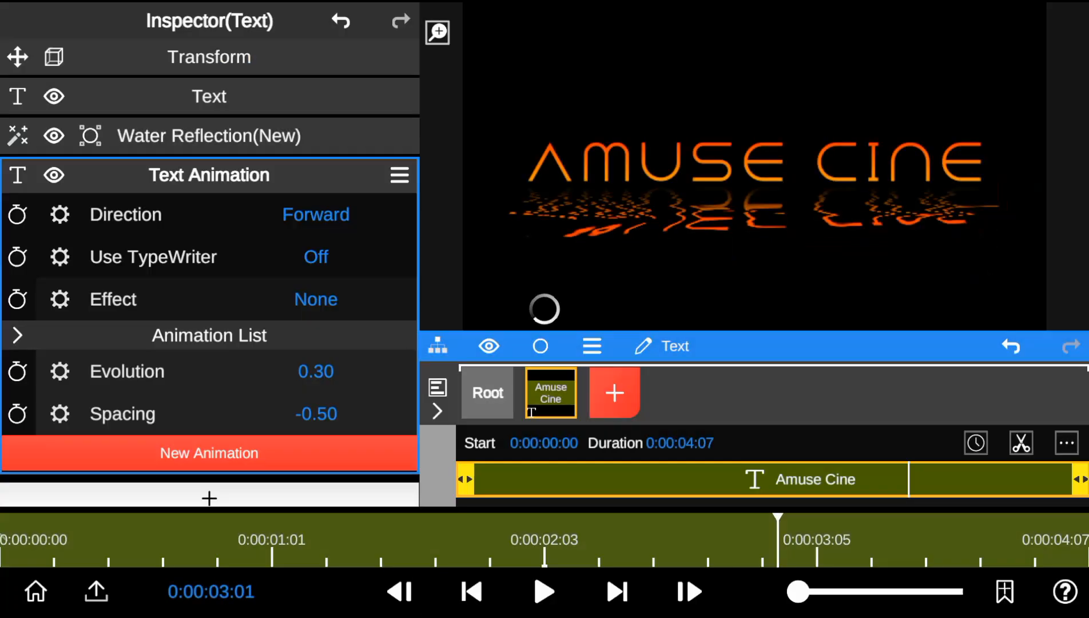
left_click(208, 452)
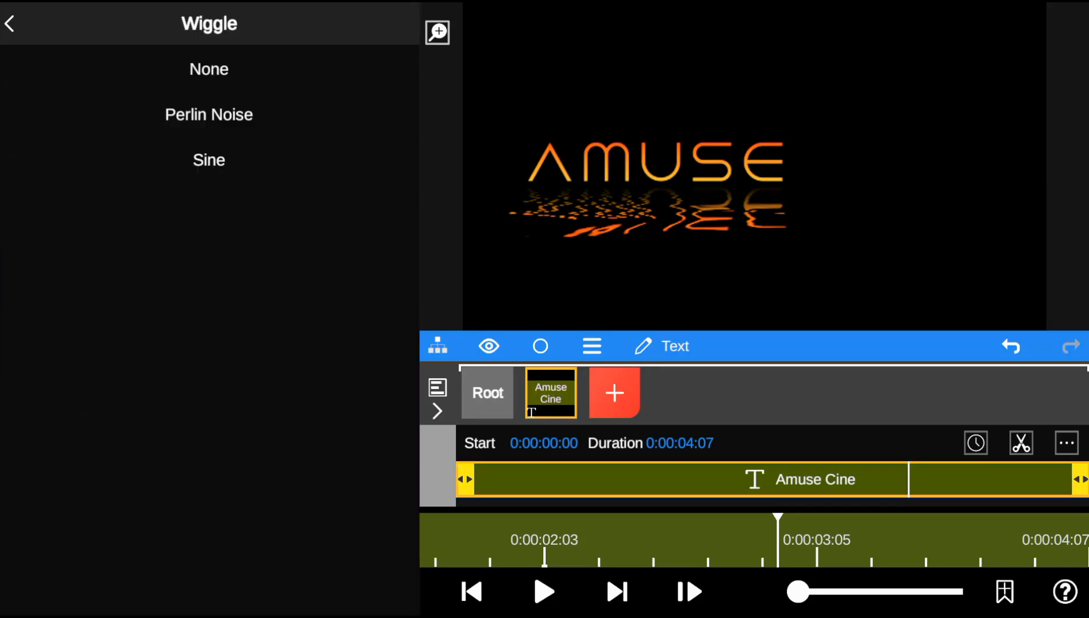
left_click(10, 23)
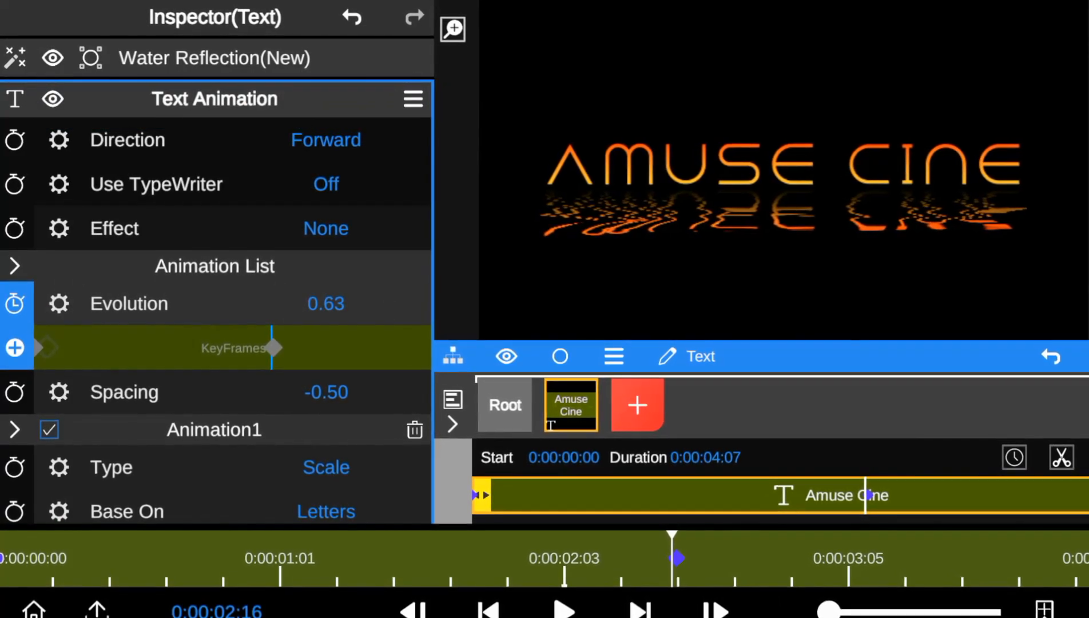
left_click(561, 610)
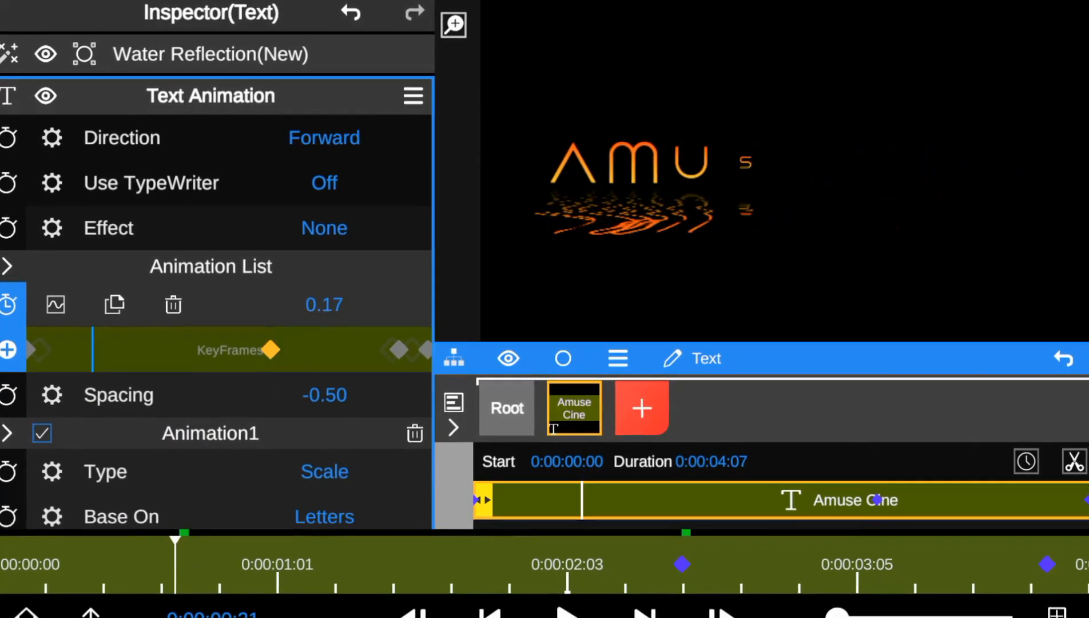
Give the text animation a Glow effect (1.00 to 1.80), then show the root Project Settings.
scroll("down", 3)
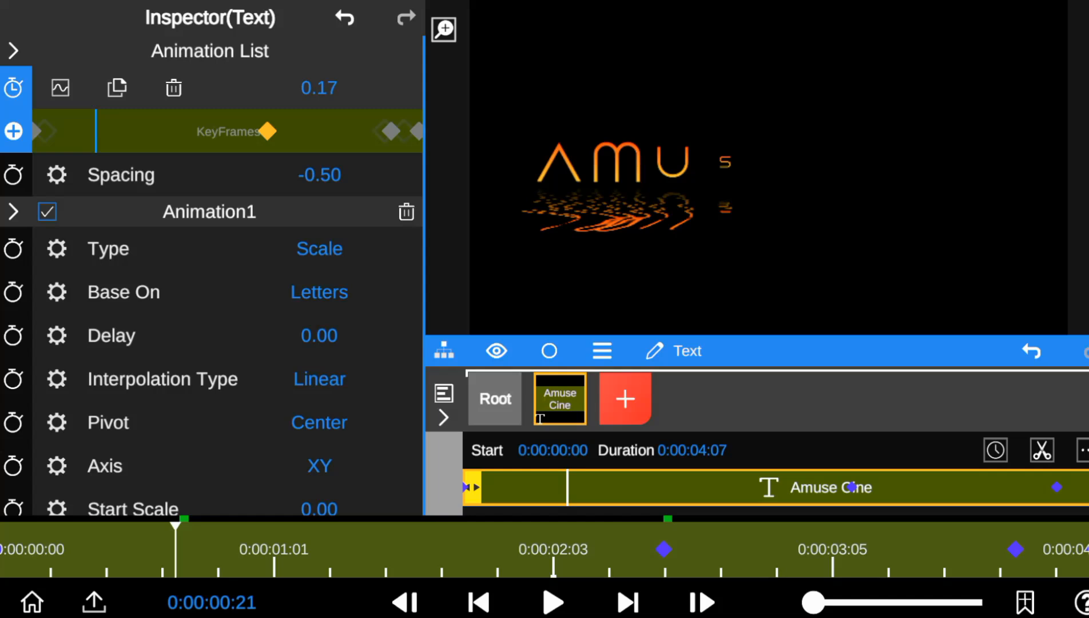
left_click(208, 205)
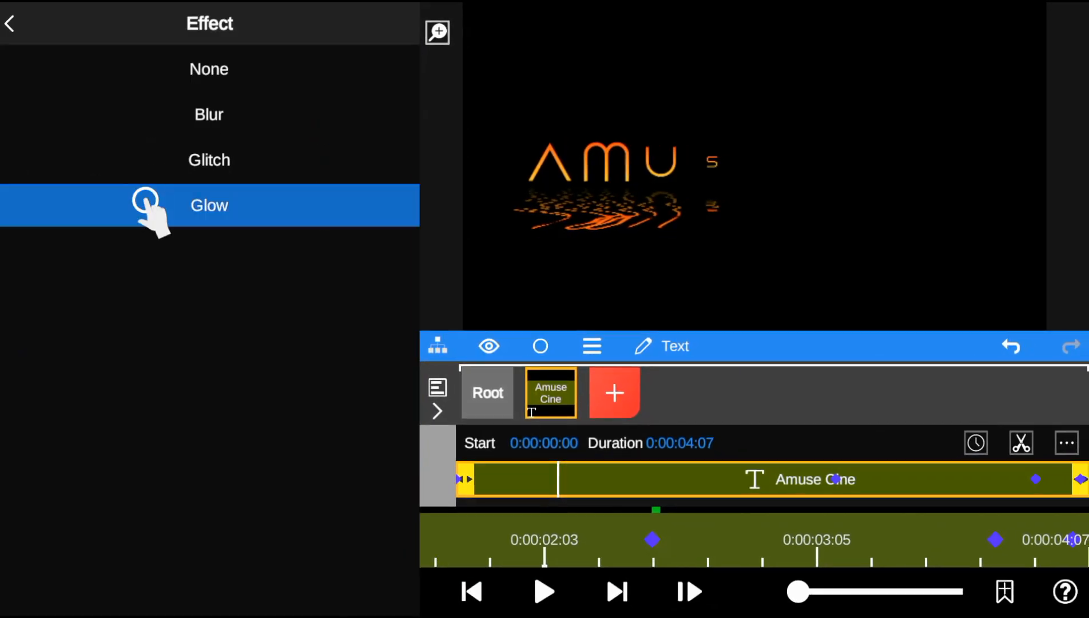
left_click(208, 205)
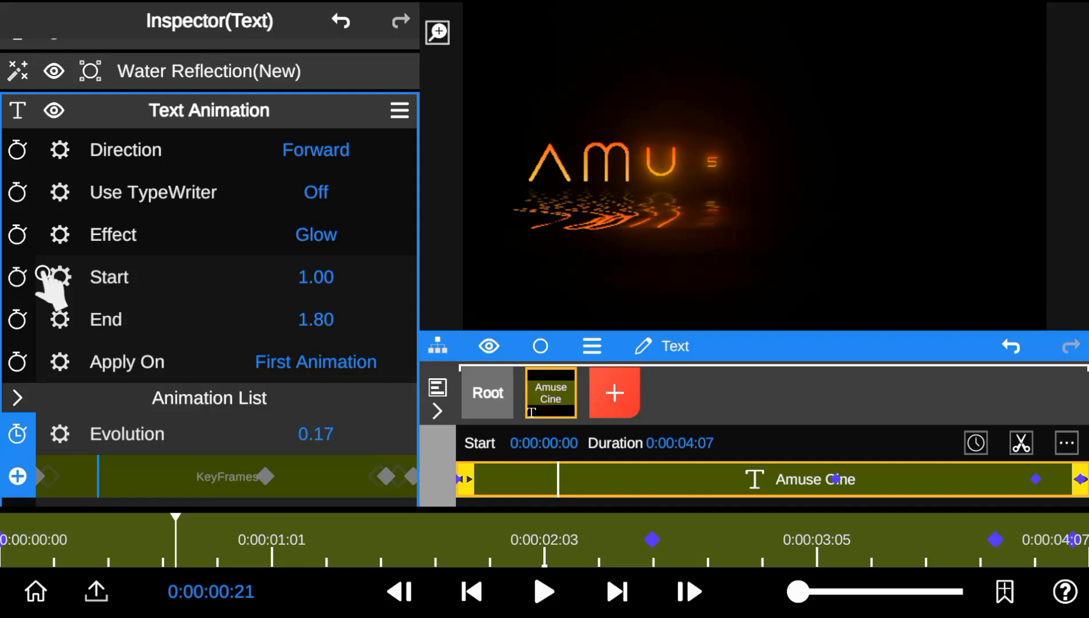
left_click(487, 393)
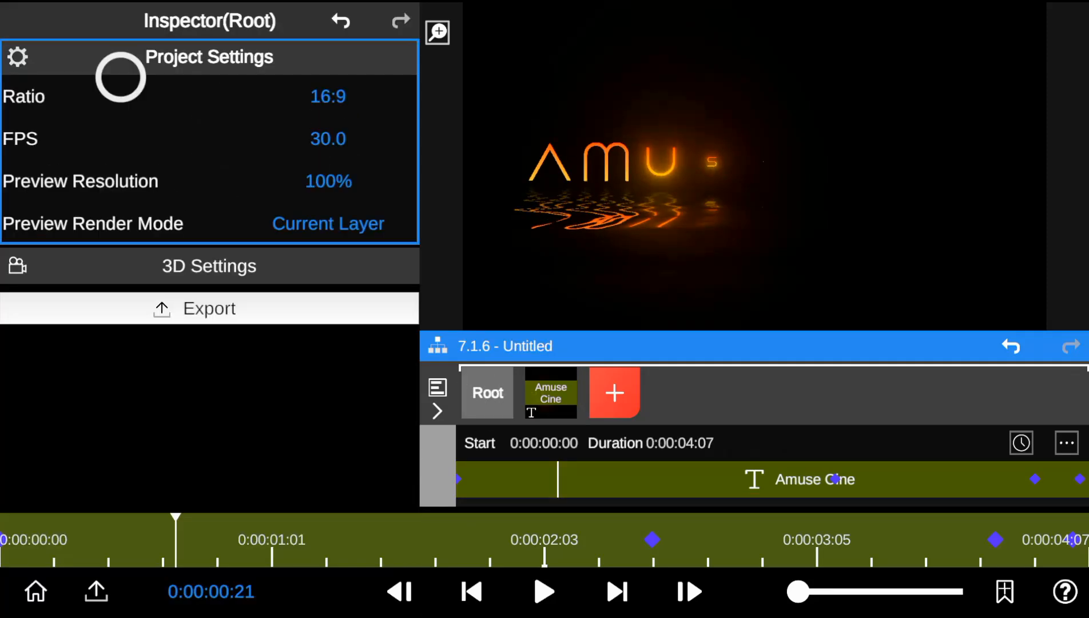